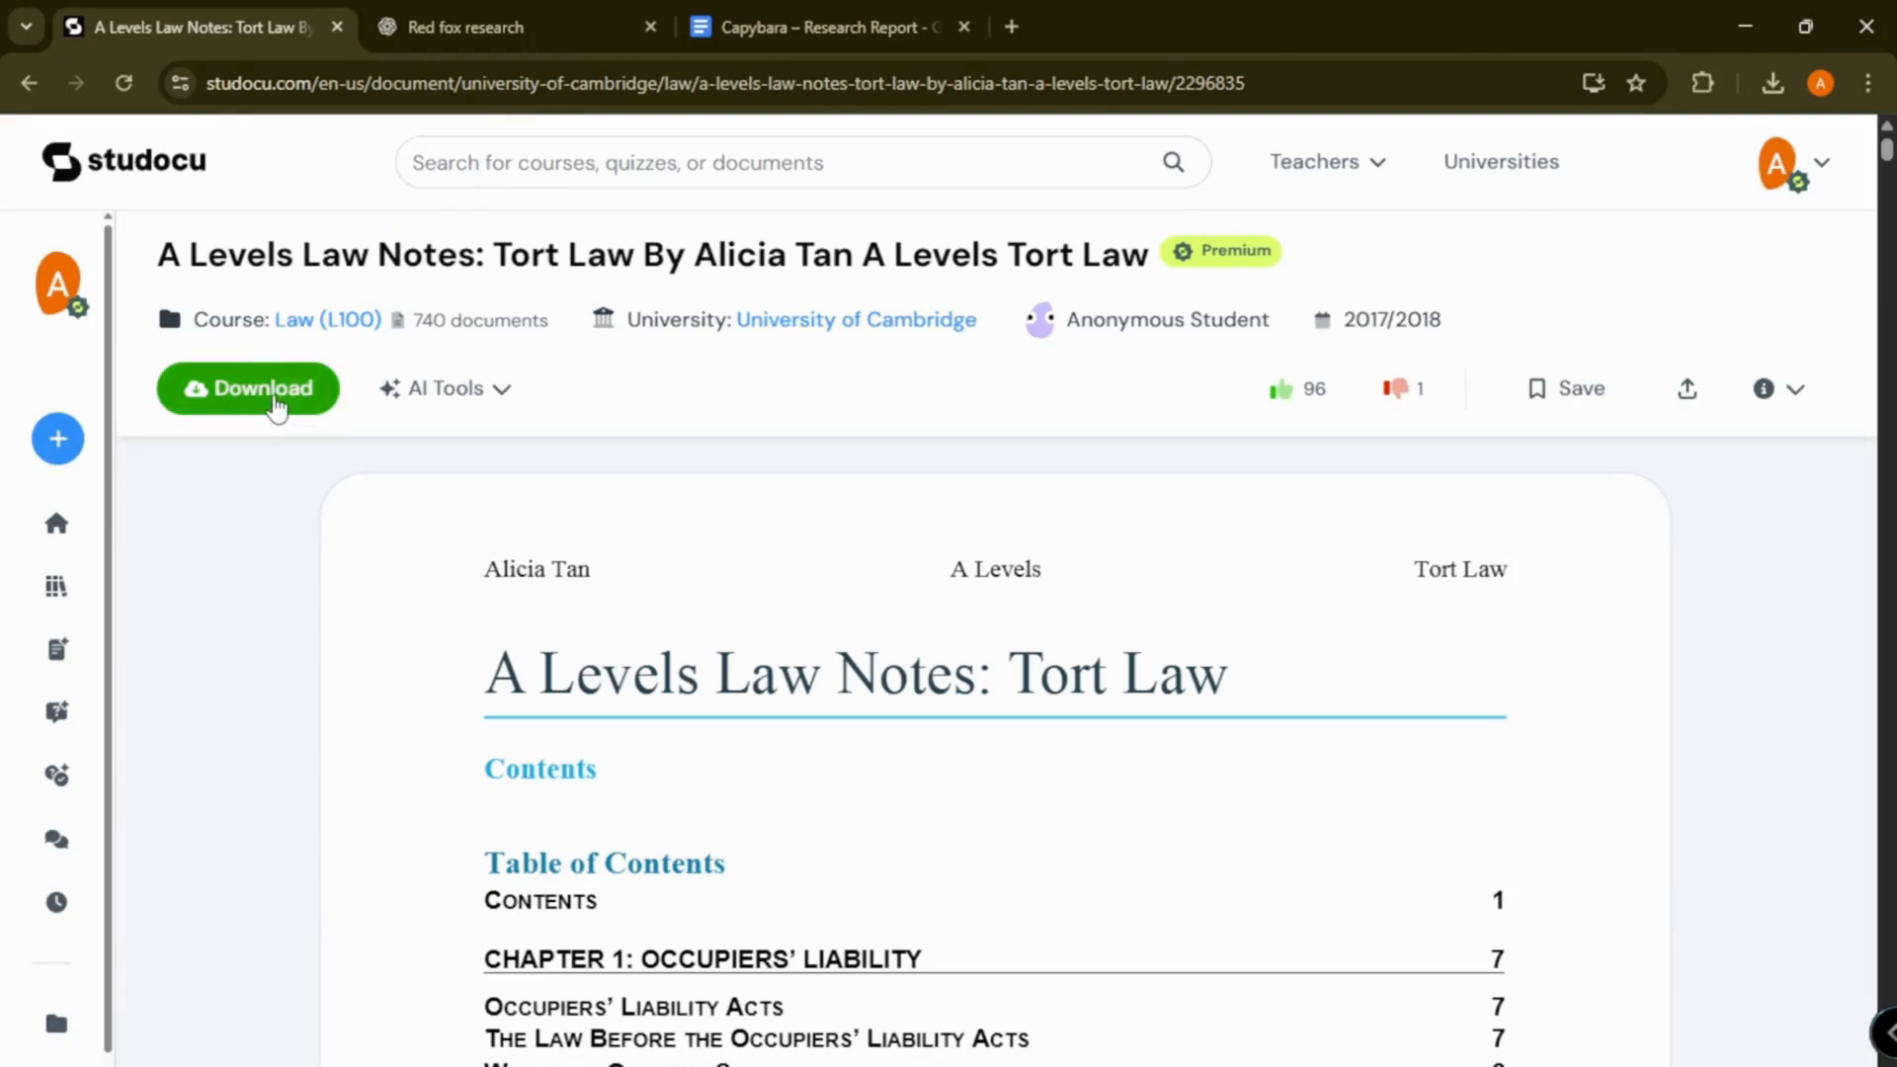
Step: Attempt to download the locked Premium Tort Law notes, landing on the Studocu home page
{"action": "left_click", "coordinate": [247, 389]}
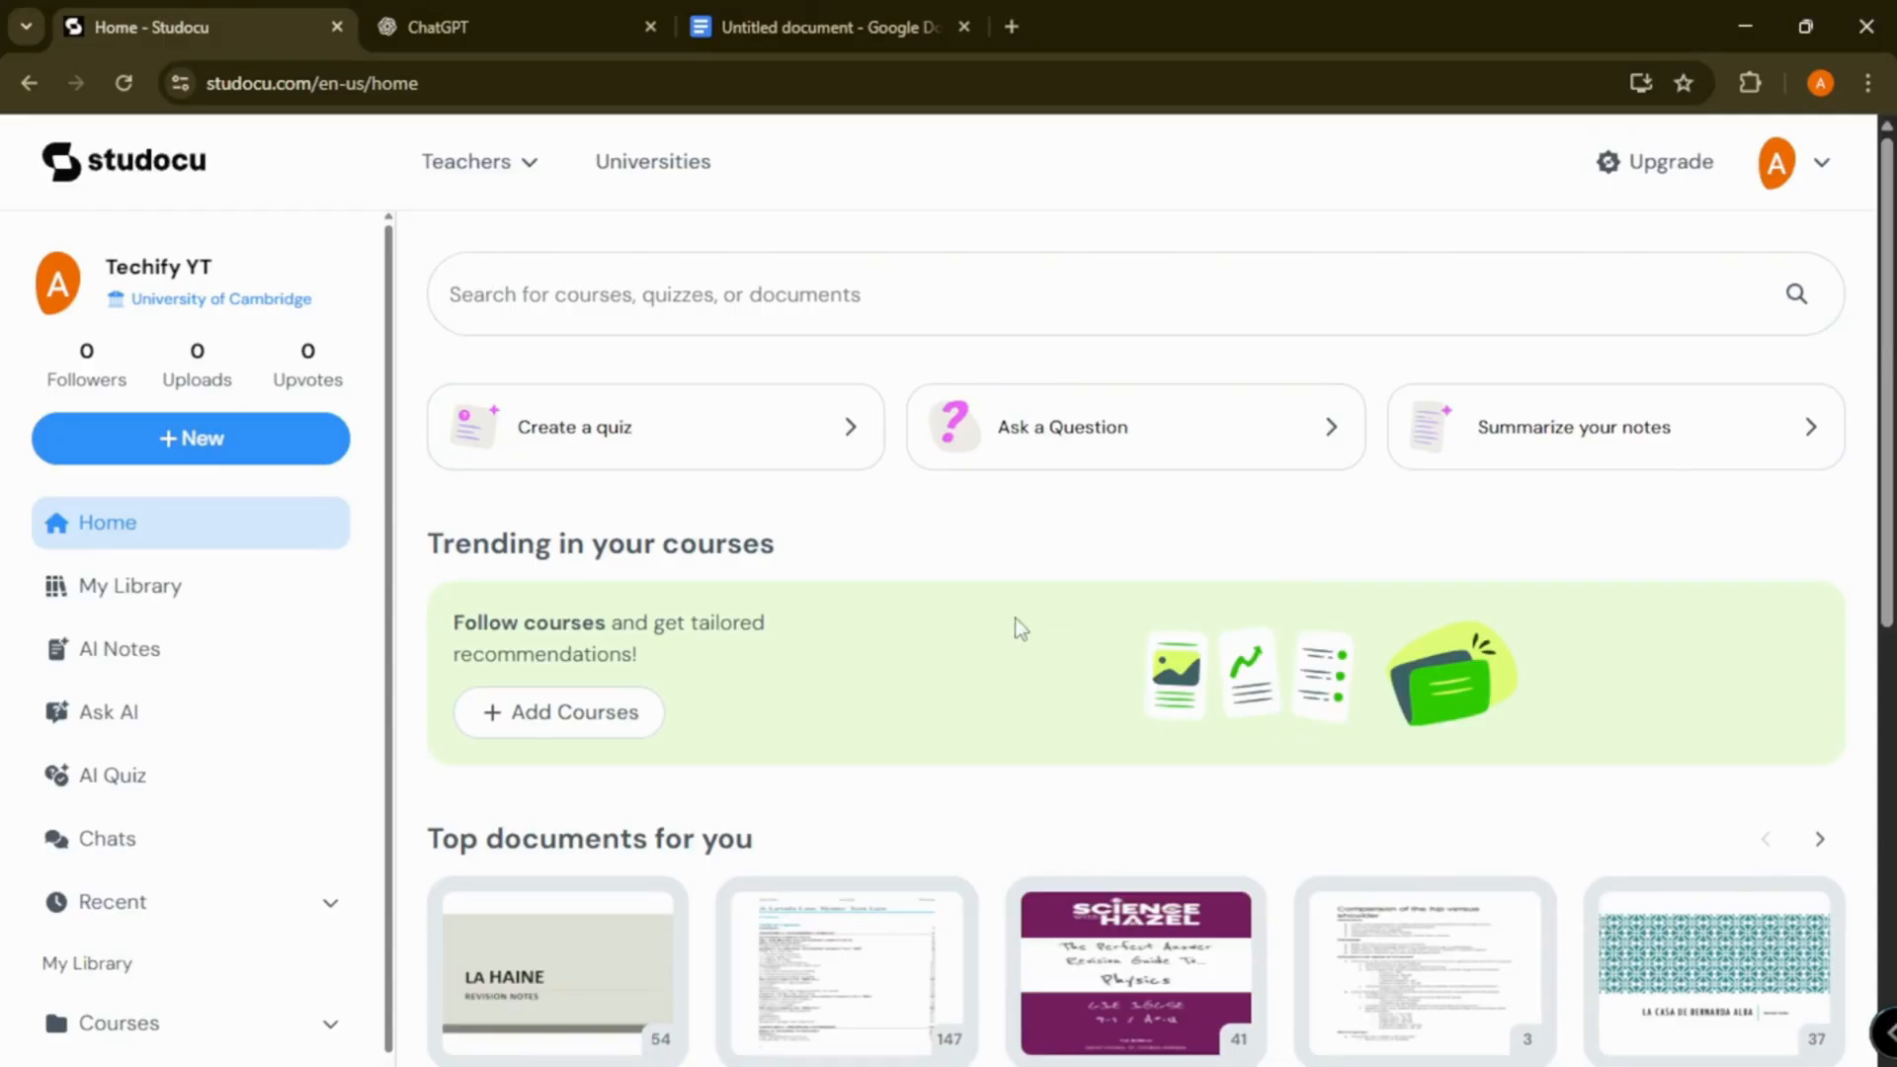
{"action": "mouse_move", "coordinate": [1013, 636]}
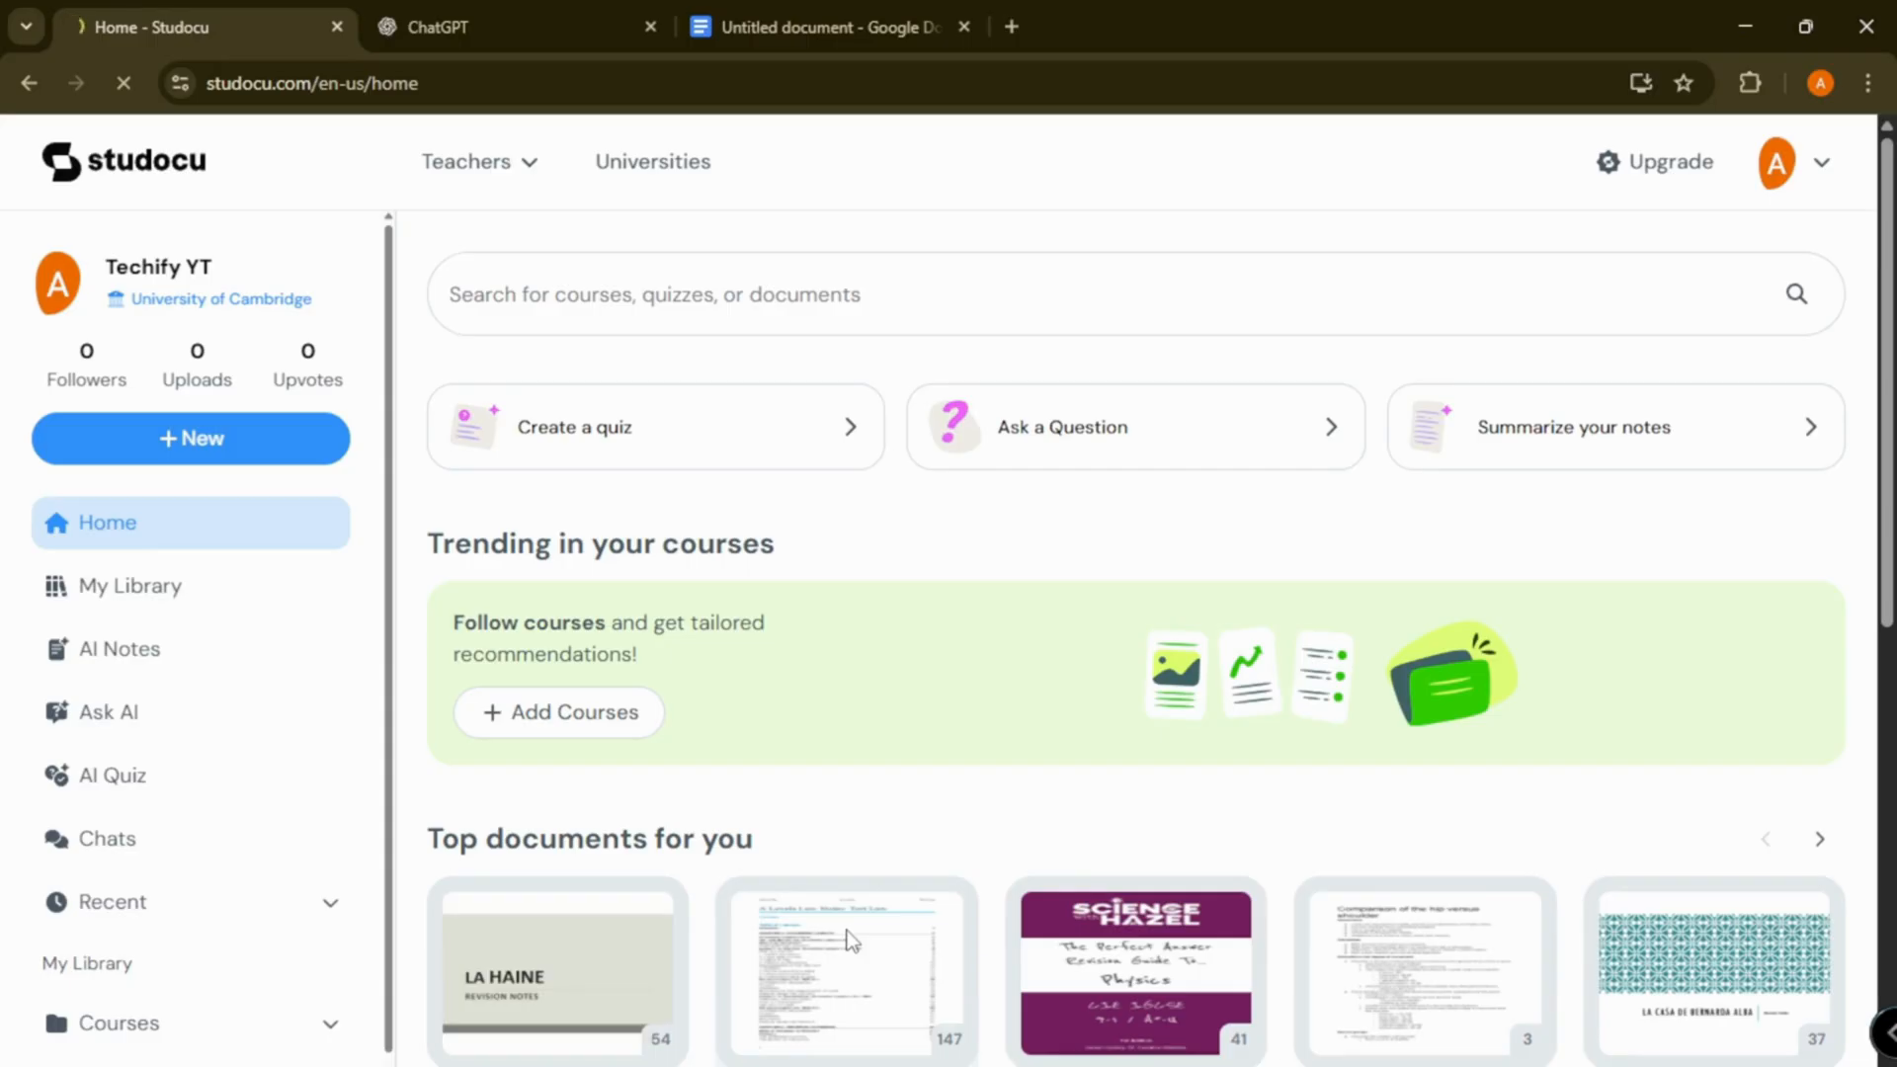
Step: Send ChatGPT the prompt 'CREATE a research about red fox'
{"action": "left_click", "coordinate": [843, 968]}
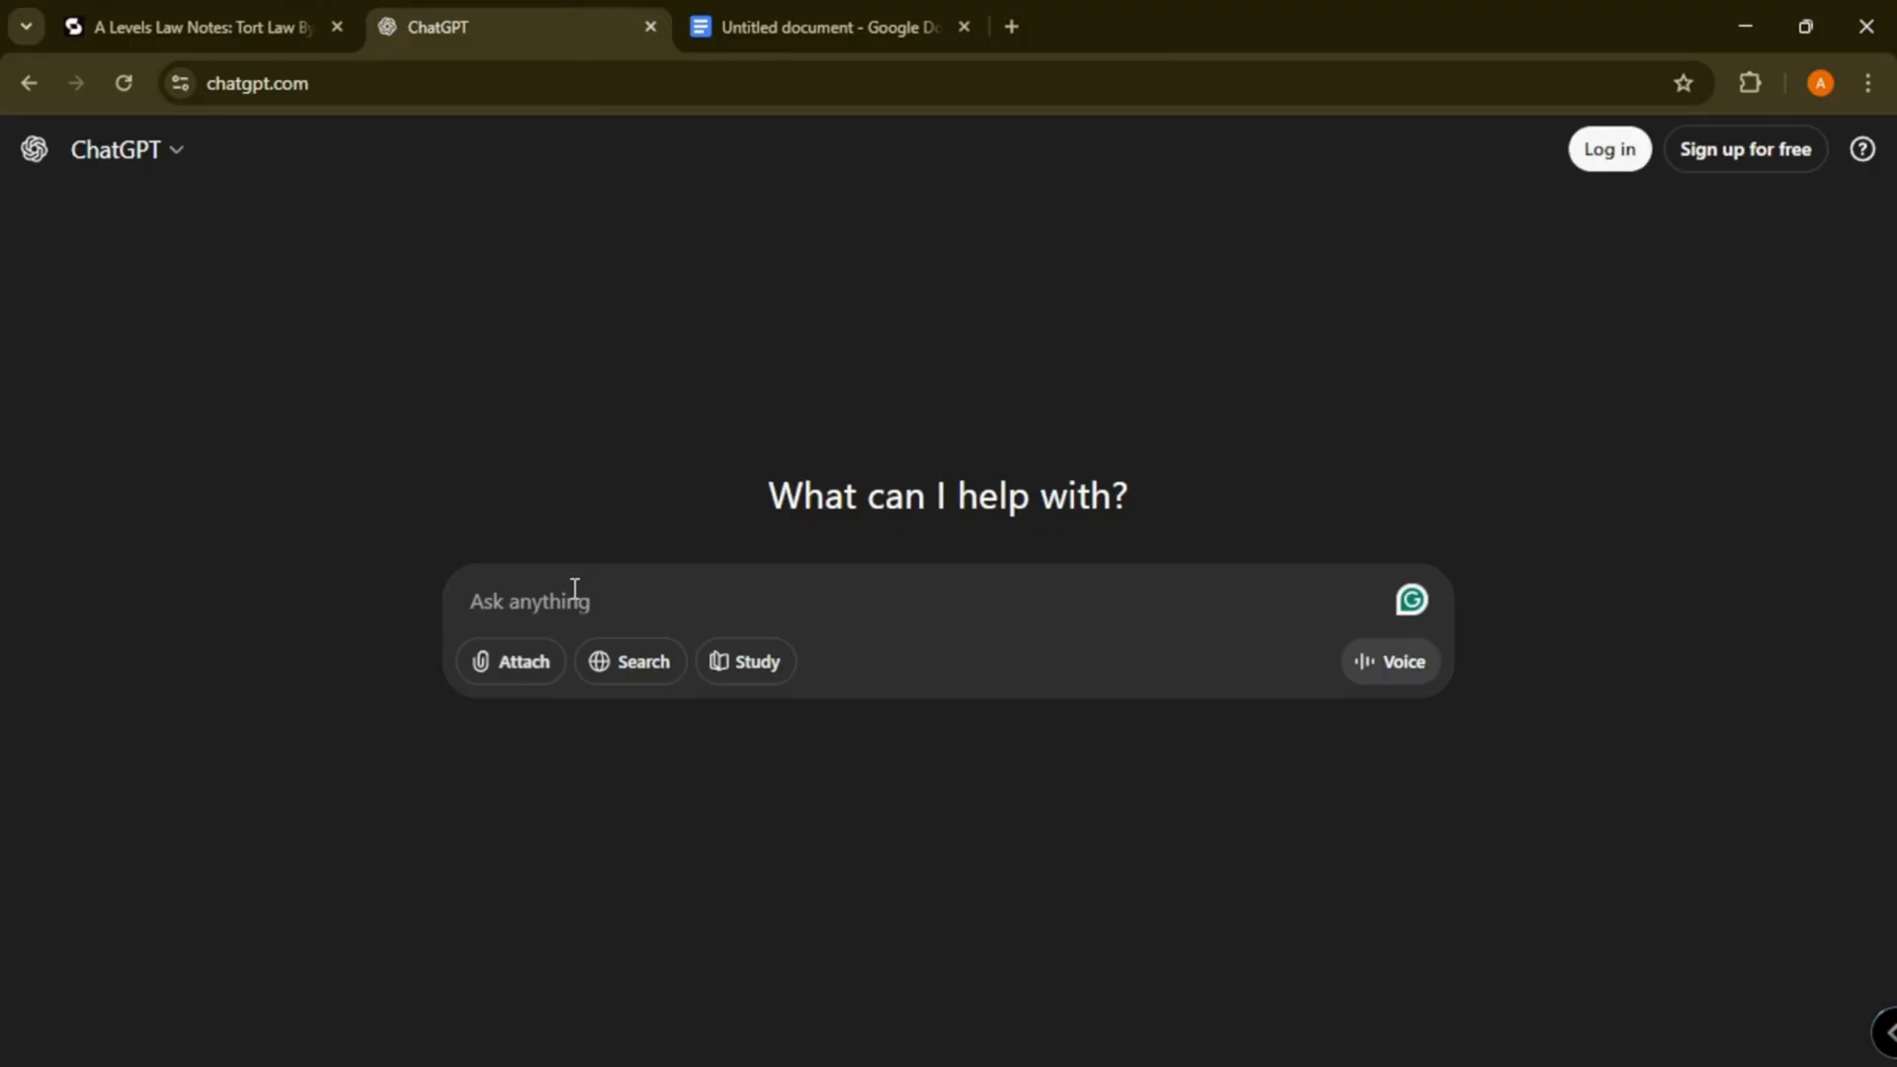
{"action": "type", "text": "CREATE"}
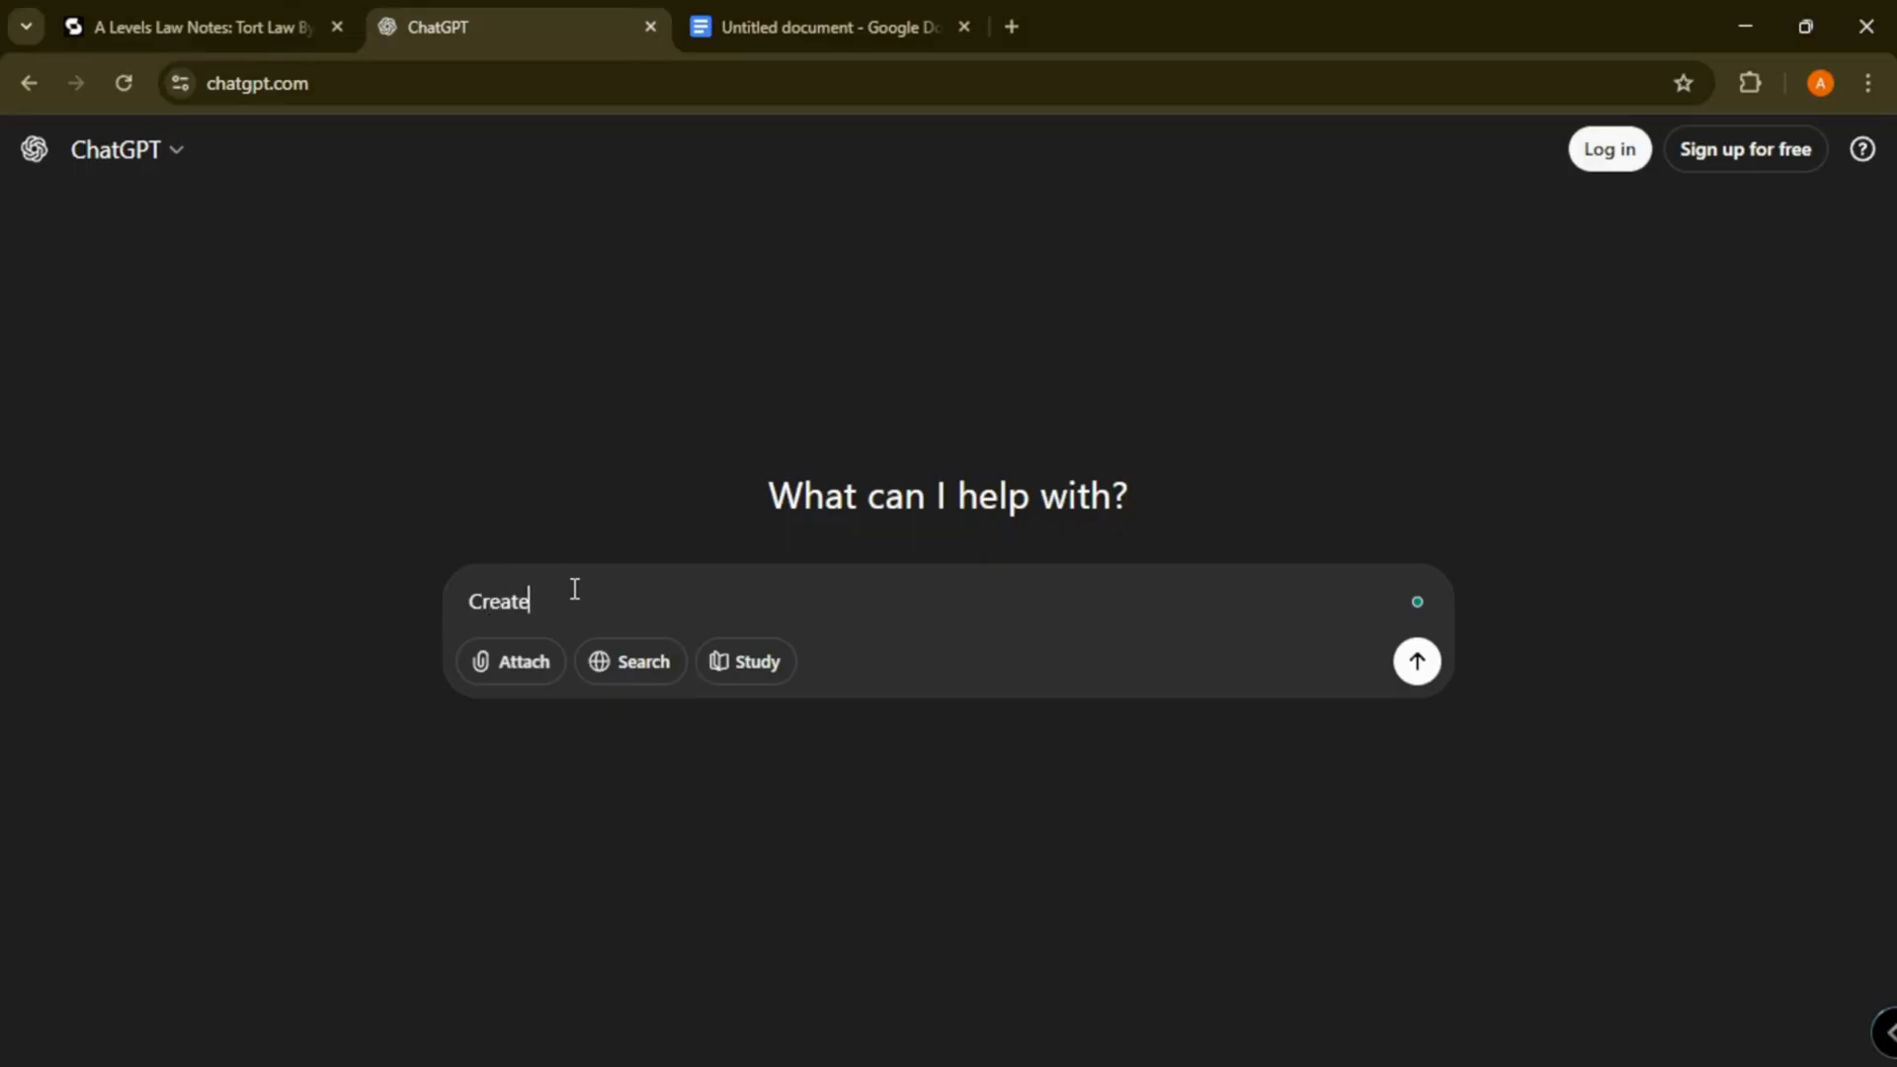
{"action": "type", "text": "a"}
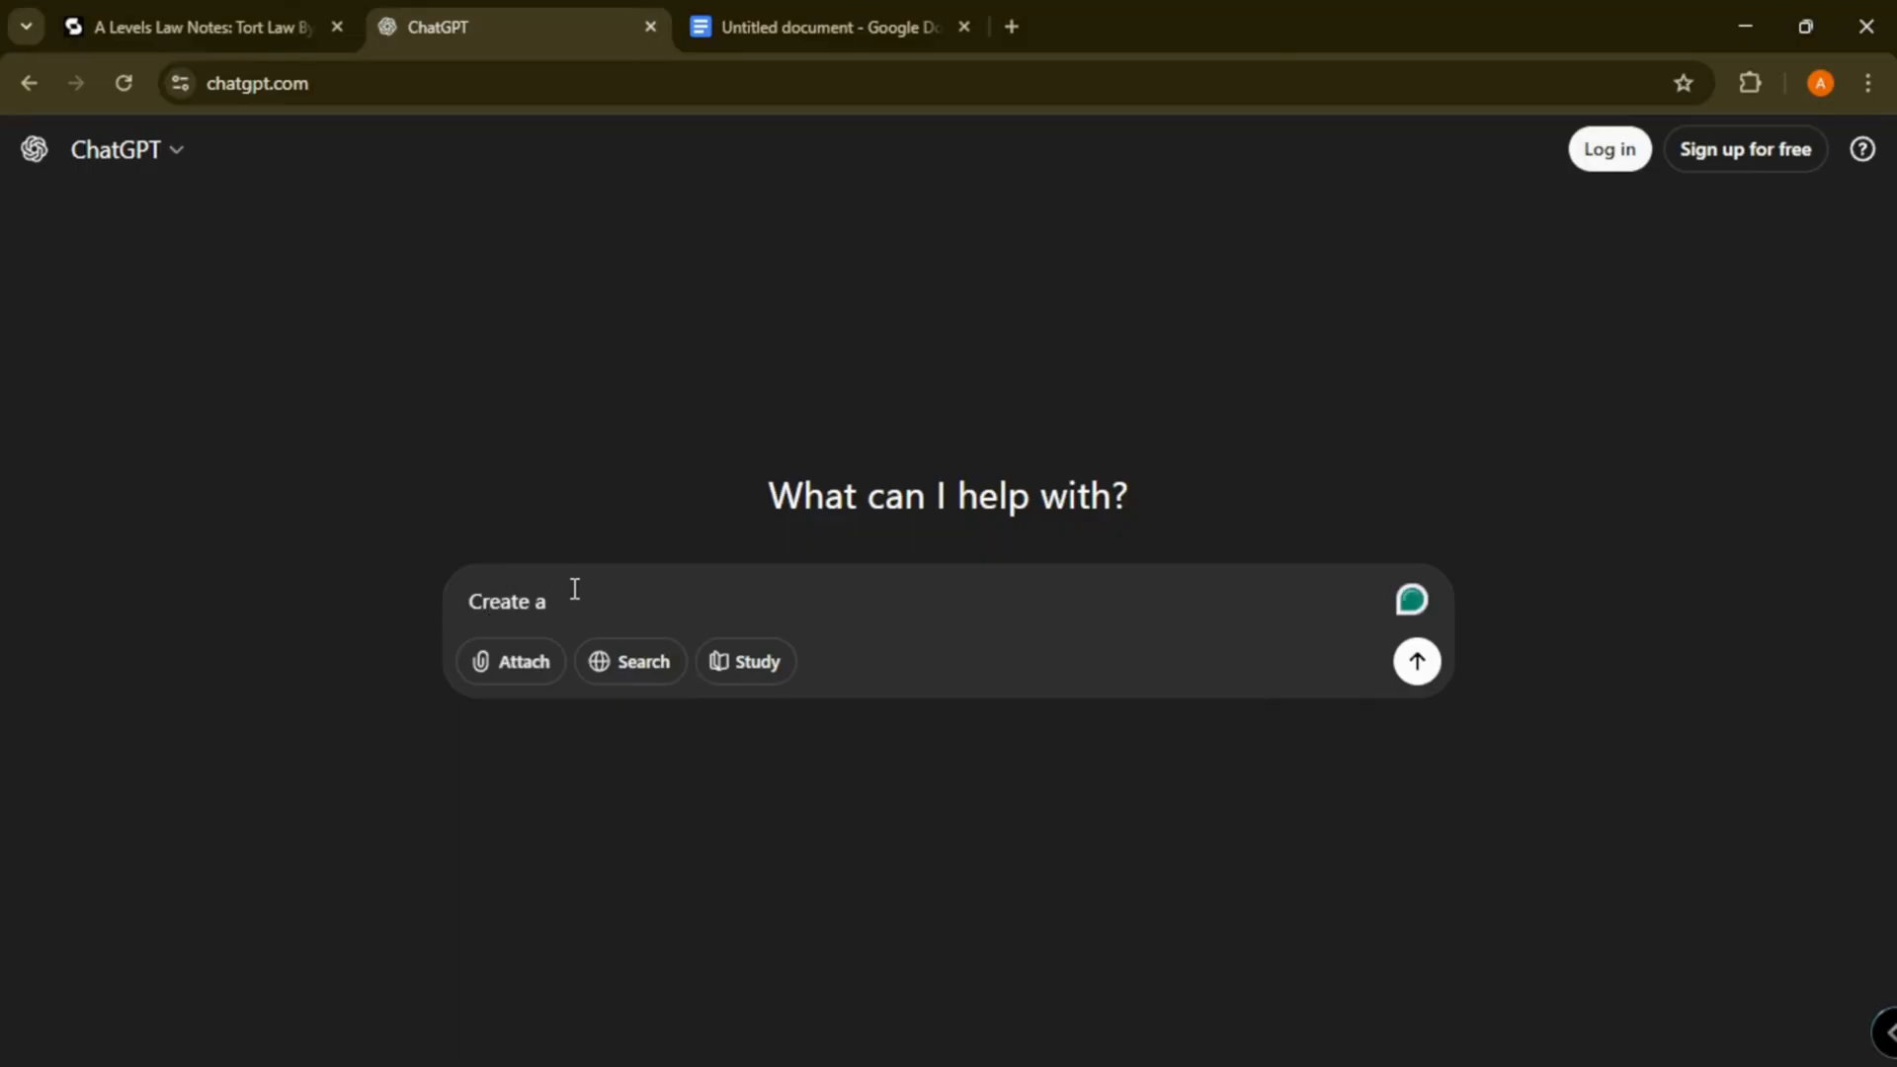
{"action": "type", "text": "resear"}
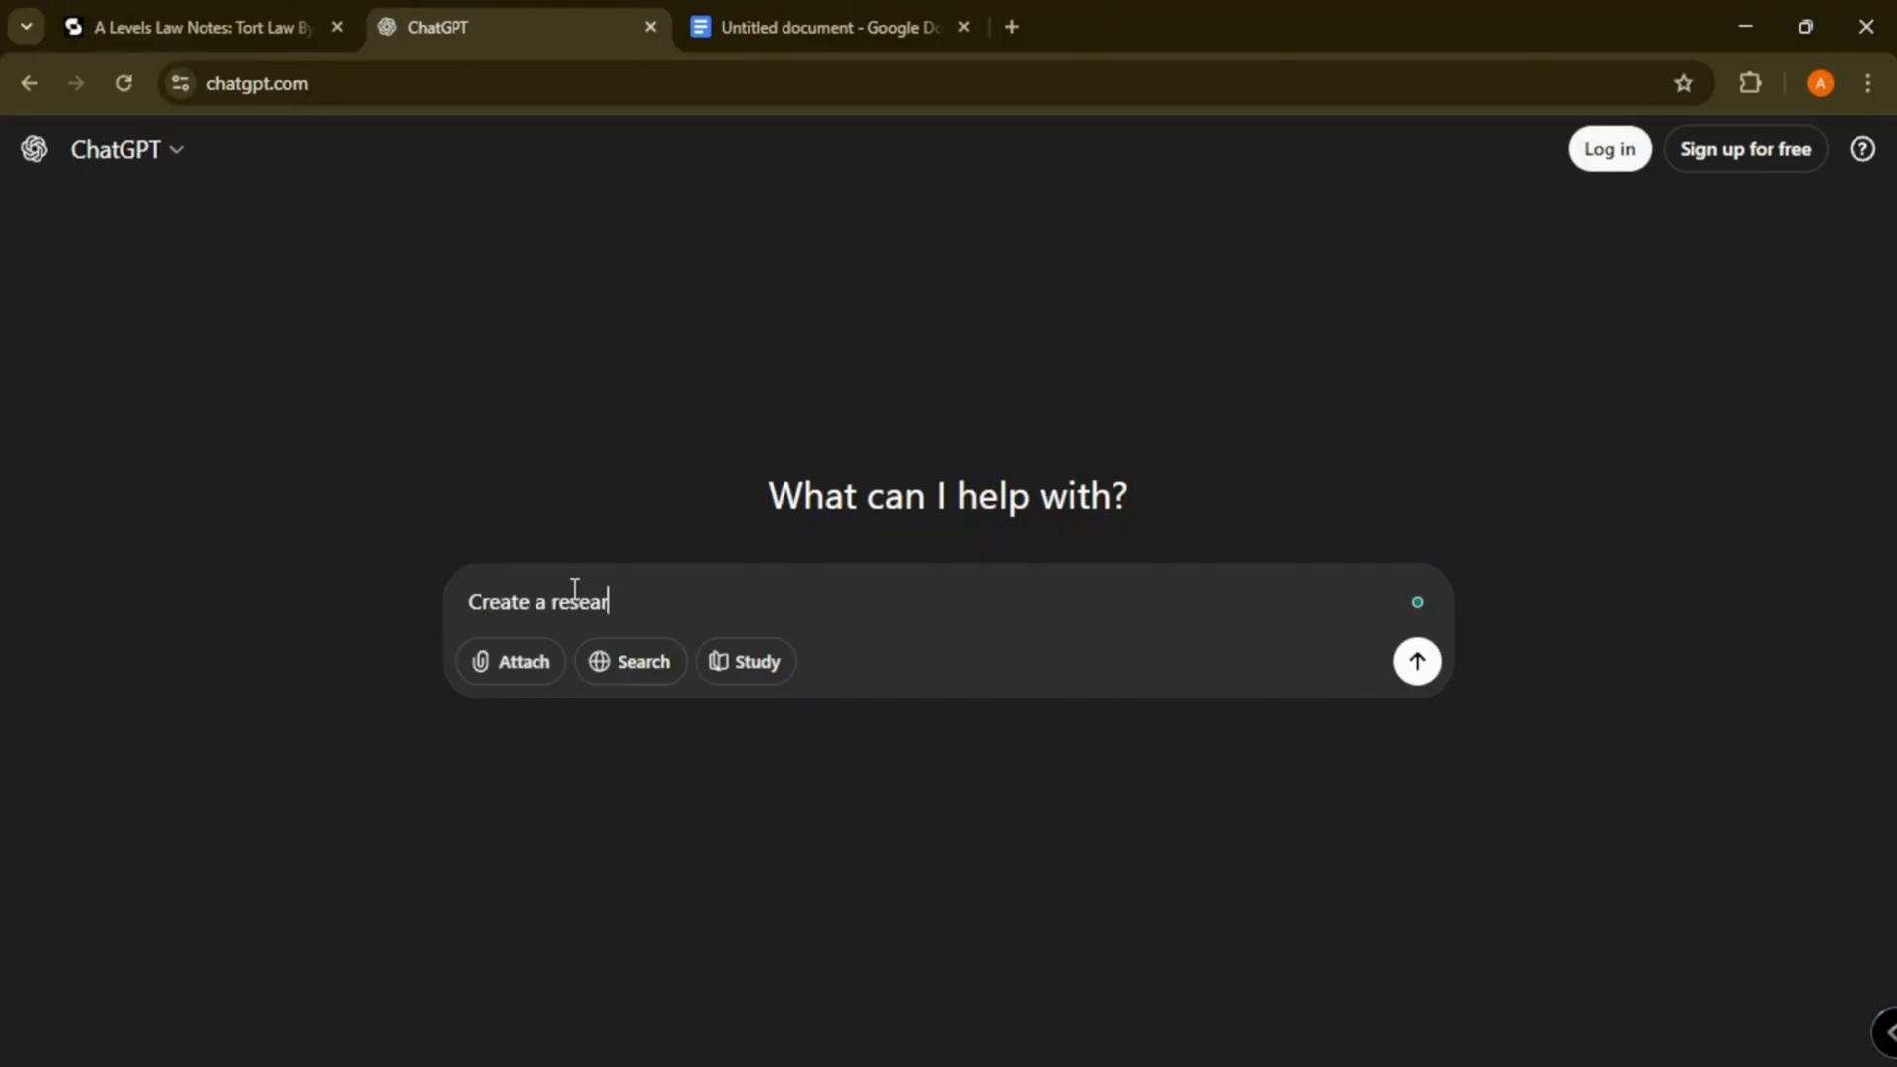
{"action": "type", "text": "ch about"}
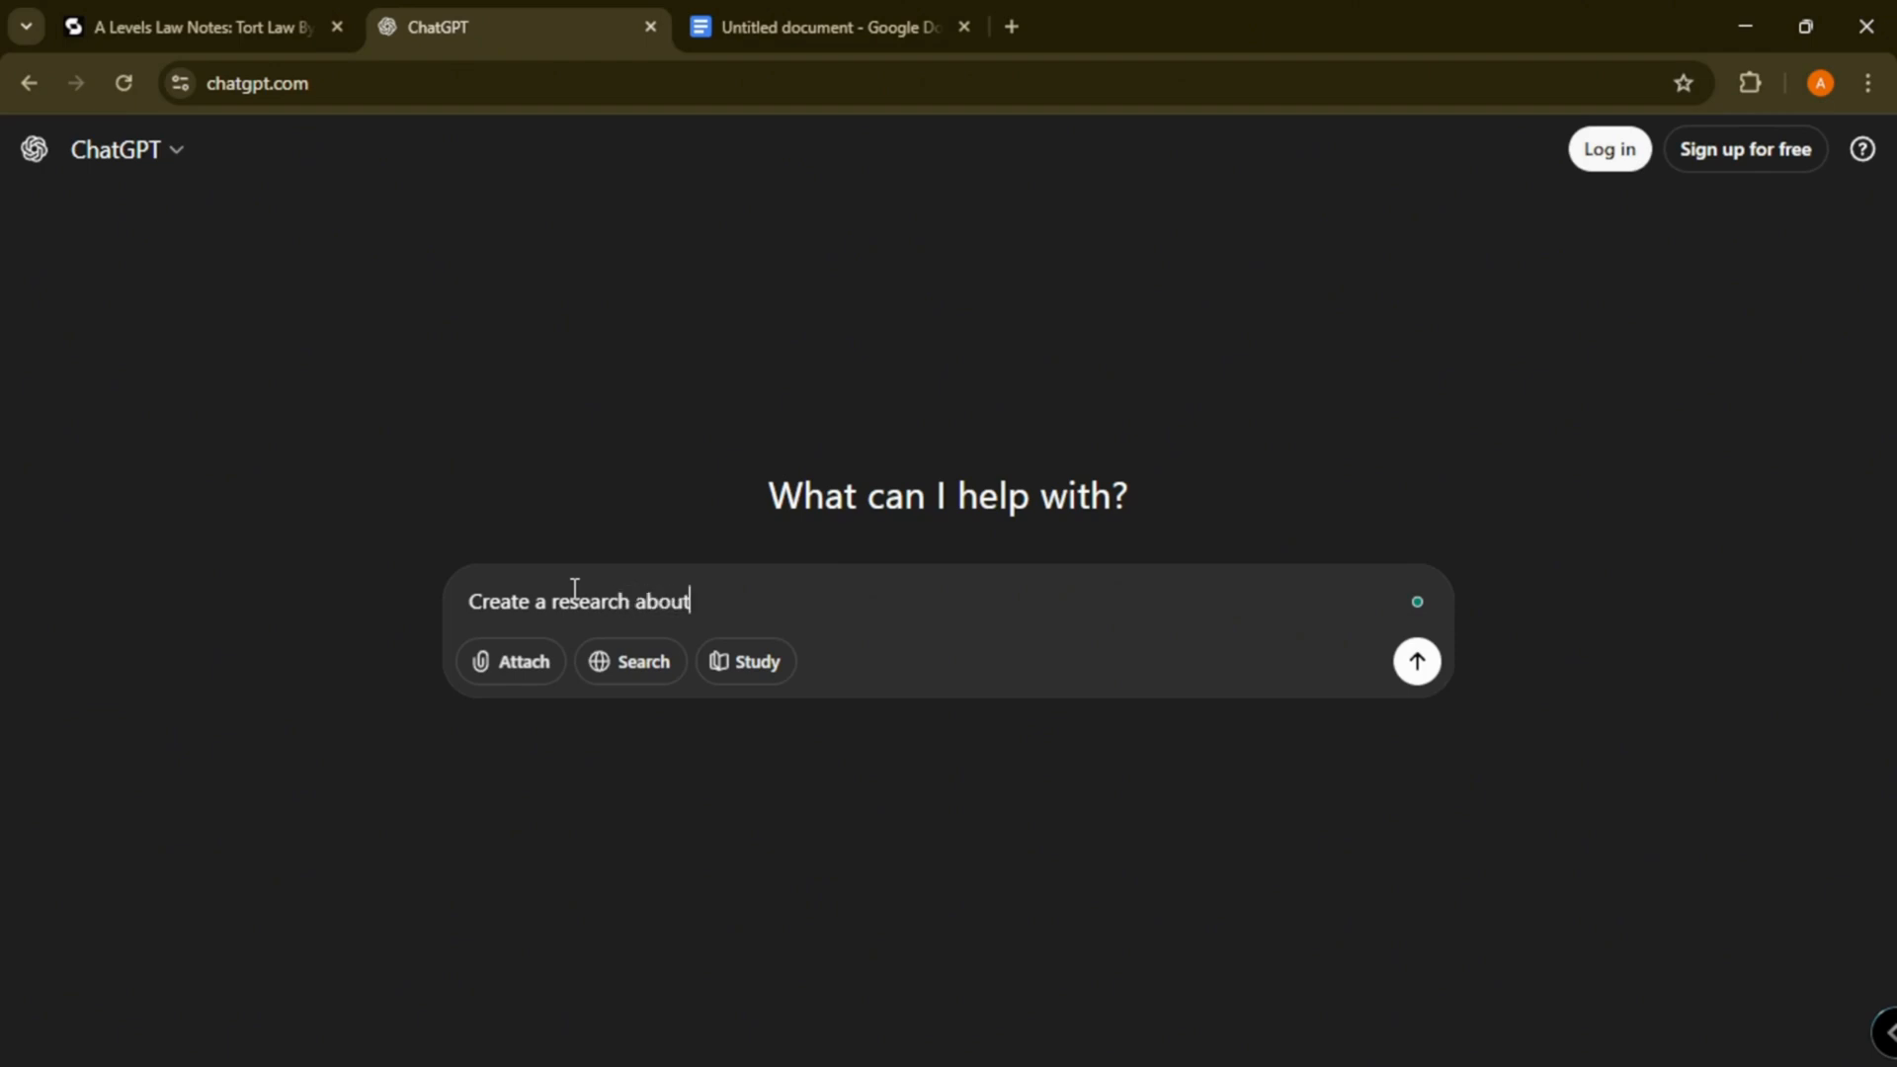
{"action": "type", "text": "red fo"}
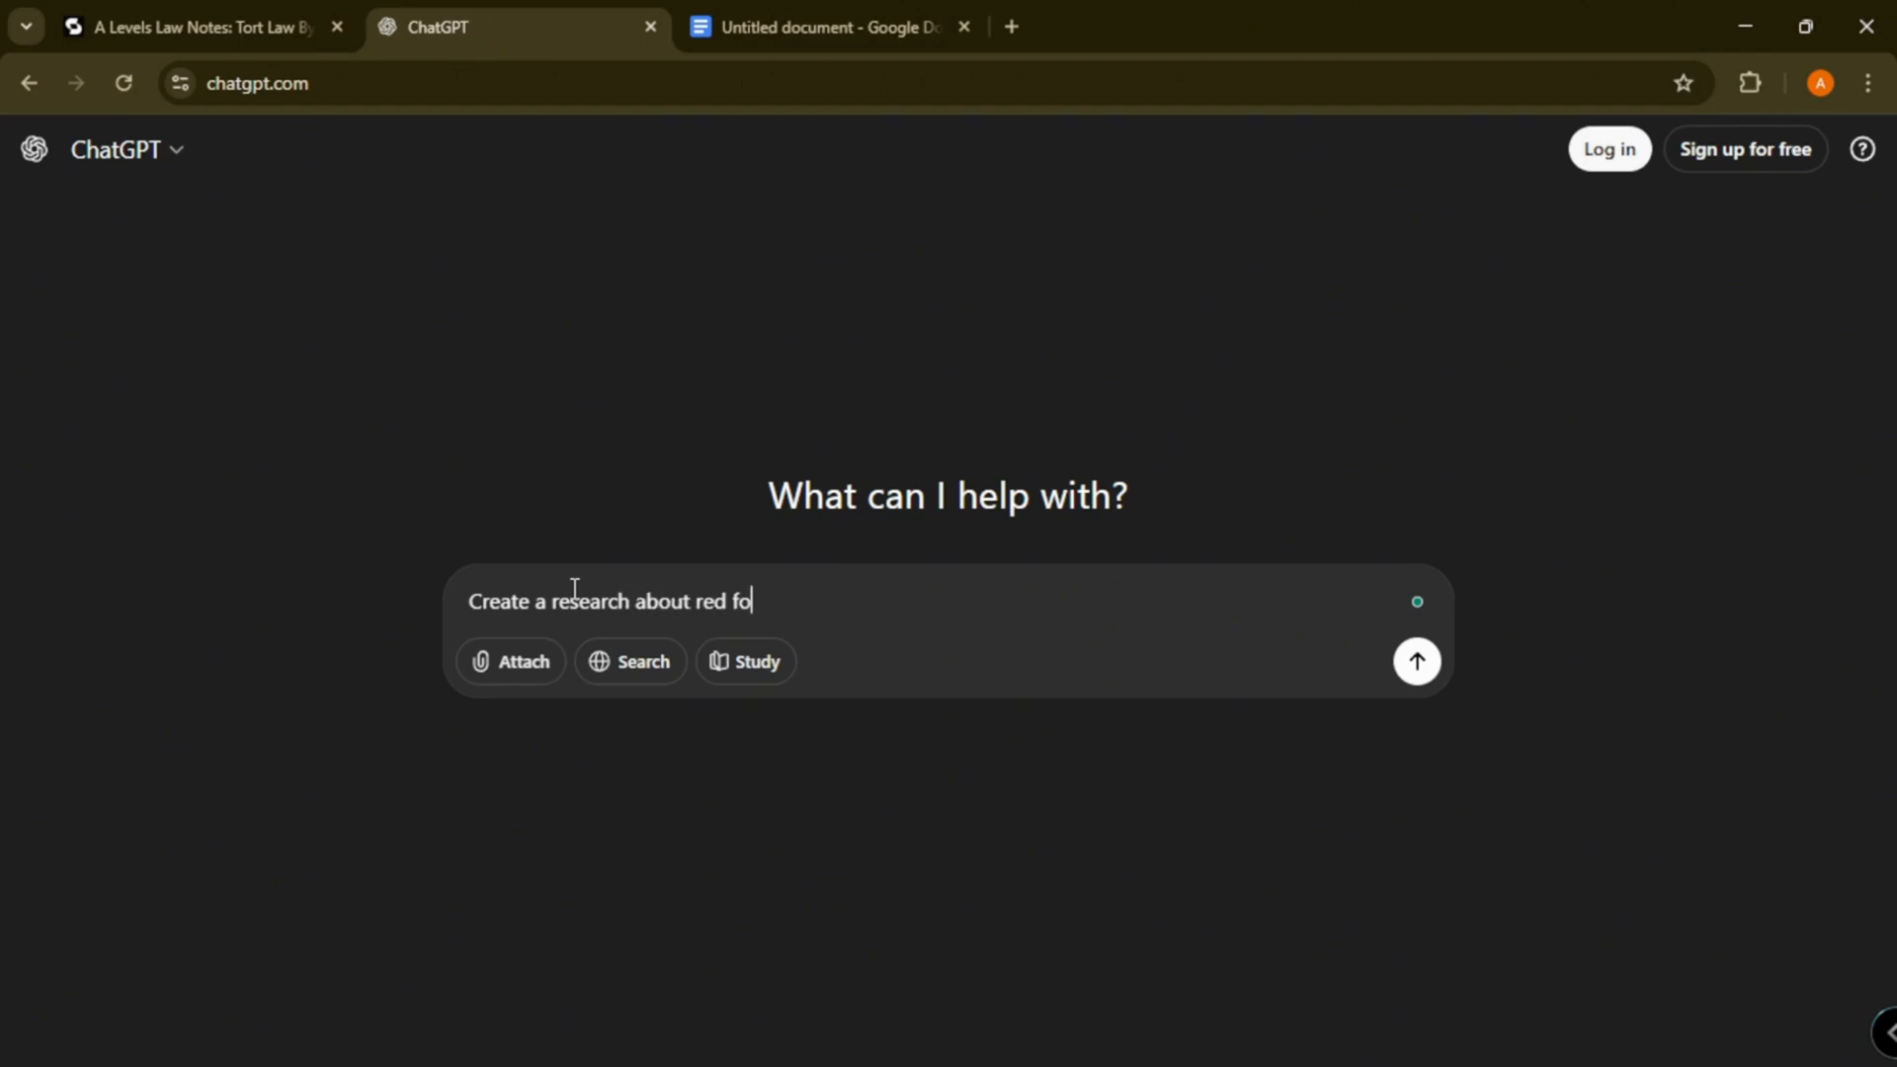
{"action": "left_click", "coordinate": [1415, 660]}
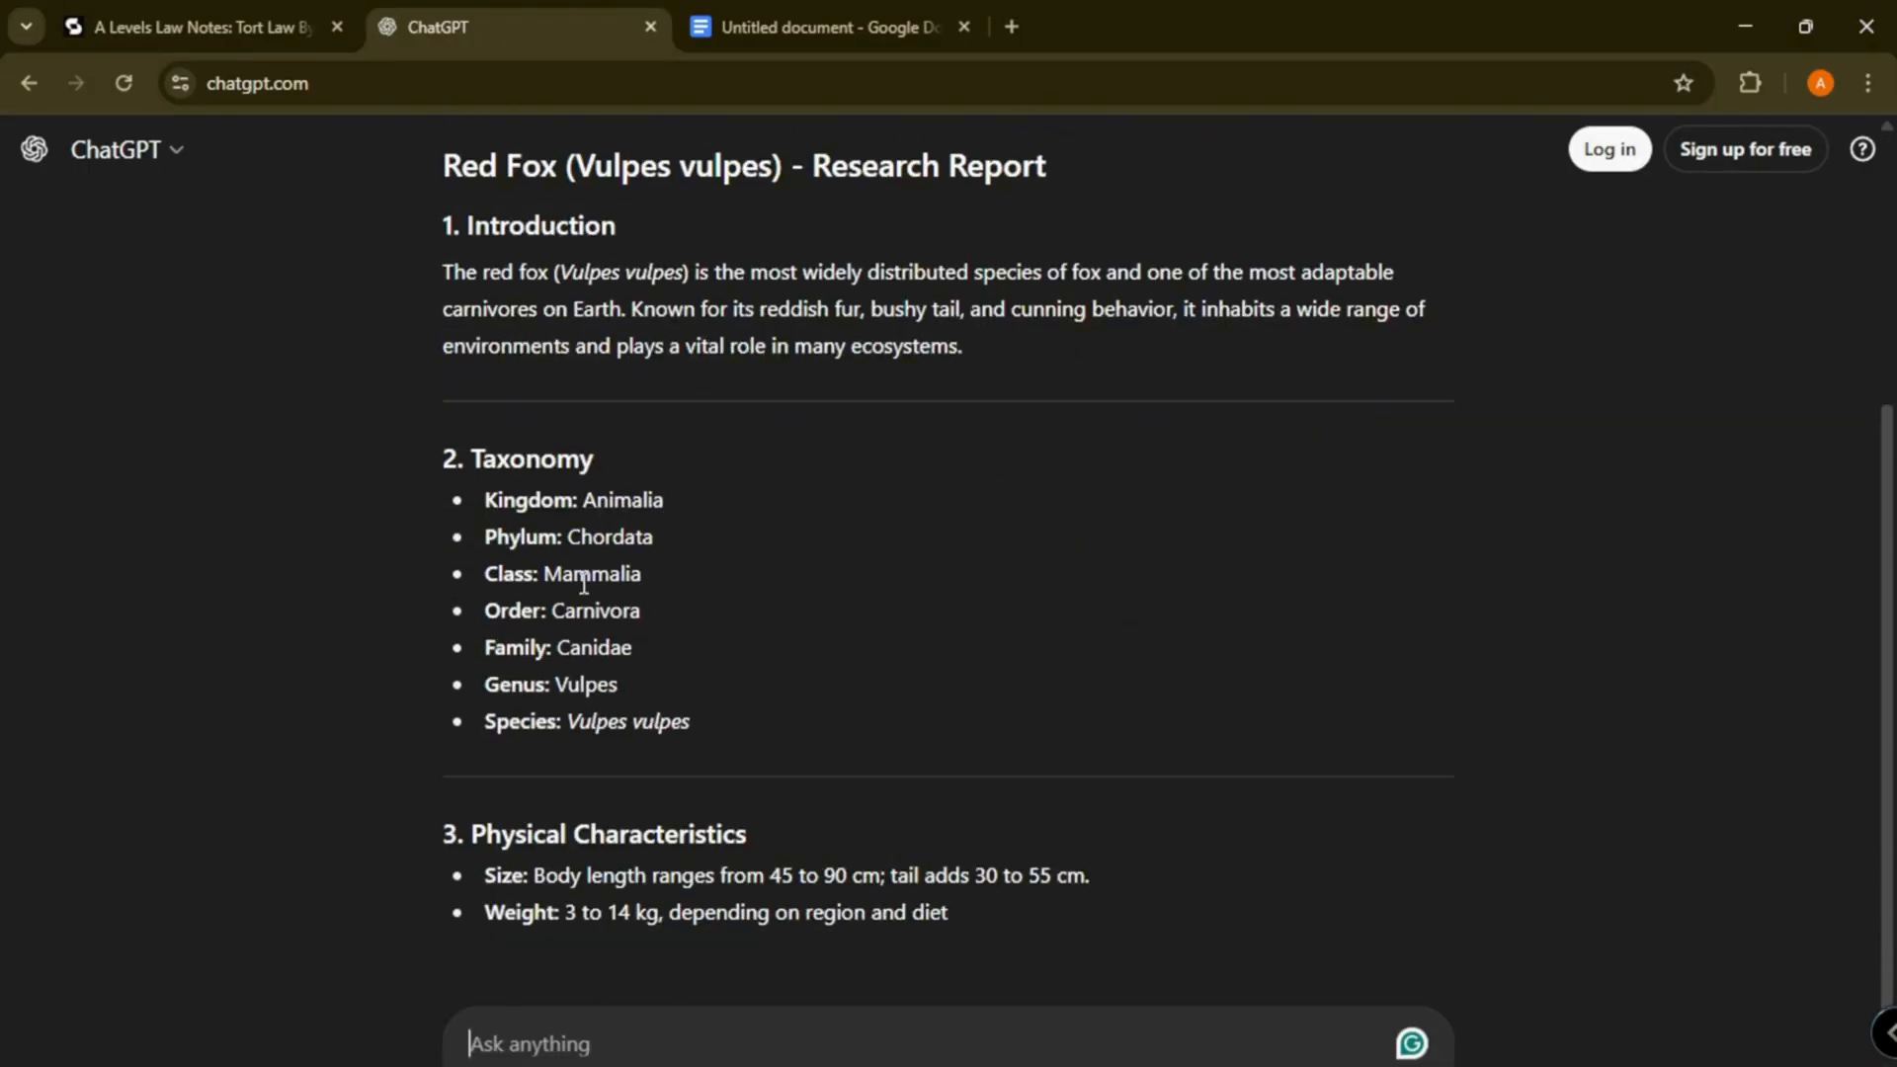
{"action": "scroll", "scroll_direction": "down", "scroll_amount": 3}
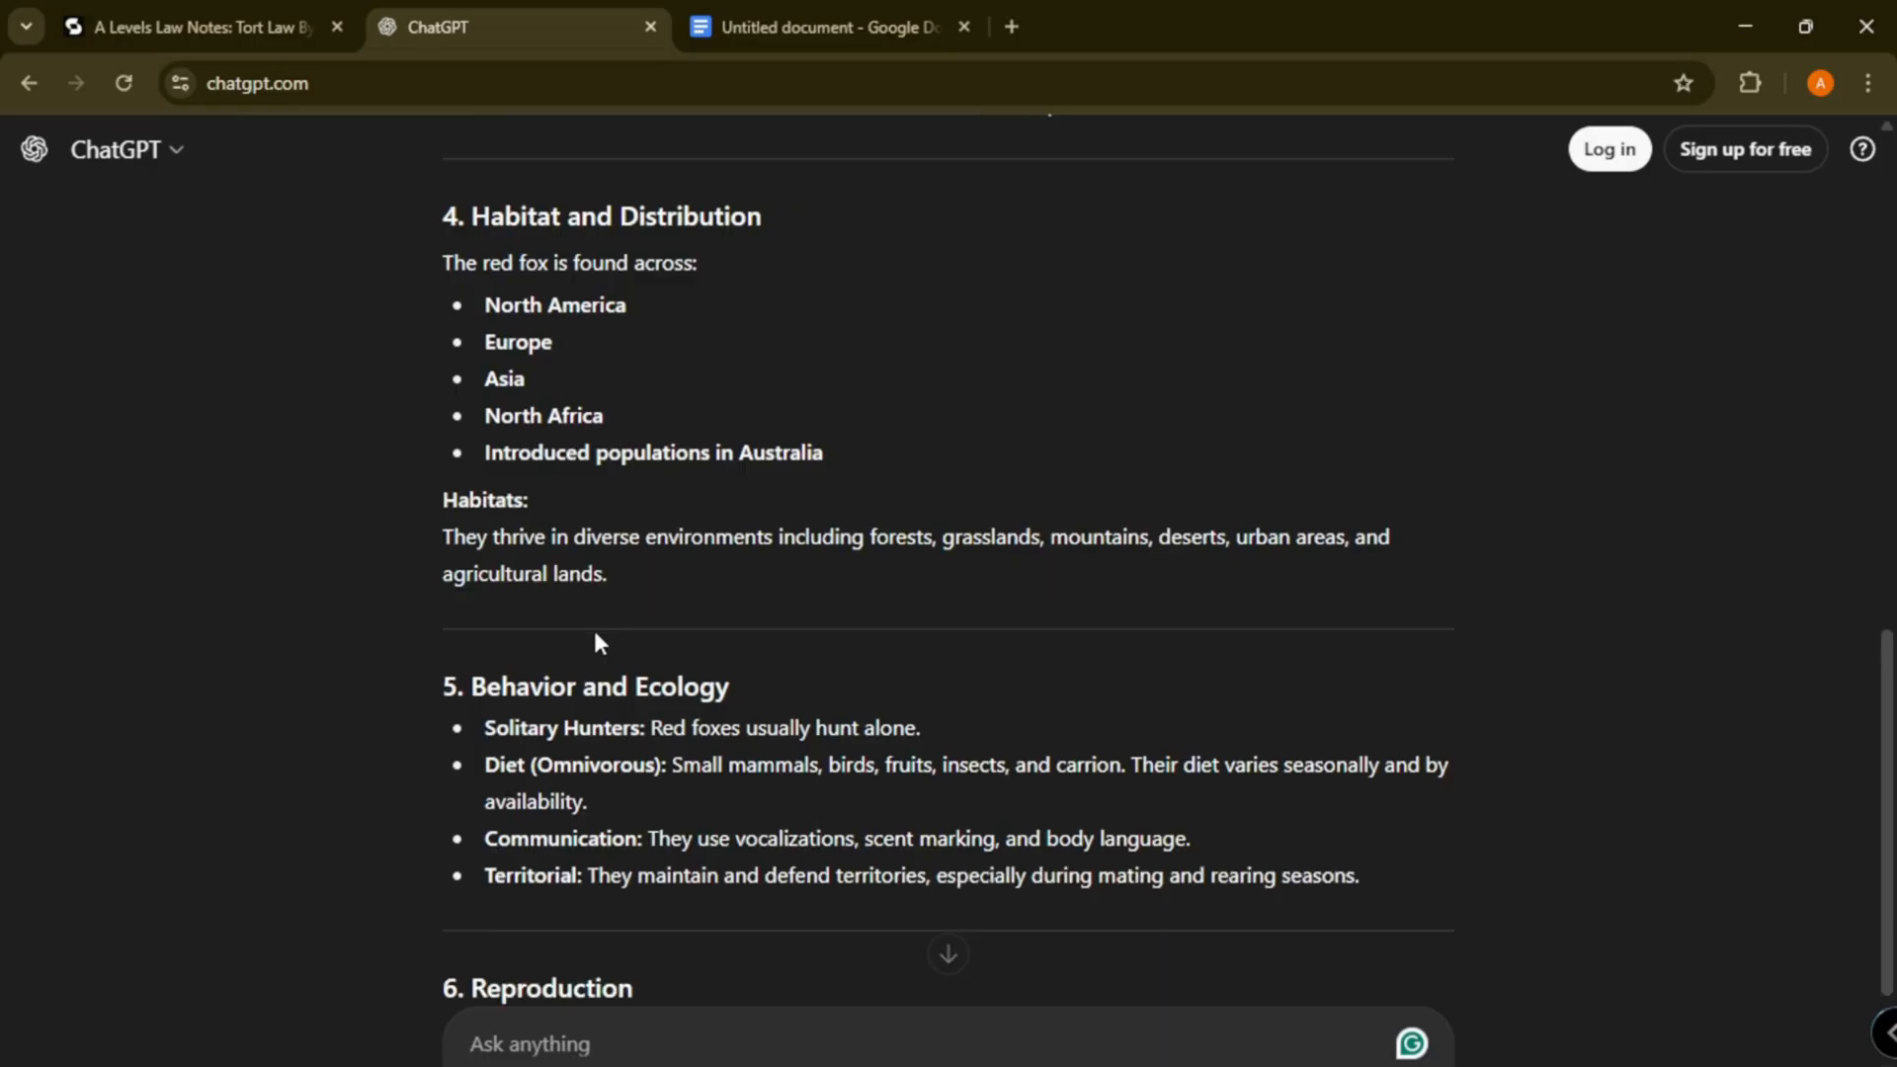
{"action": "scroll", "scroll_direction": "down", "scroll_amount": 3}
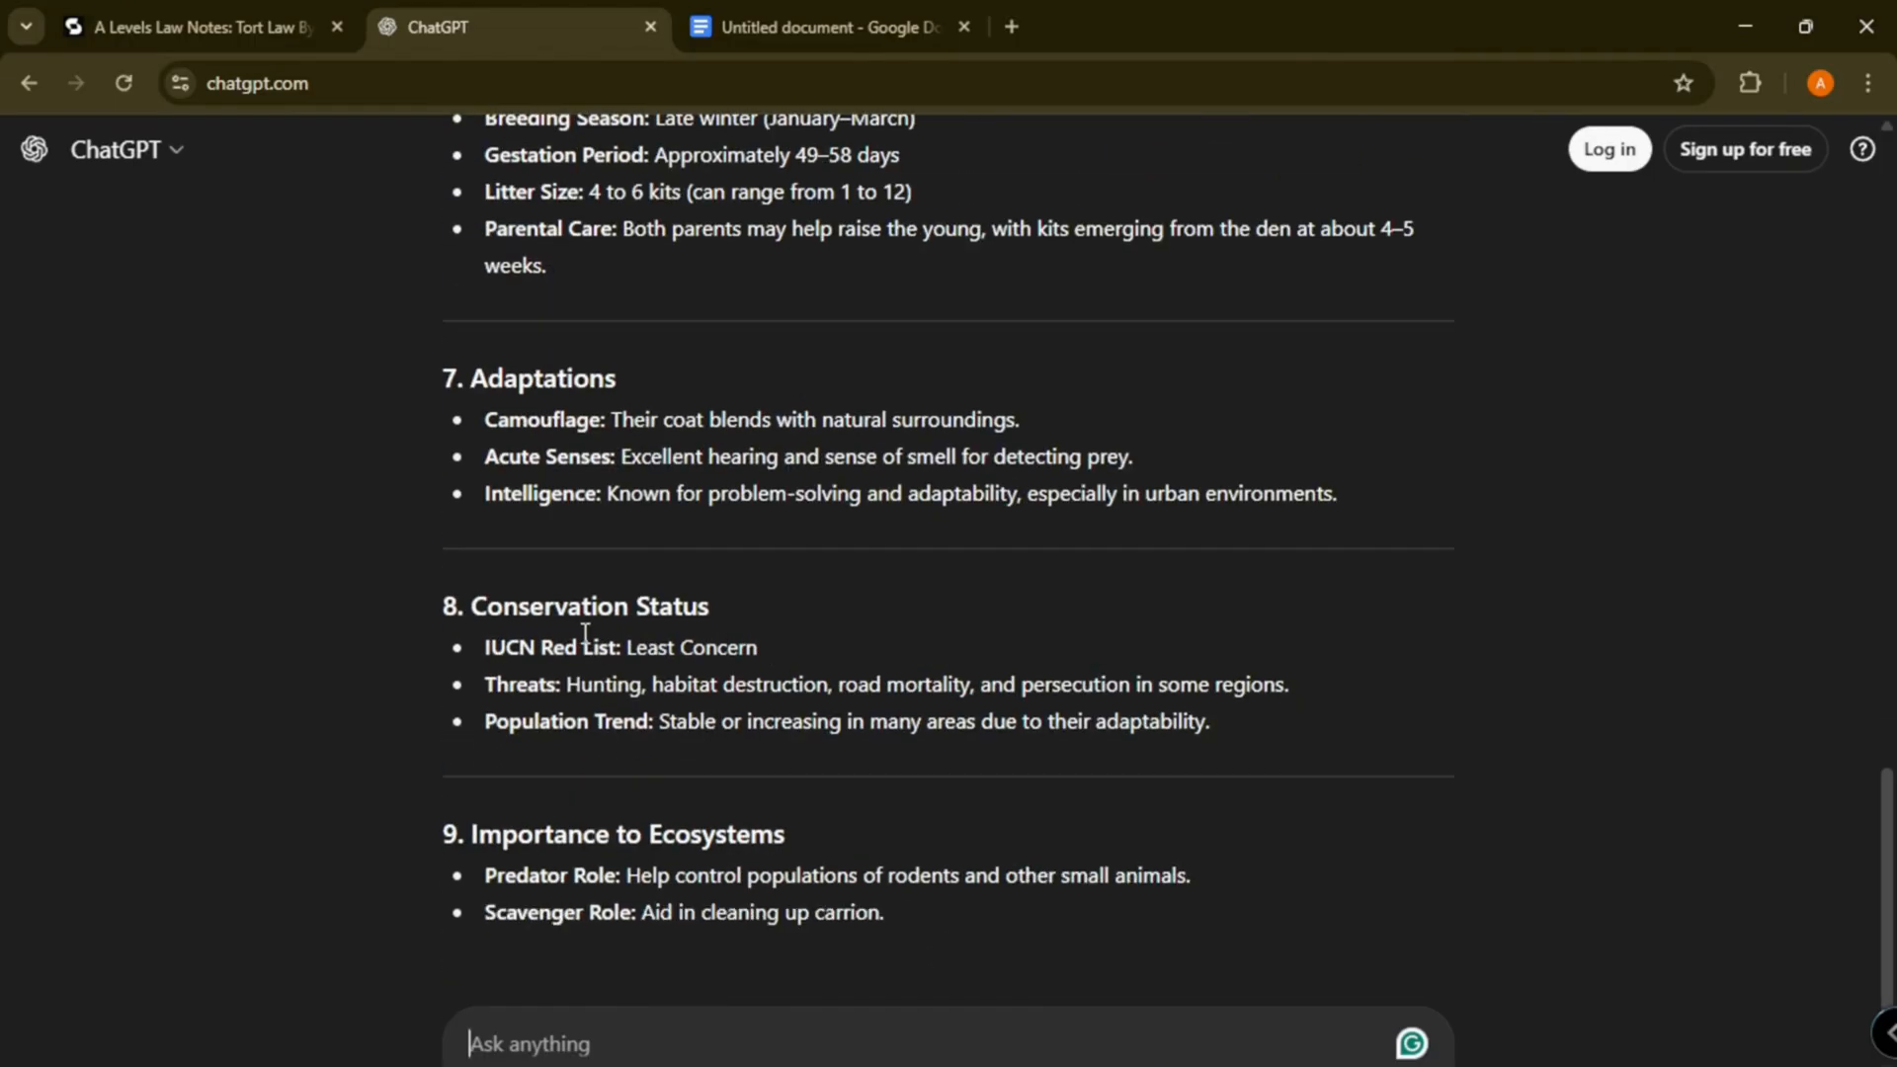
{"action": "scroll", "scroll_direction": "down", "scroll_amount": 3}
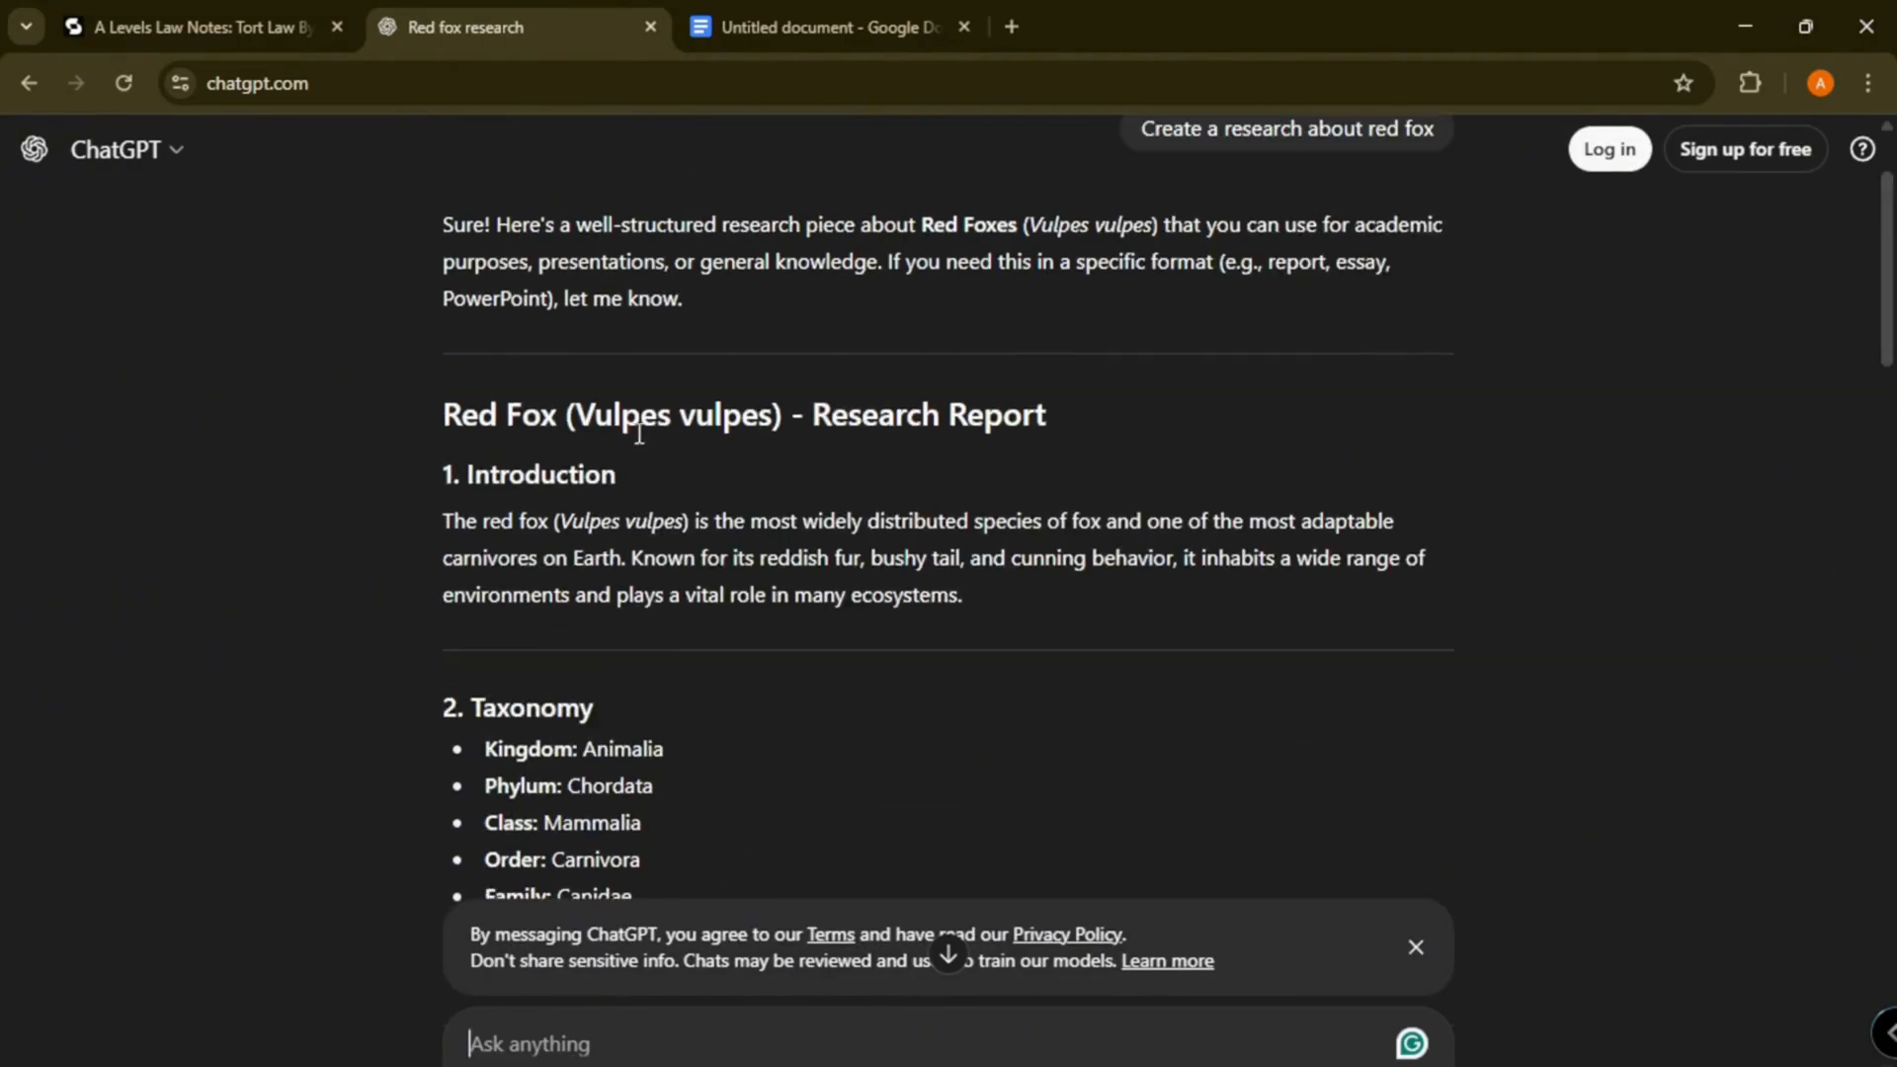
{"action": "left_click", "coordinate": [826, 26]}
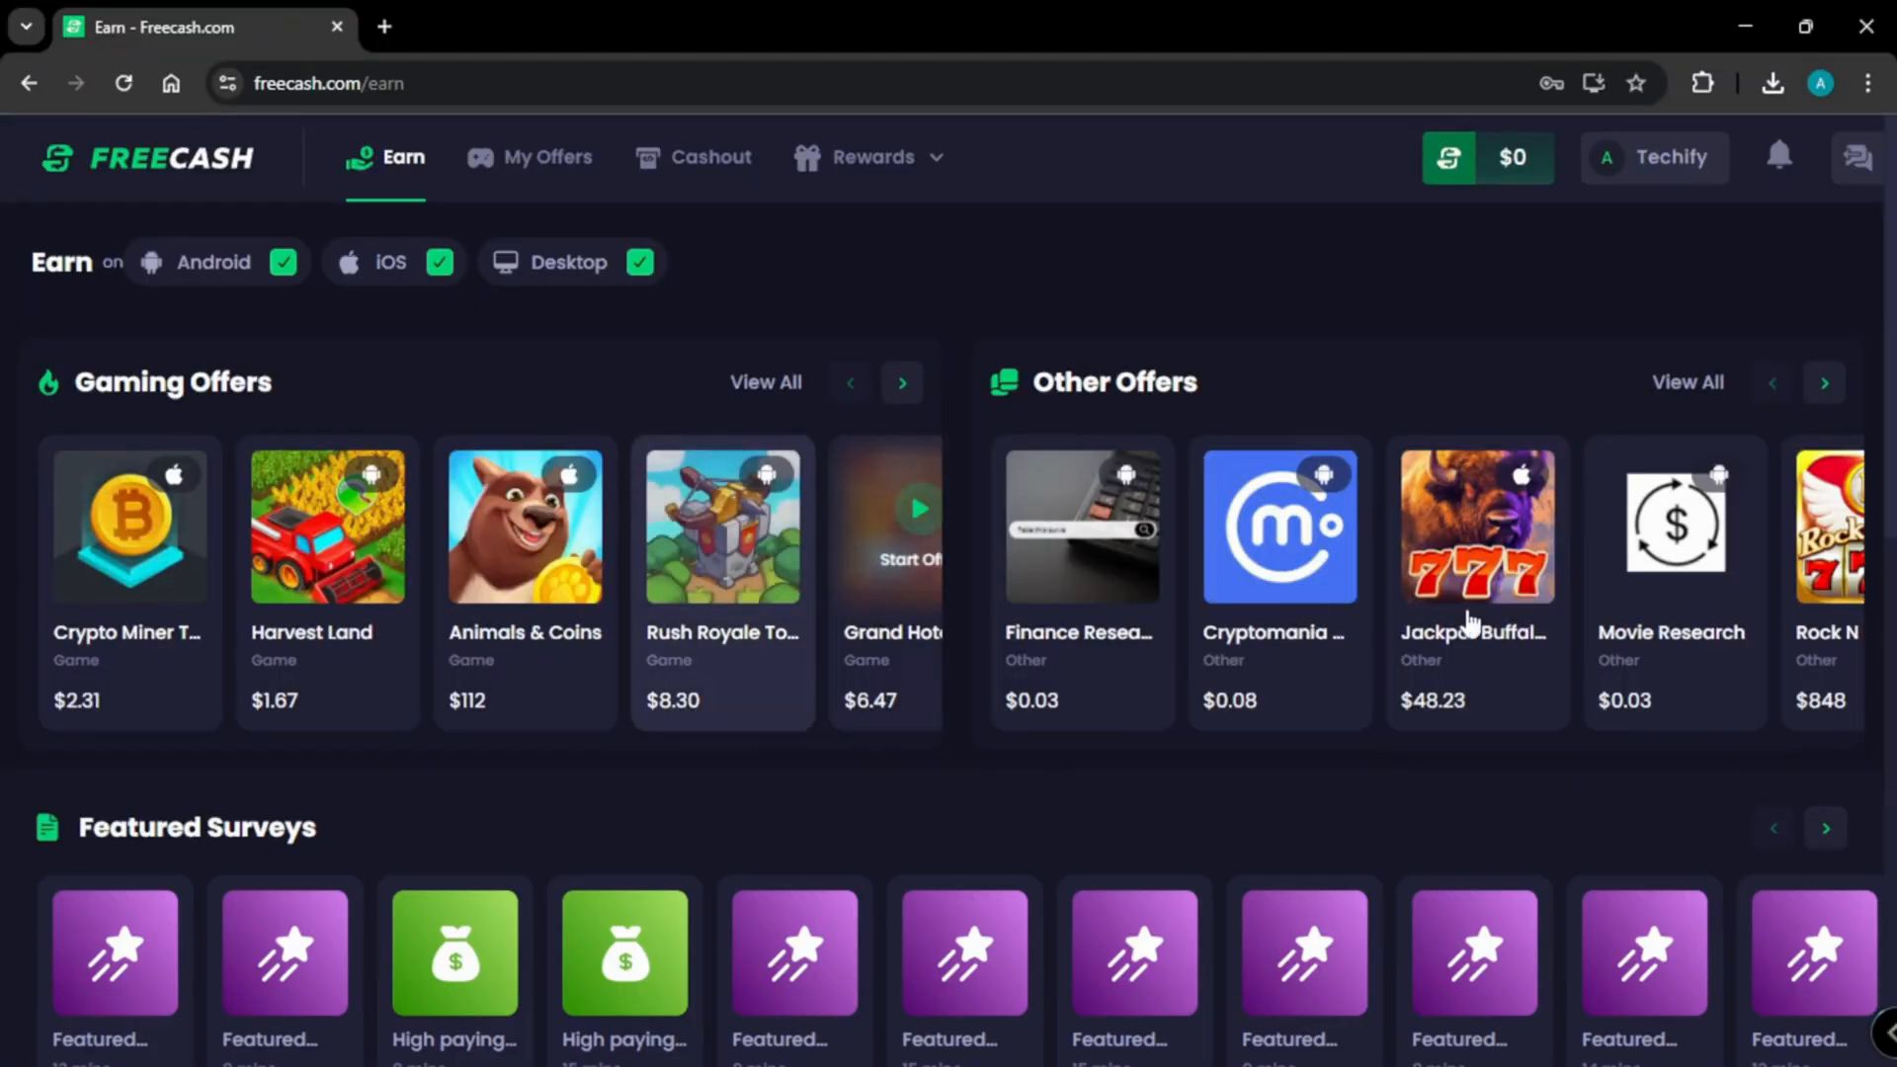
Step: Review the Rock N Cash offer and the PayPal cashout amounts, closing each
{"action": "left_click", "coordinate": [1820, 526]}
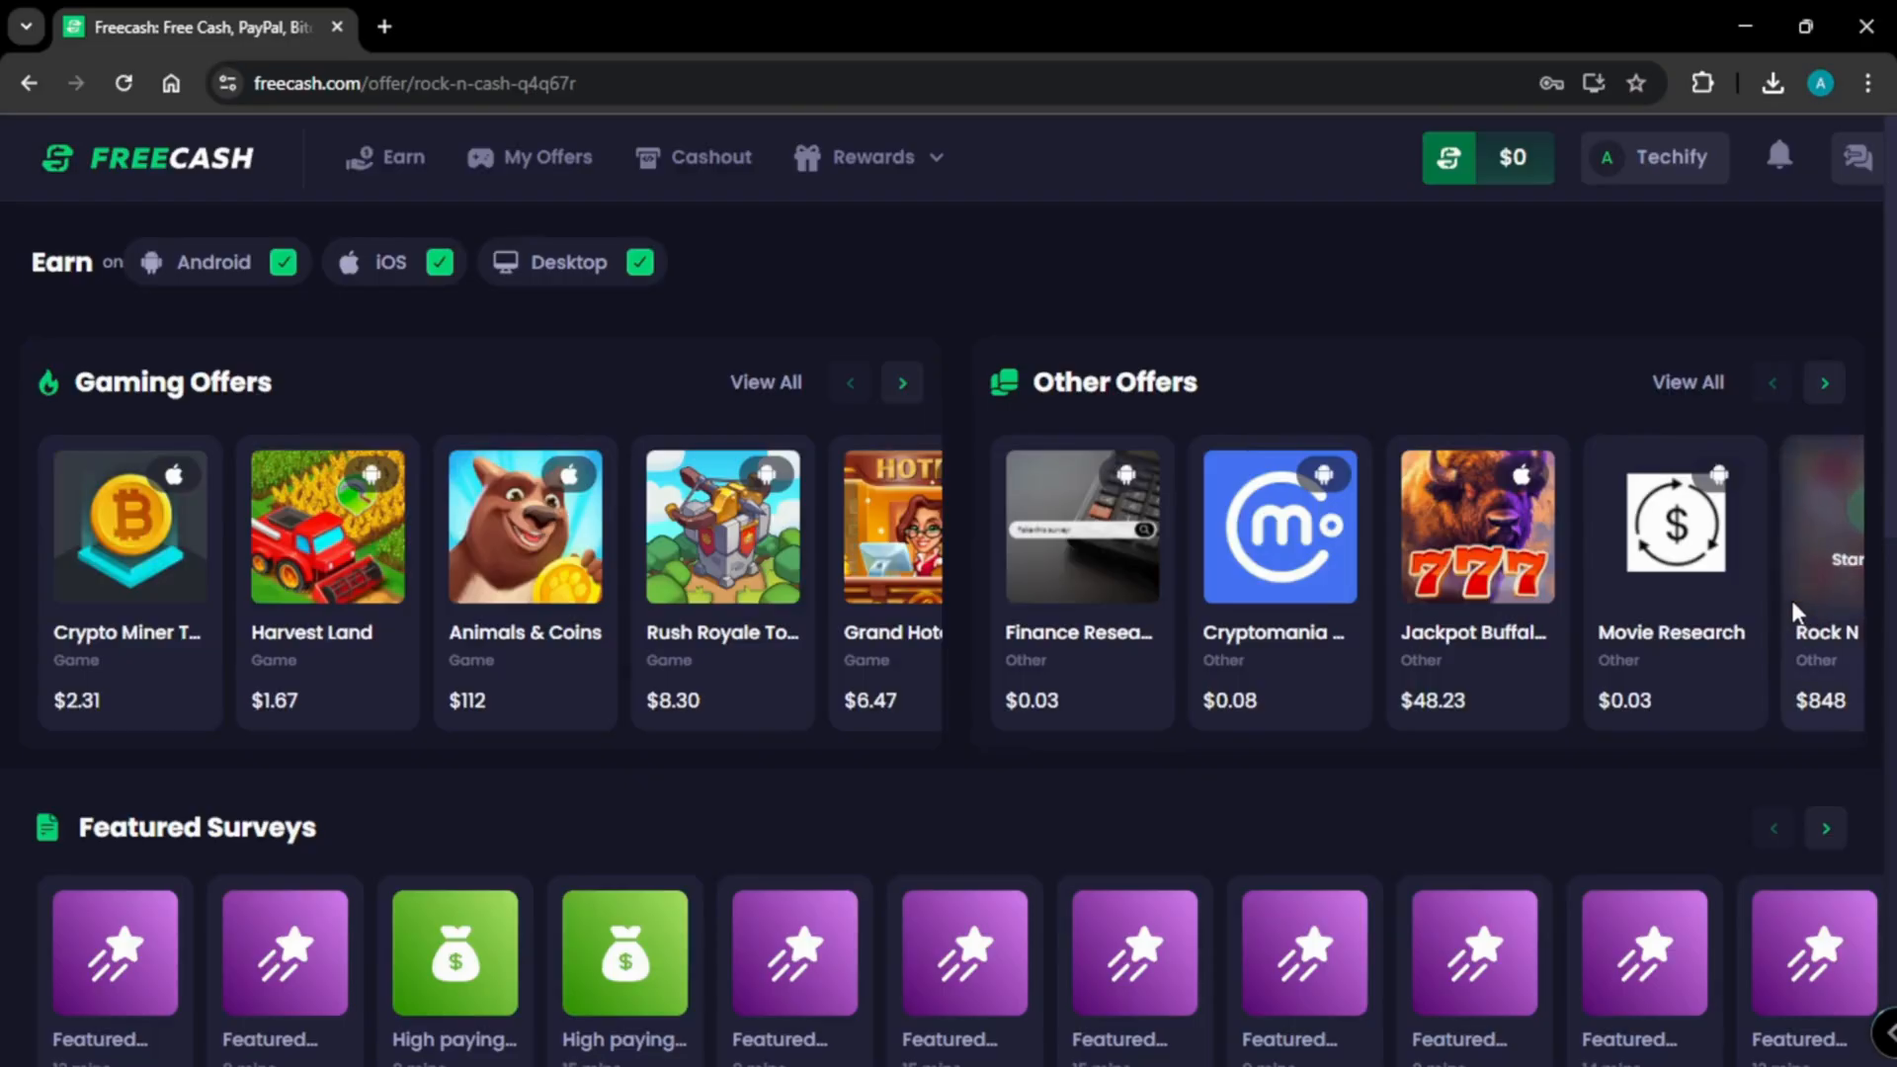
{"action": "left_click", "coordinate": [1819, 557]}
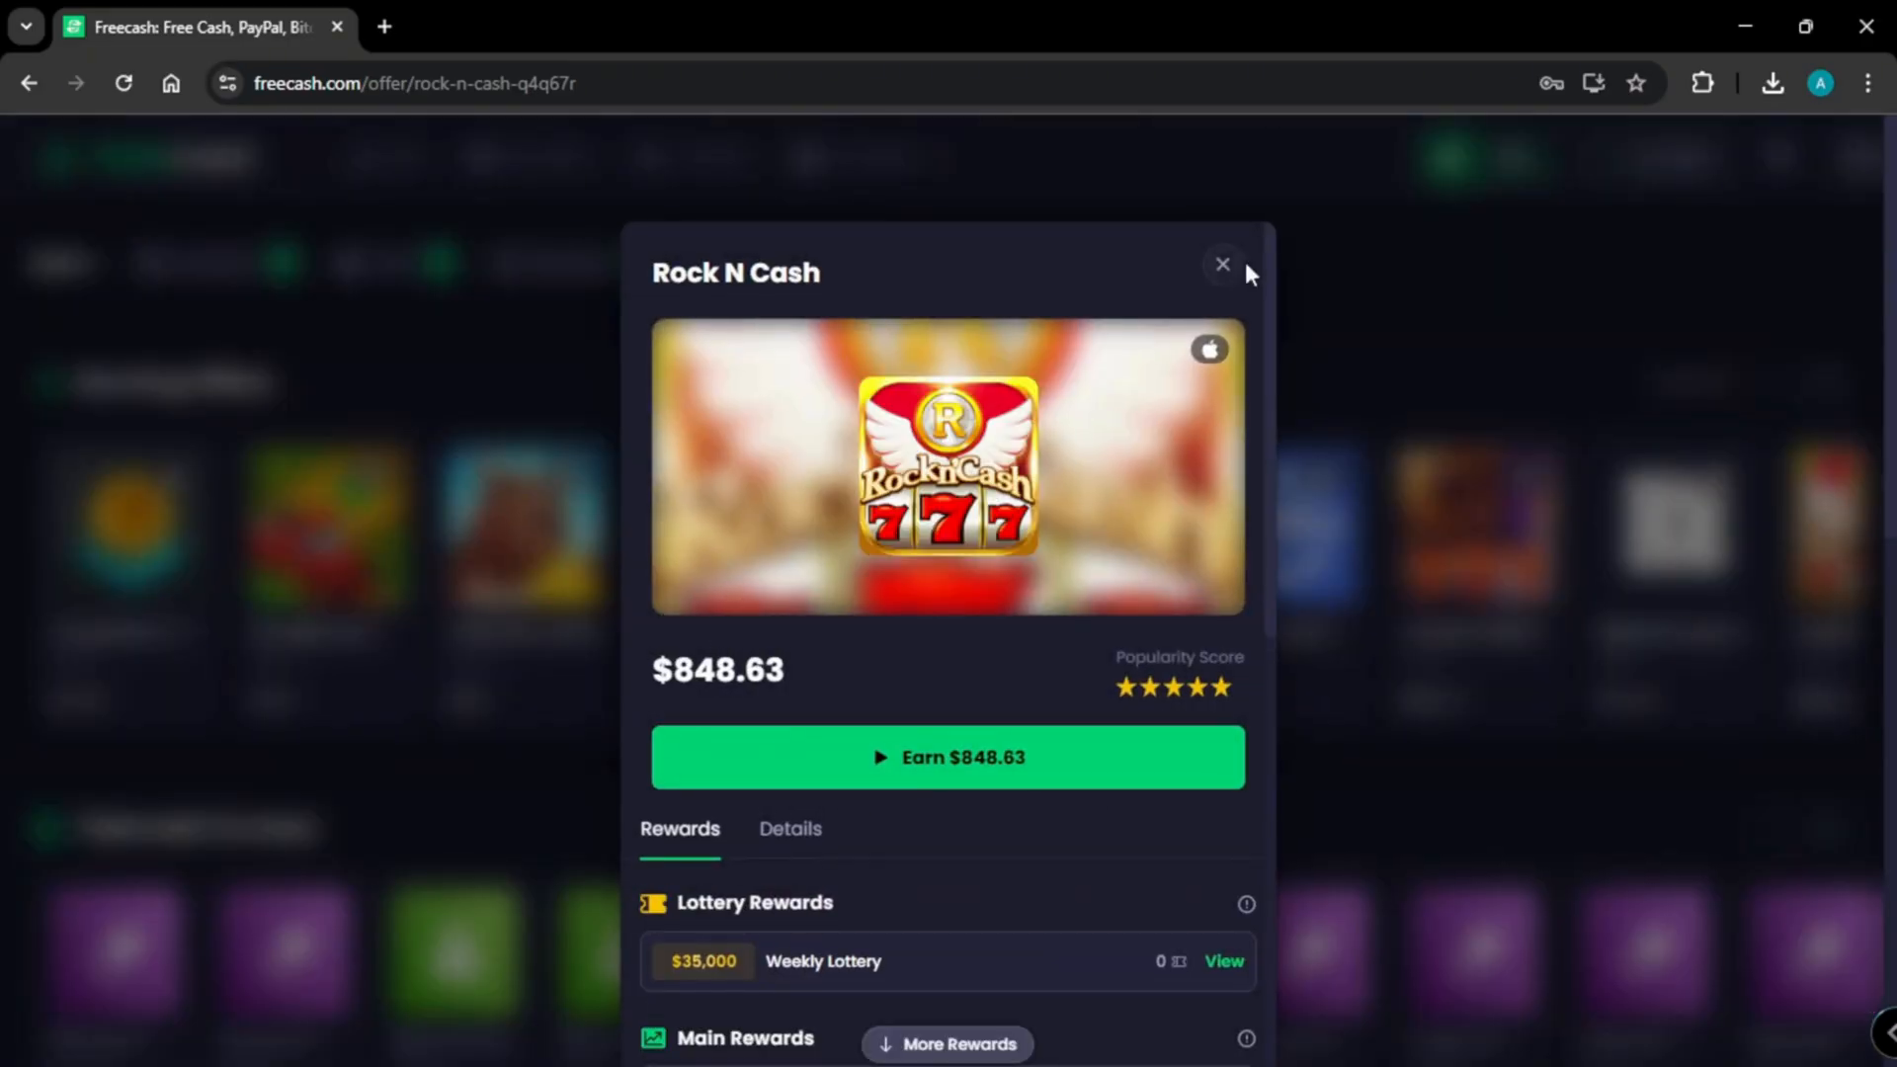
{"action": "left_click", "coordinate": [1221, 263]}
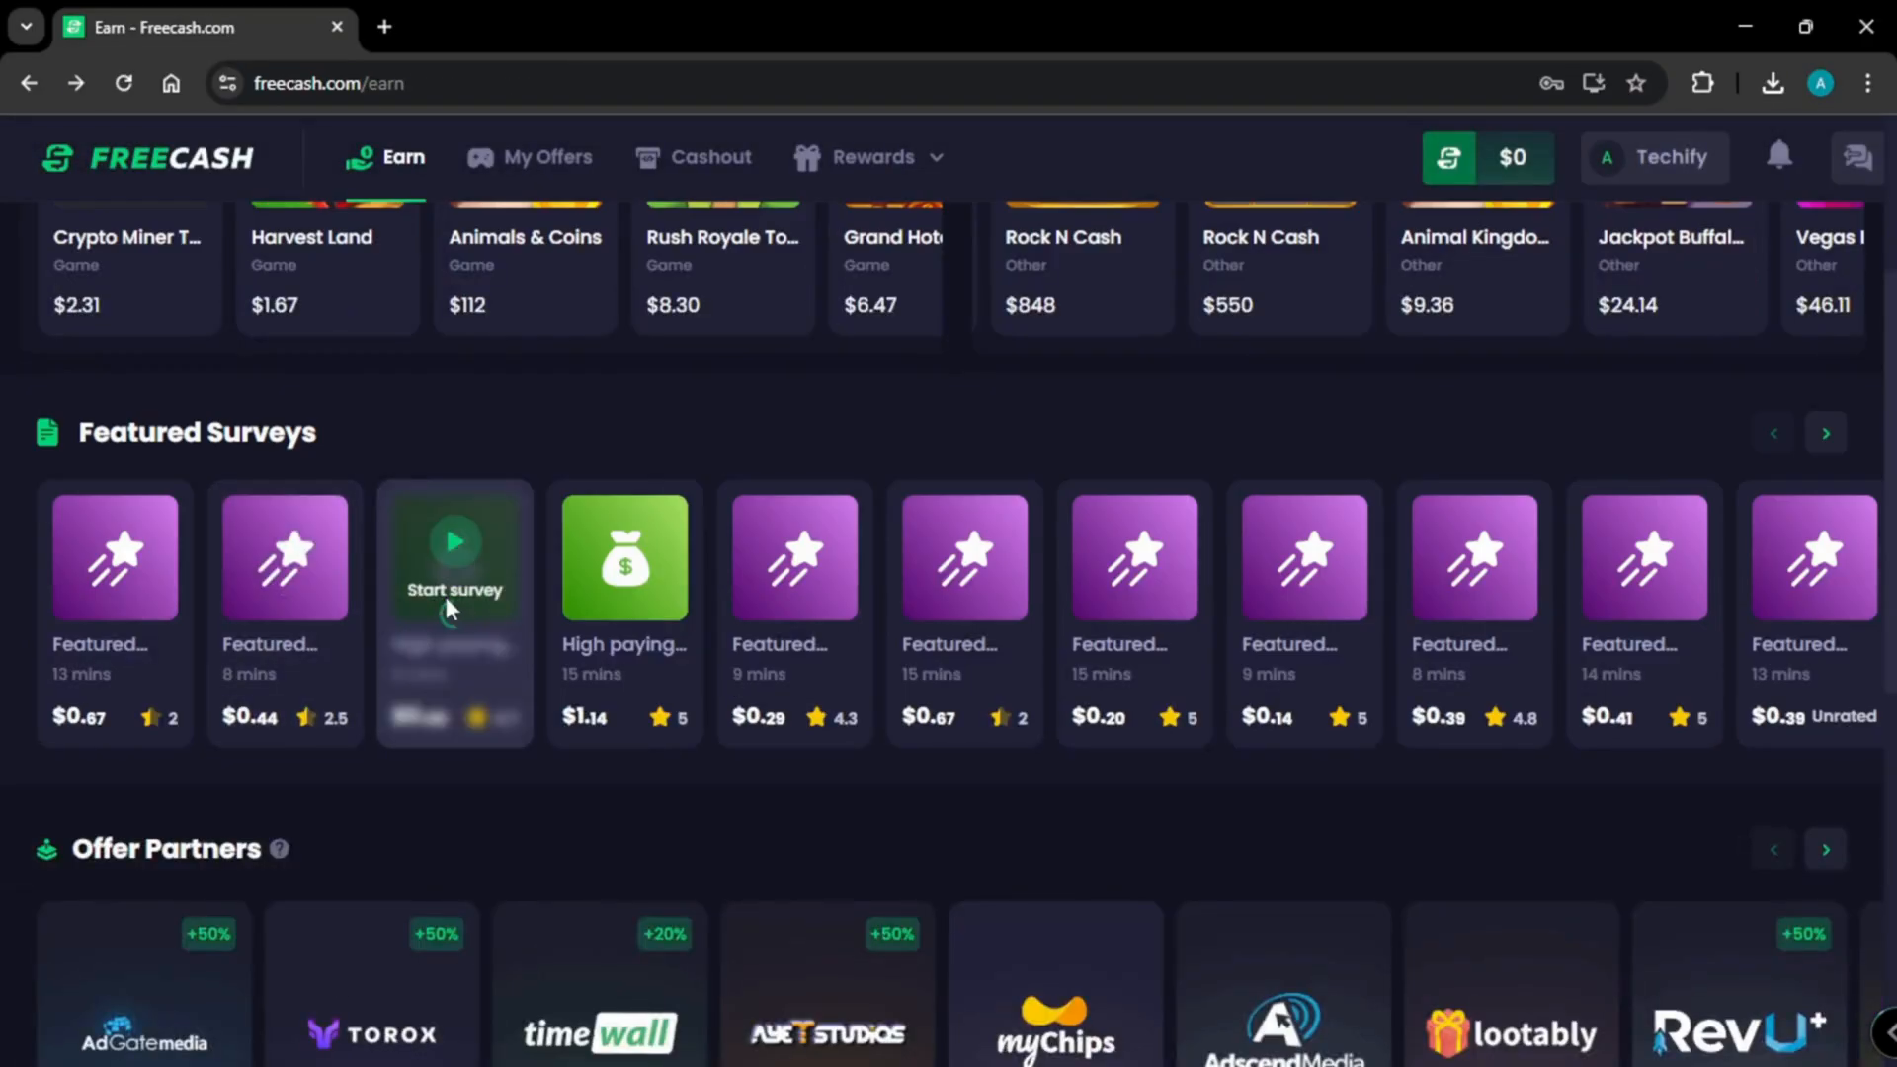
{"action": "left_click", "coordinate": [709, 158]}
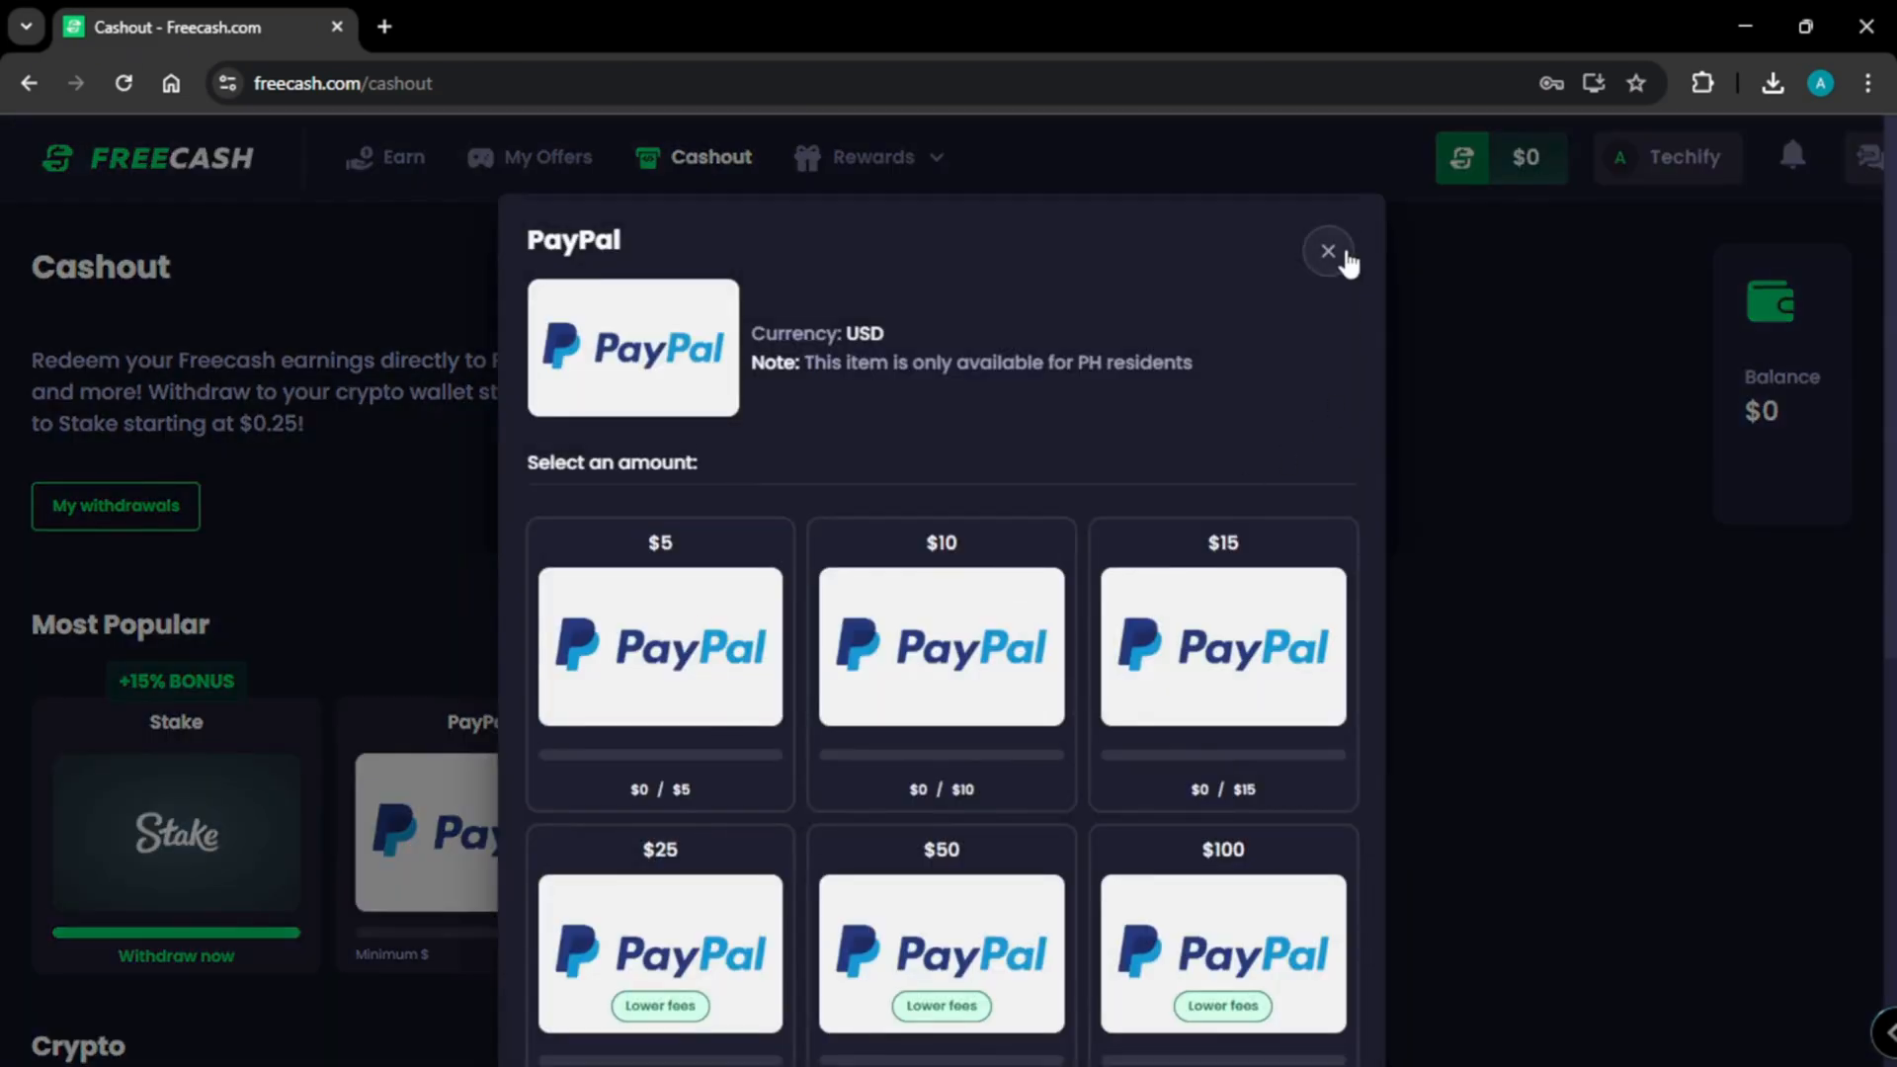
{"action": "left_click", "coordinate": [1328, 251]}
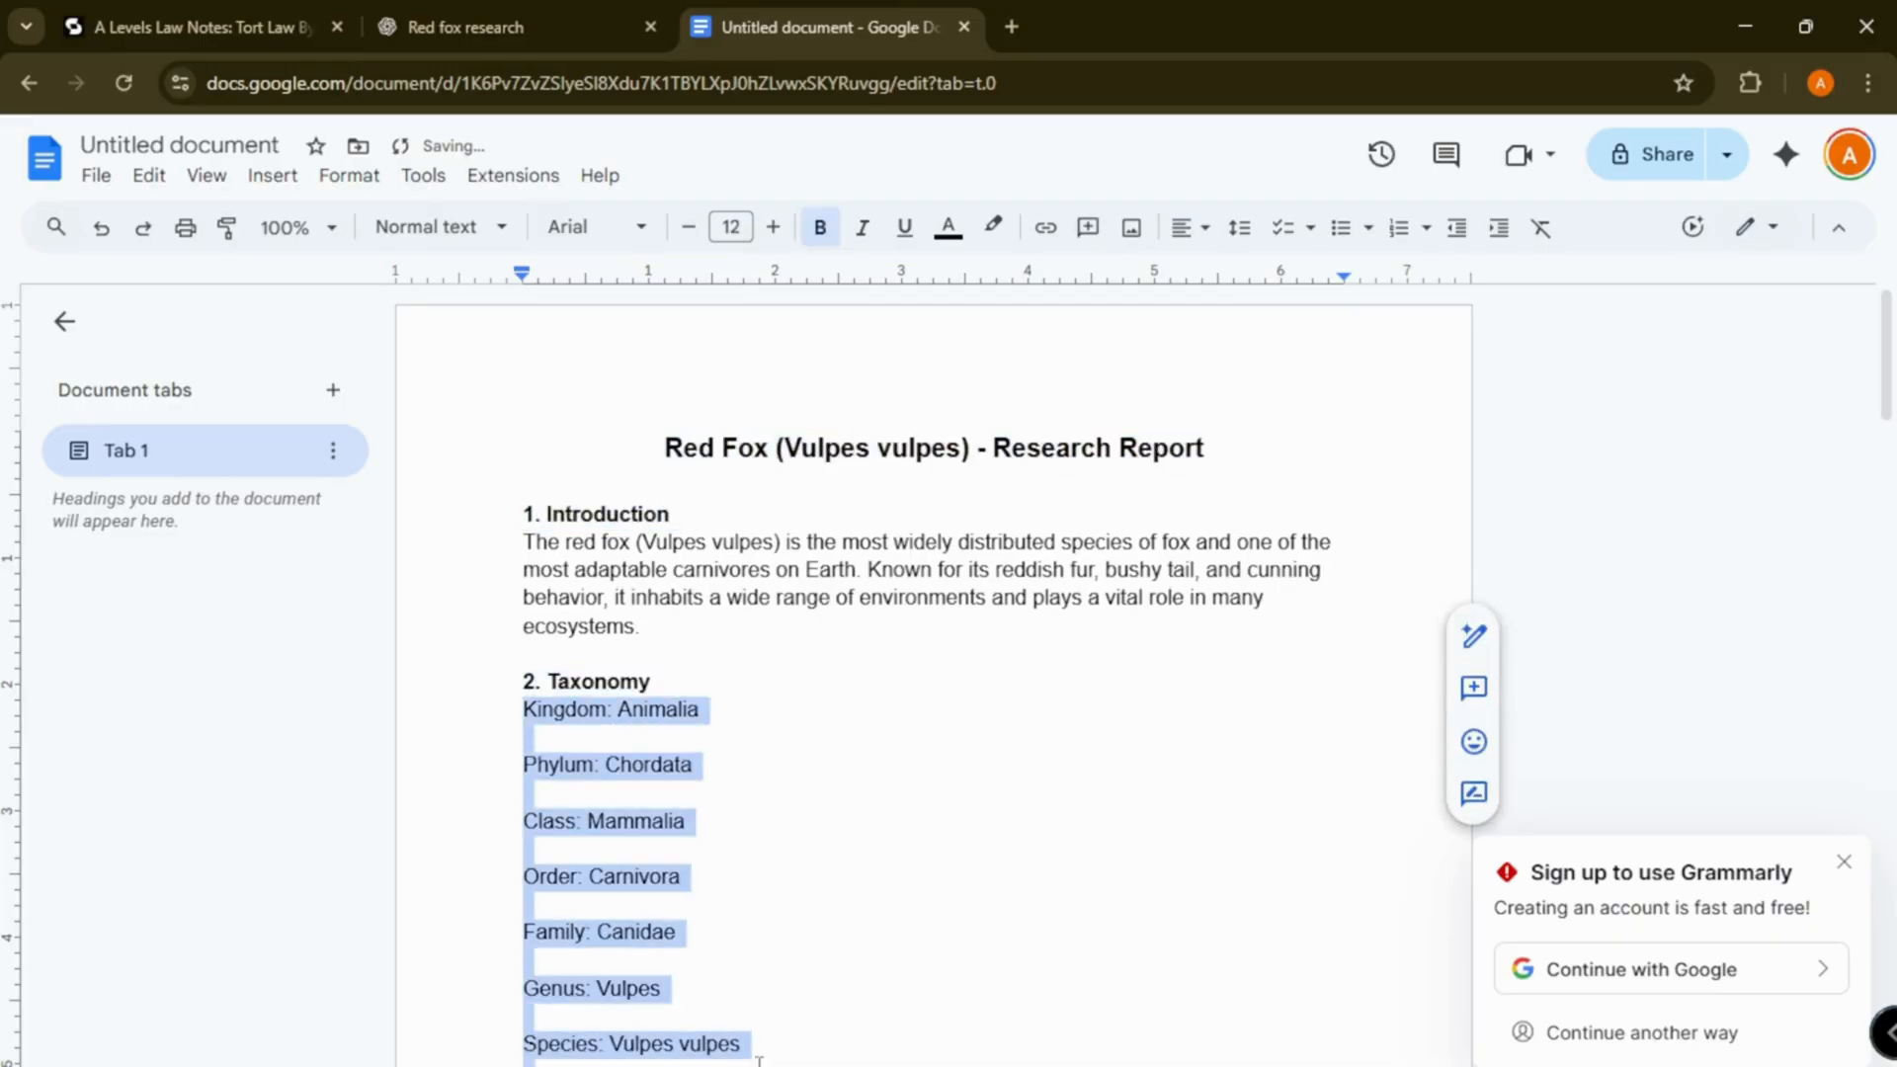
Step: Bullet the taxonomy lines and retitle the doc 'Red Fox (Vulpes vulpes) - Research Report'
{"action": "left_click", "coordinate": [1338, 227]}
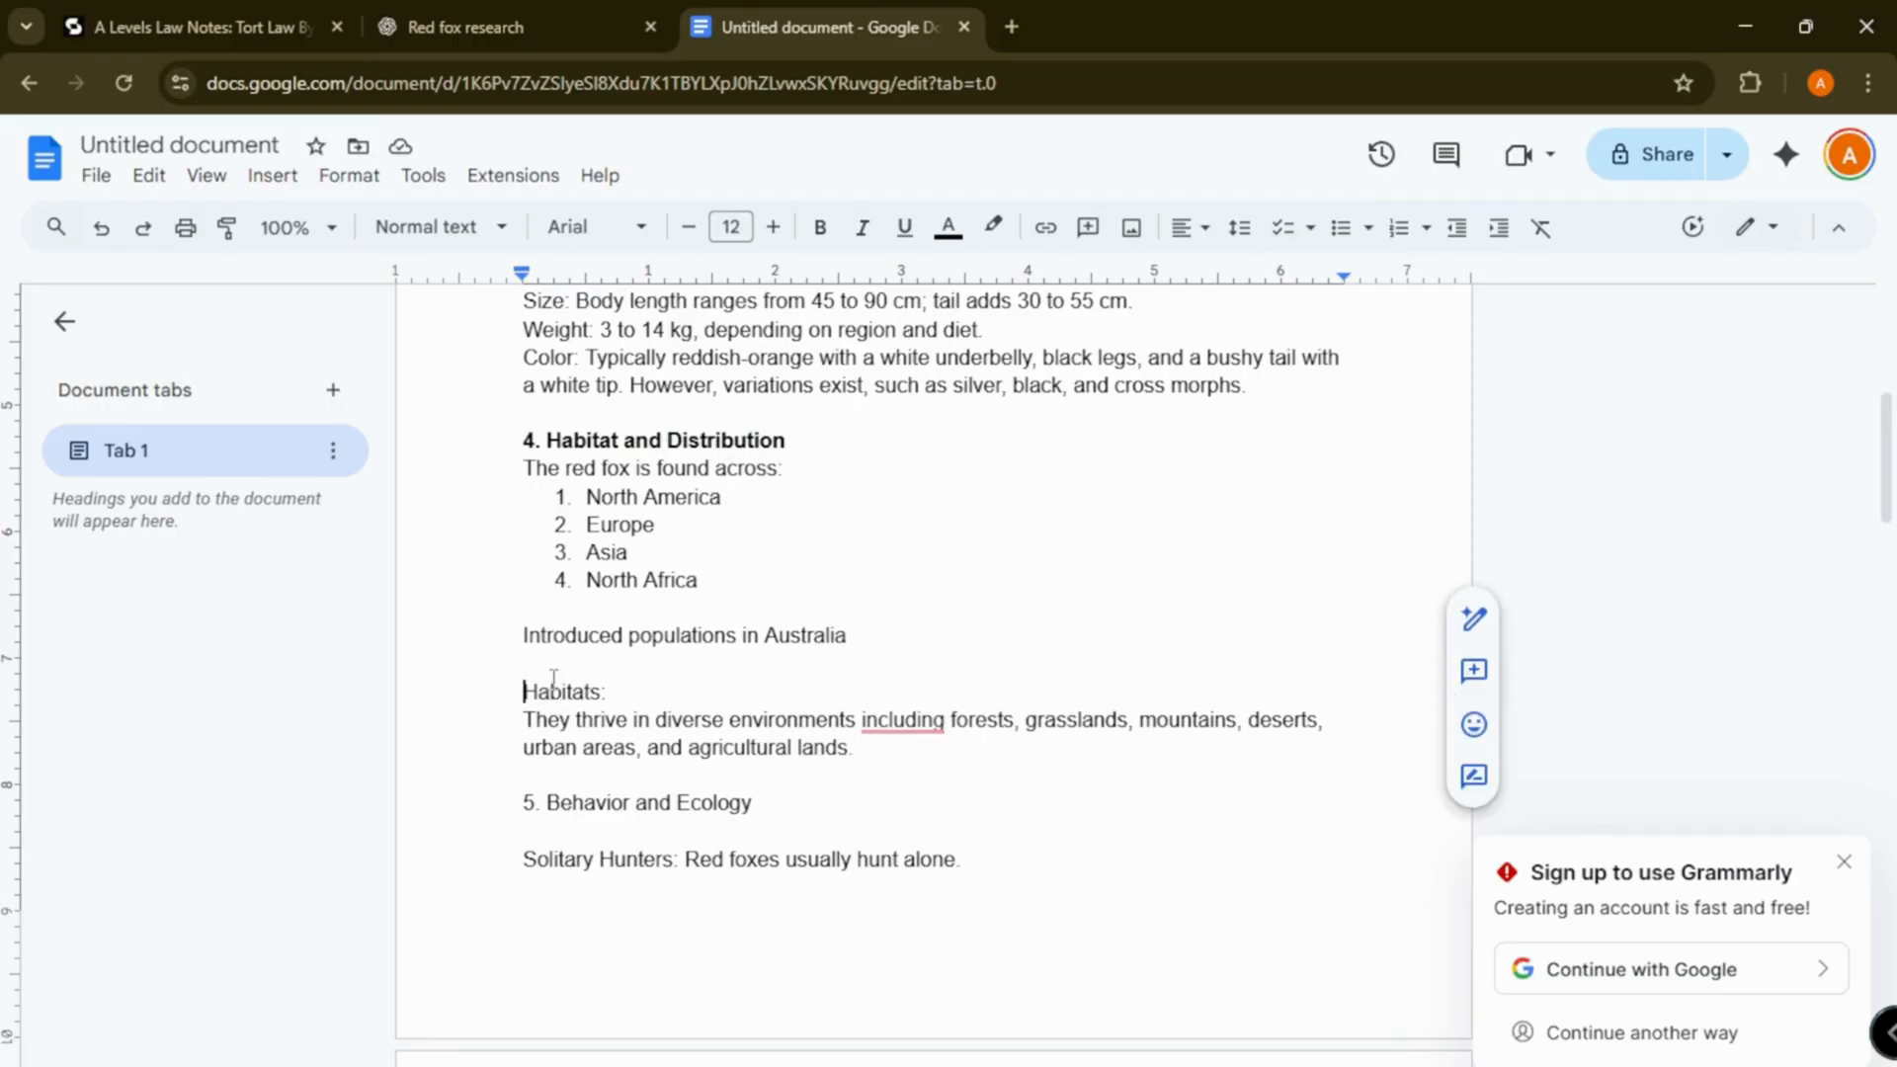
{"action": "scroll", "scroll_direction": "down", "scroll_amount": 3}
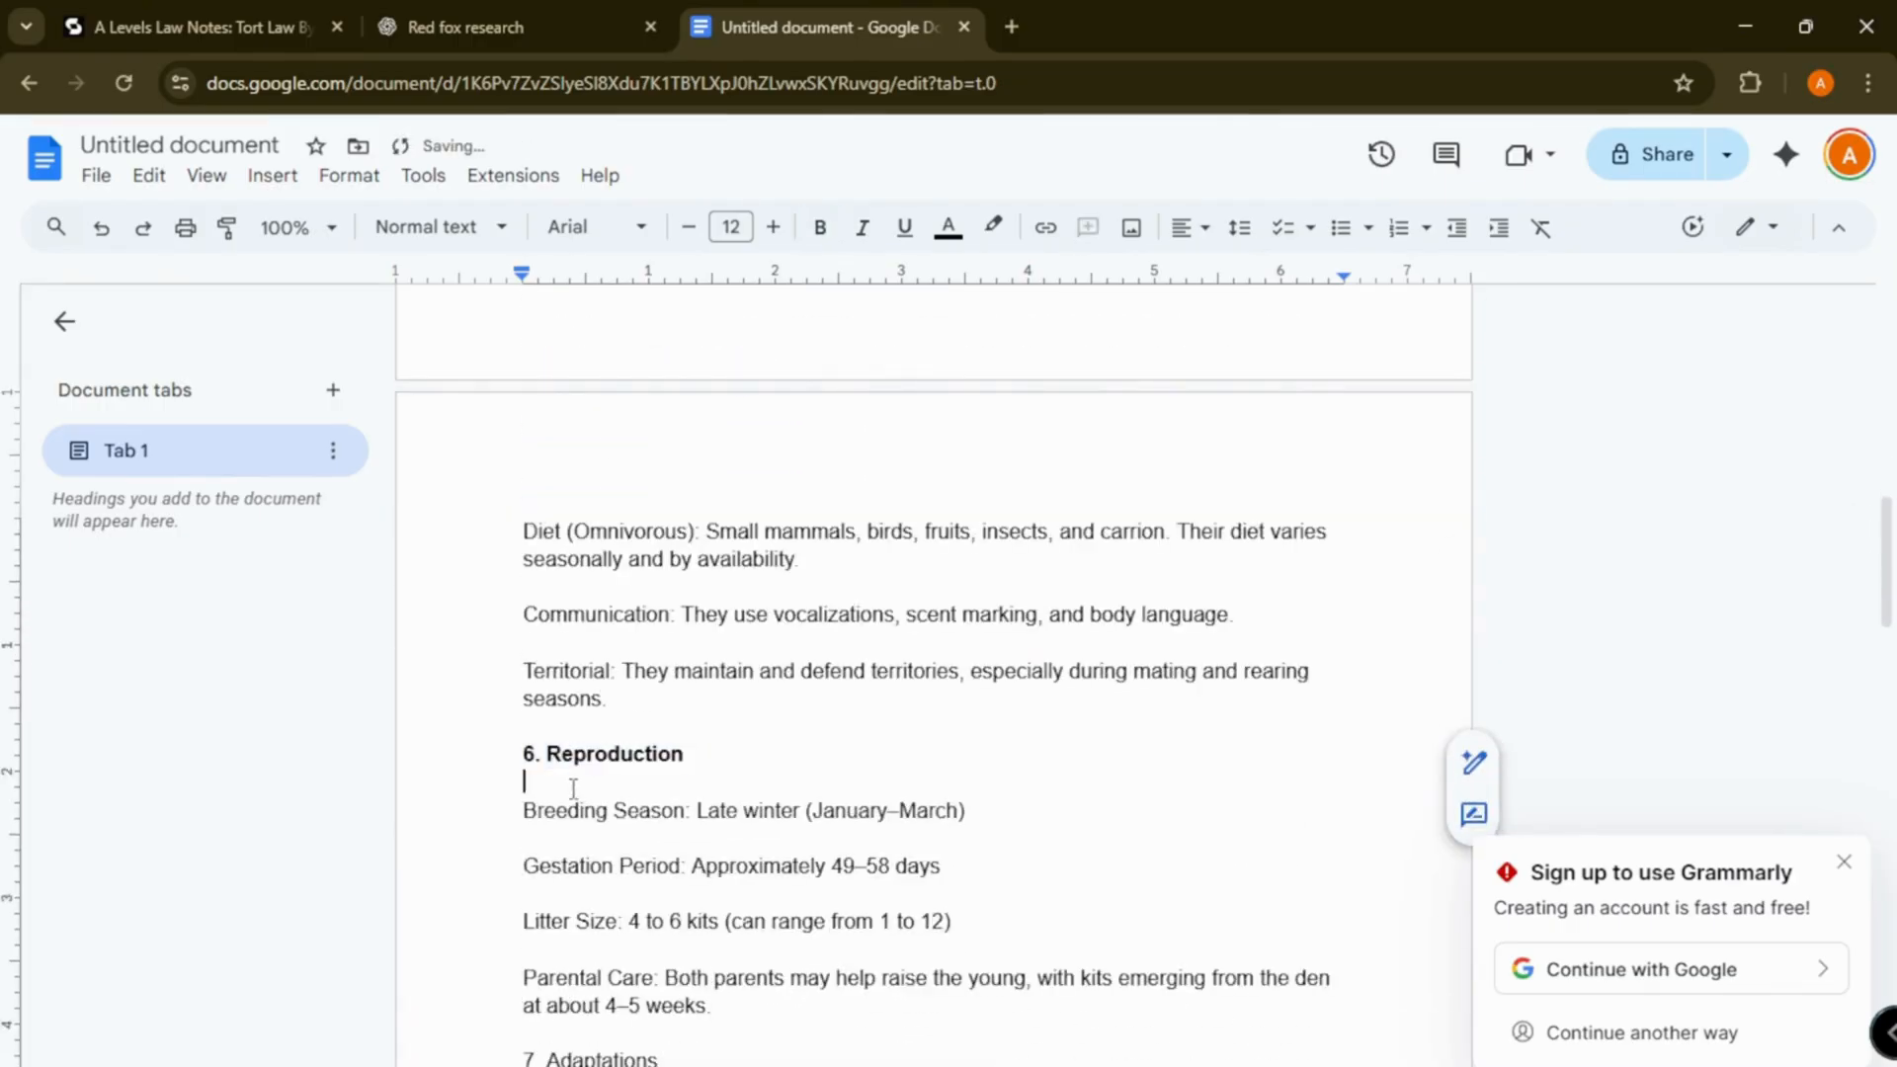
{"action": "scroll", "scroll_direction": "down", "scroll_amount": 3}
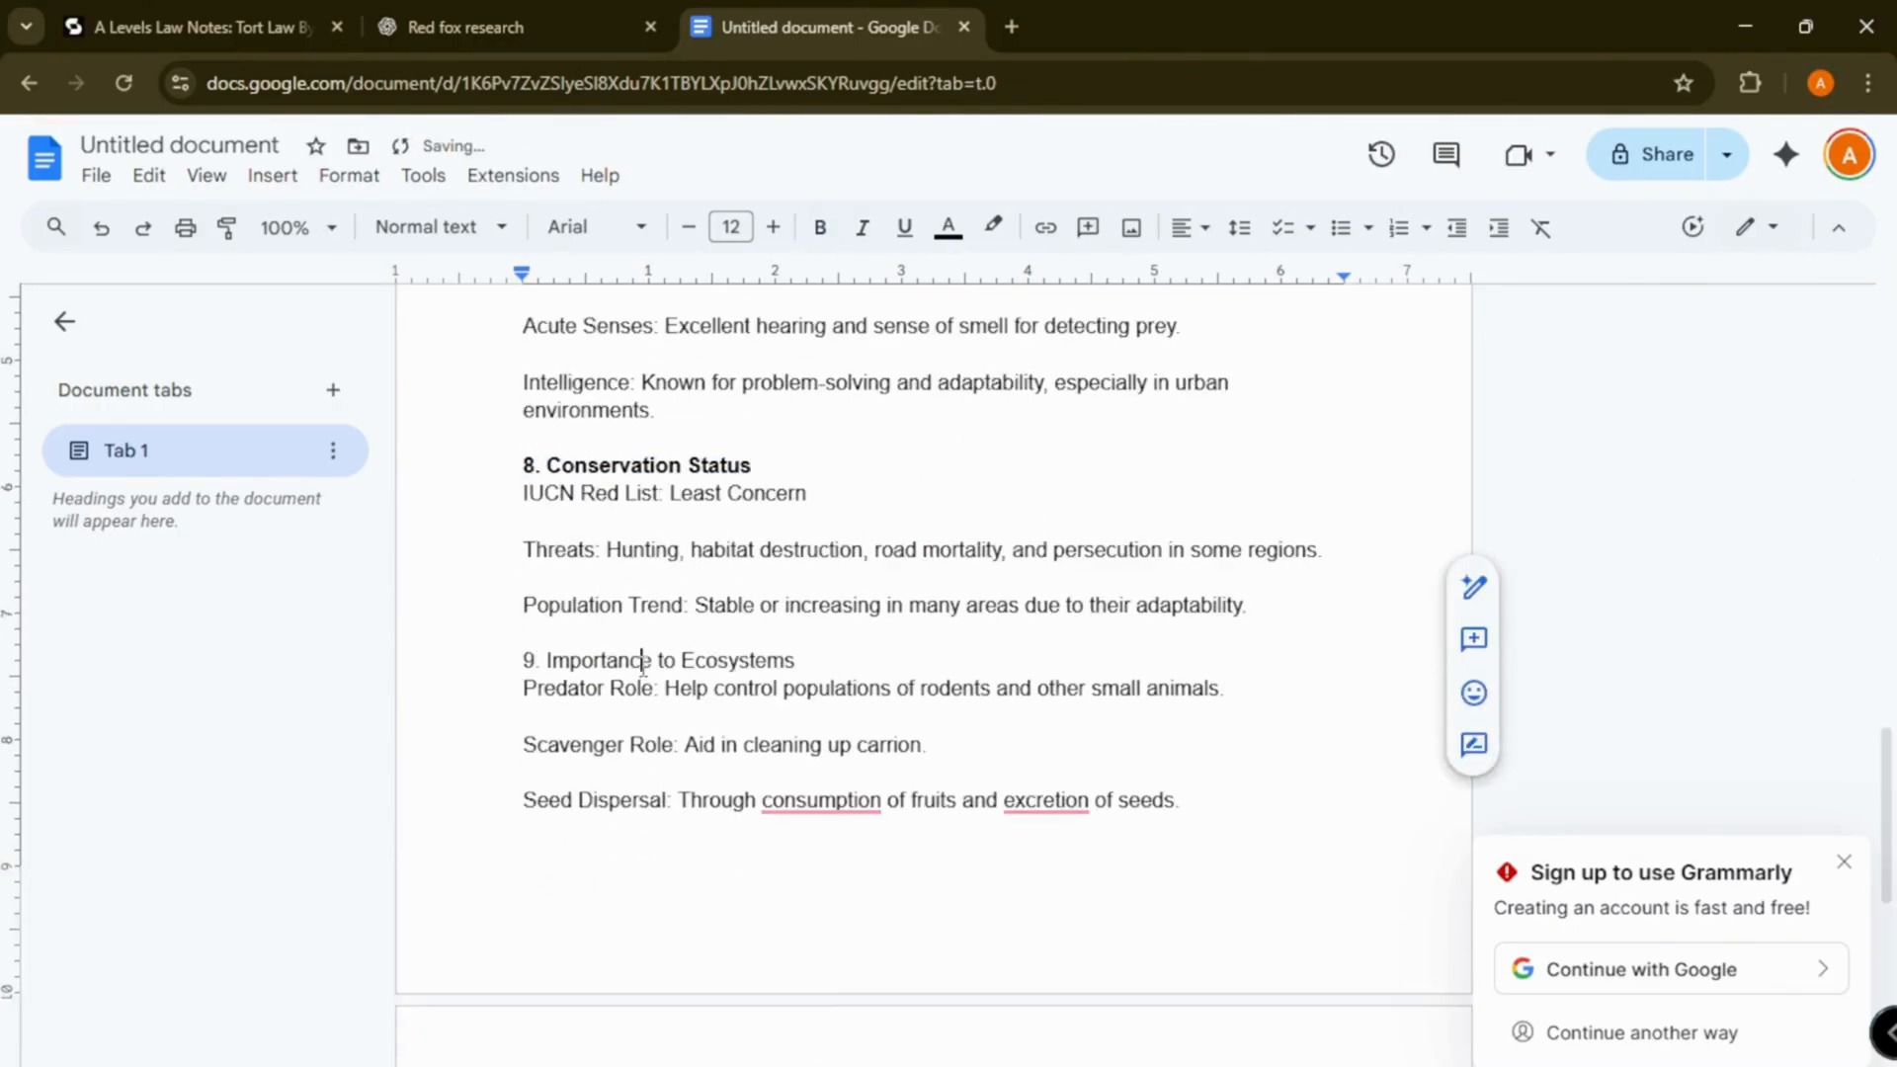
{"action": "scroll", "scroll_direction": "down", "scroll_amount": 3}
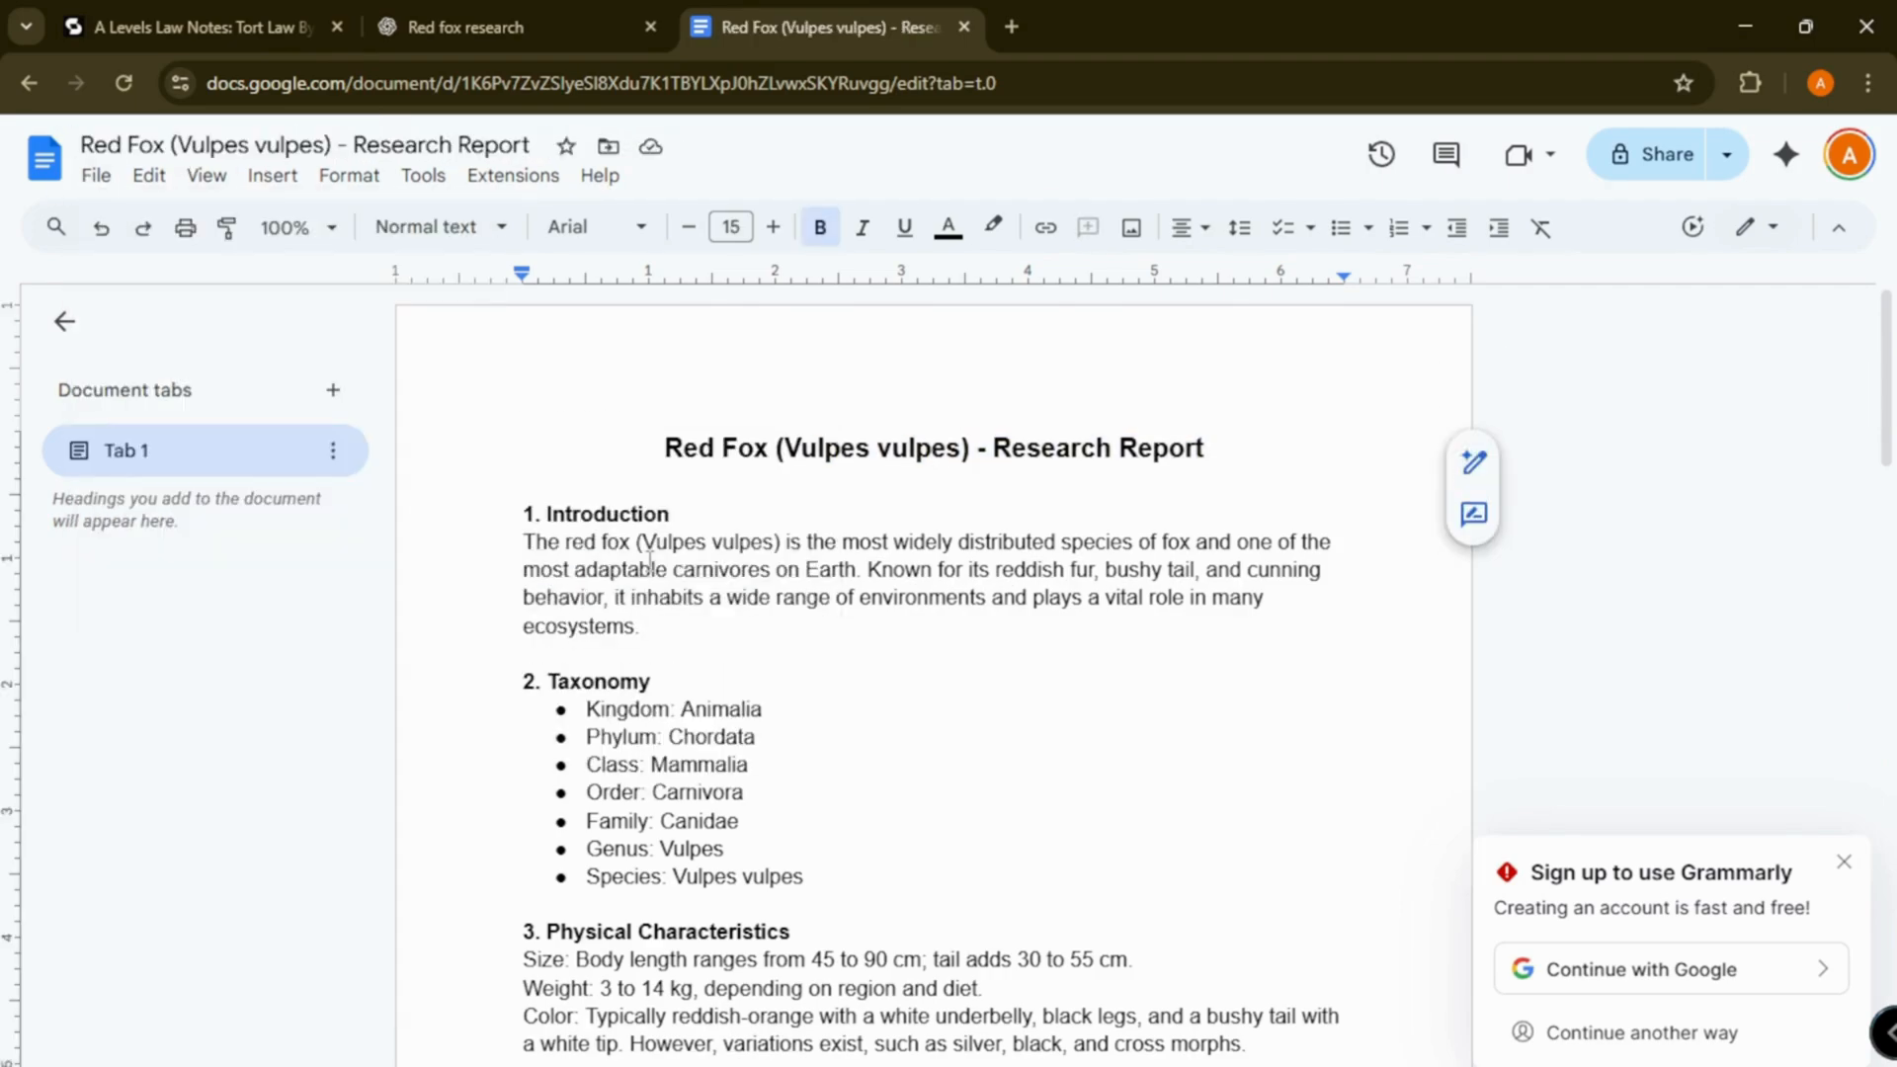
{"action": "left_click", "coordinate": [194, 25]}
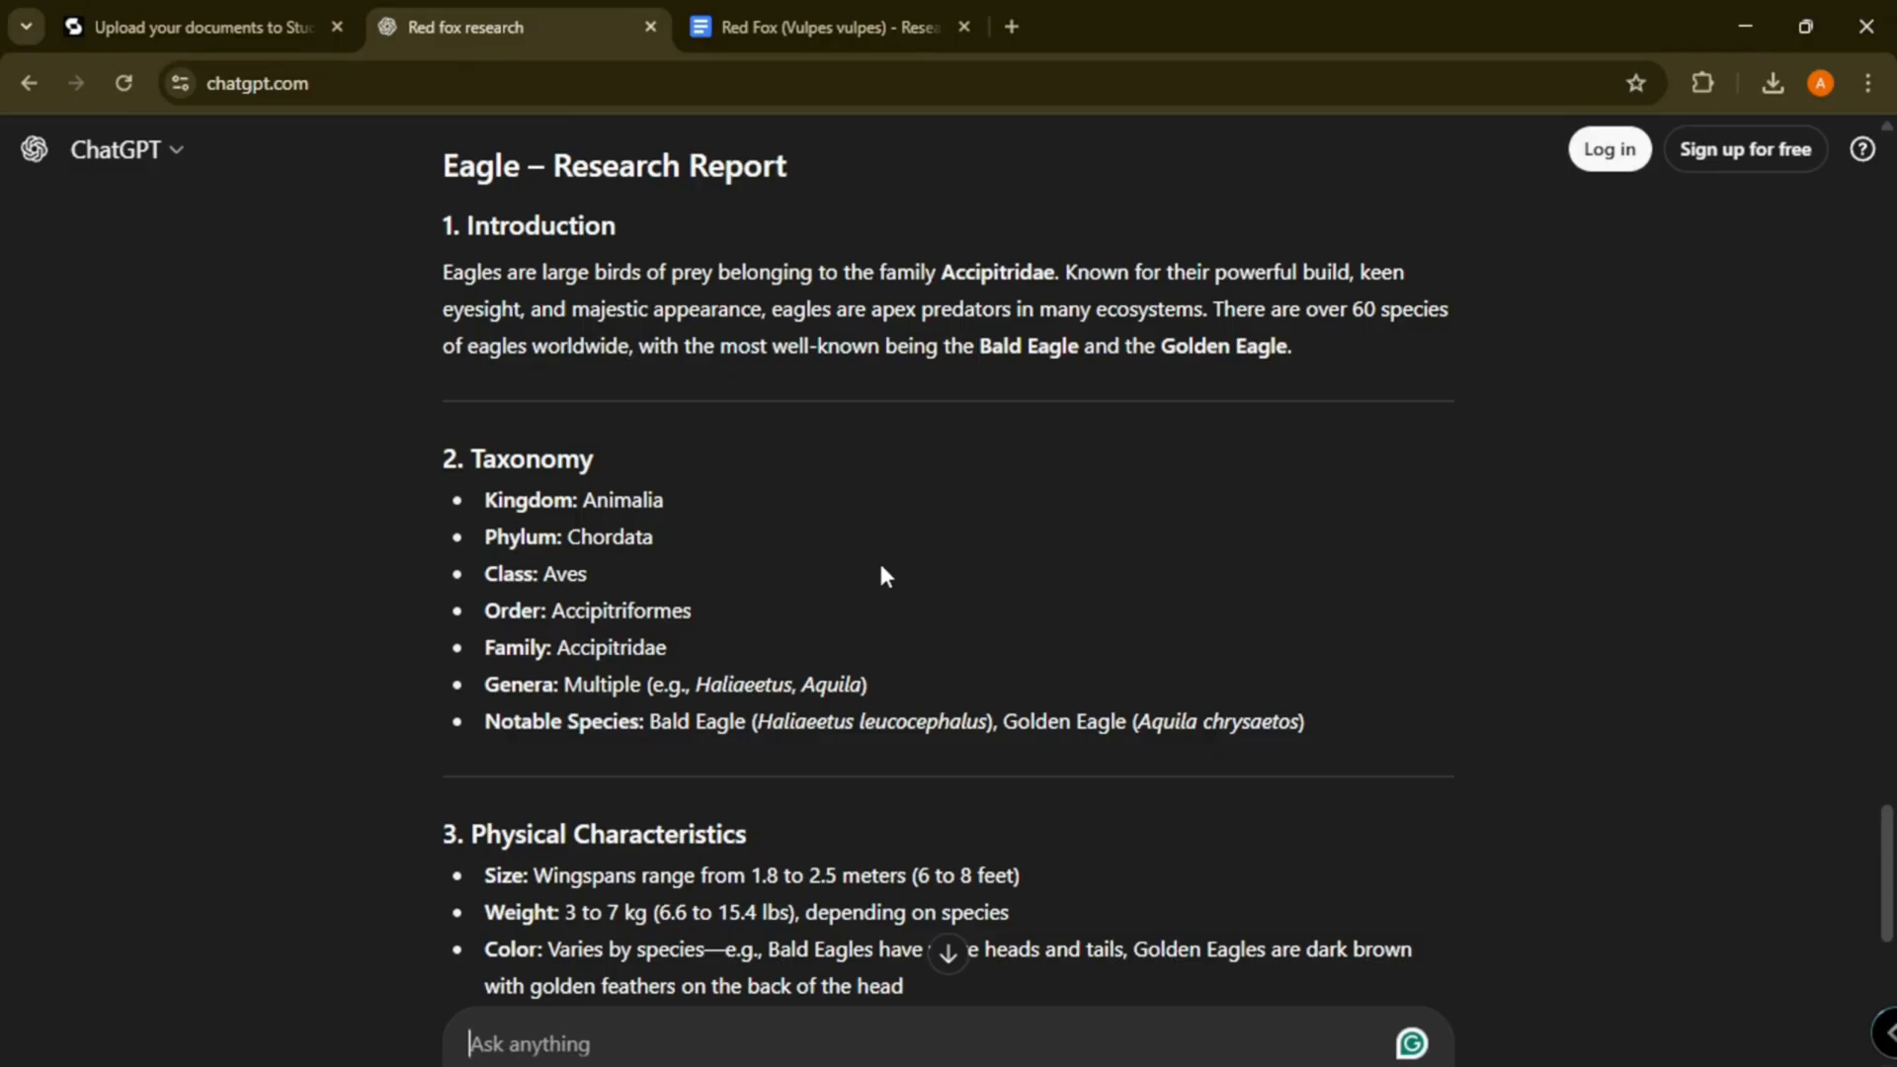
Step: Export the 'Eagle – Research Report' doc as a PDF document
{"action": "scroll", "scroll_direction": "down", "scroll_amount": 3}
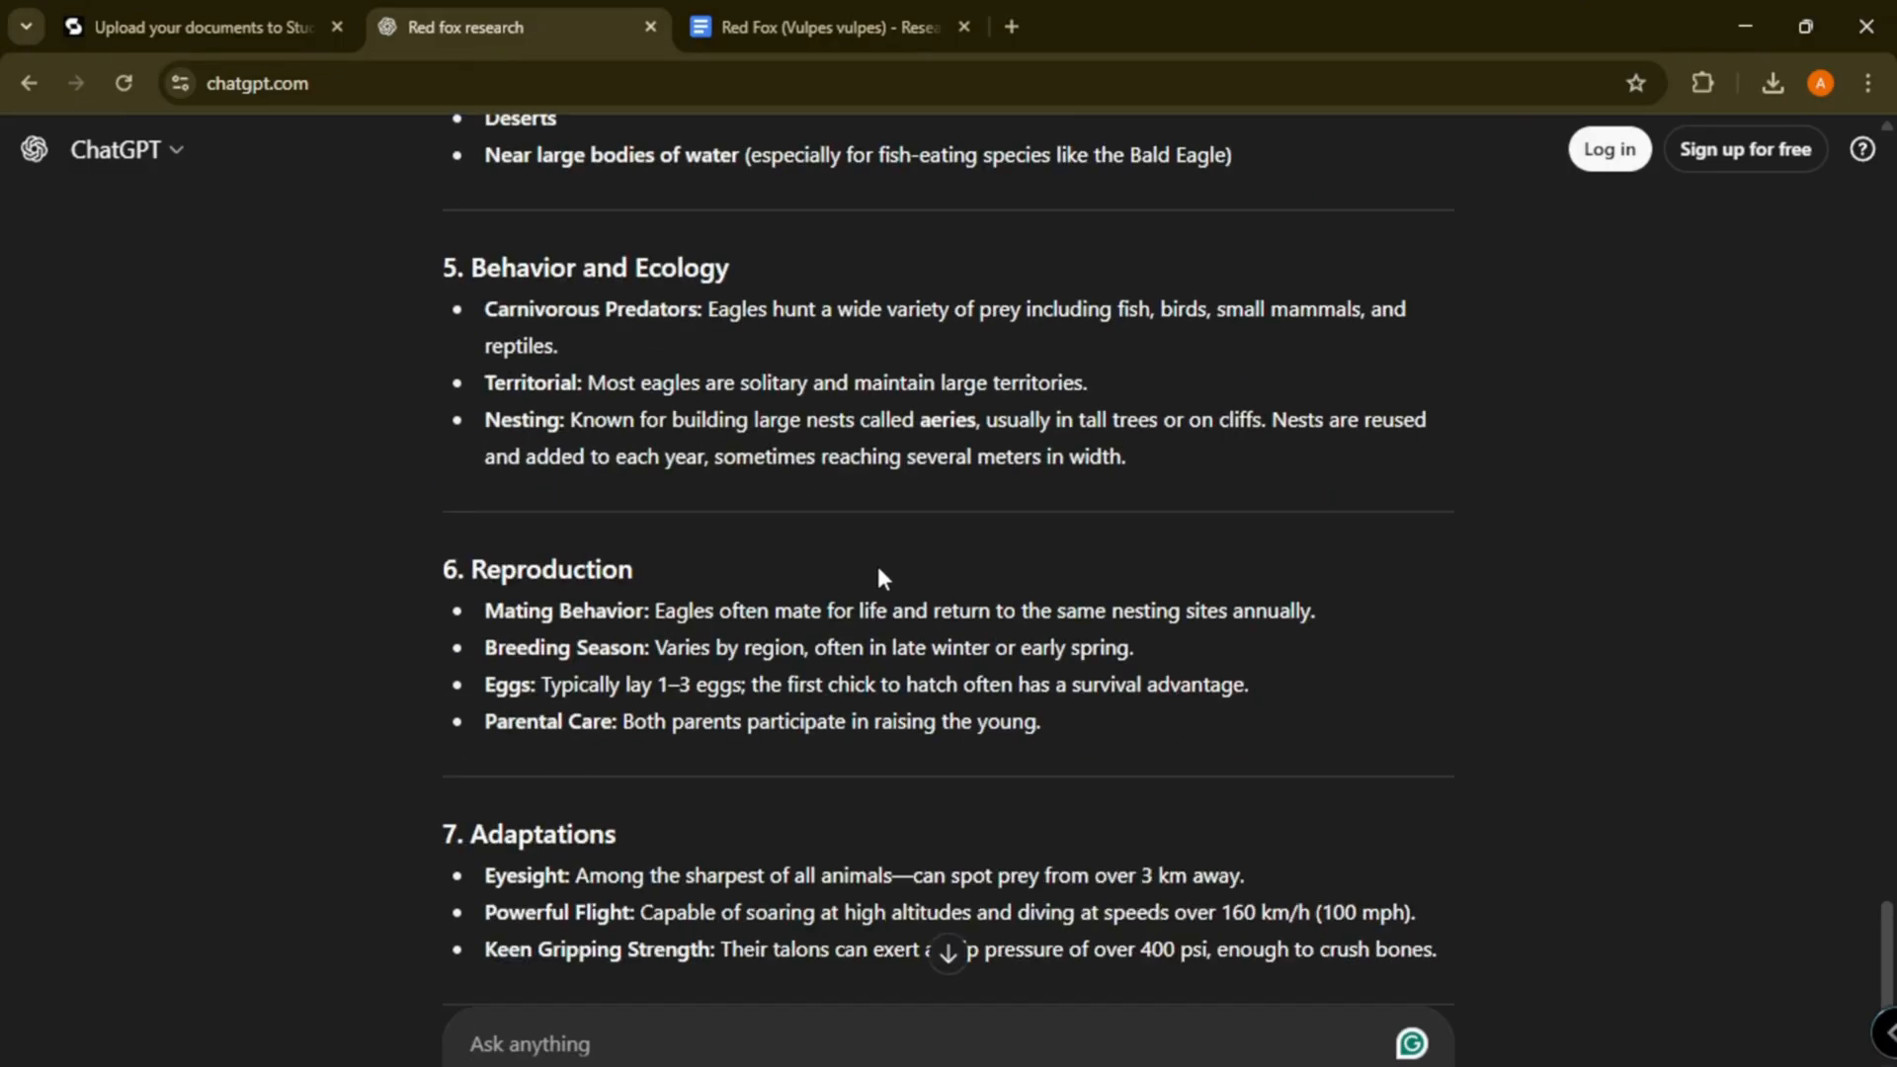
{"action": "scroll", "scroll_direction": "down", "scroll_amount": 3}
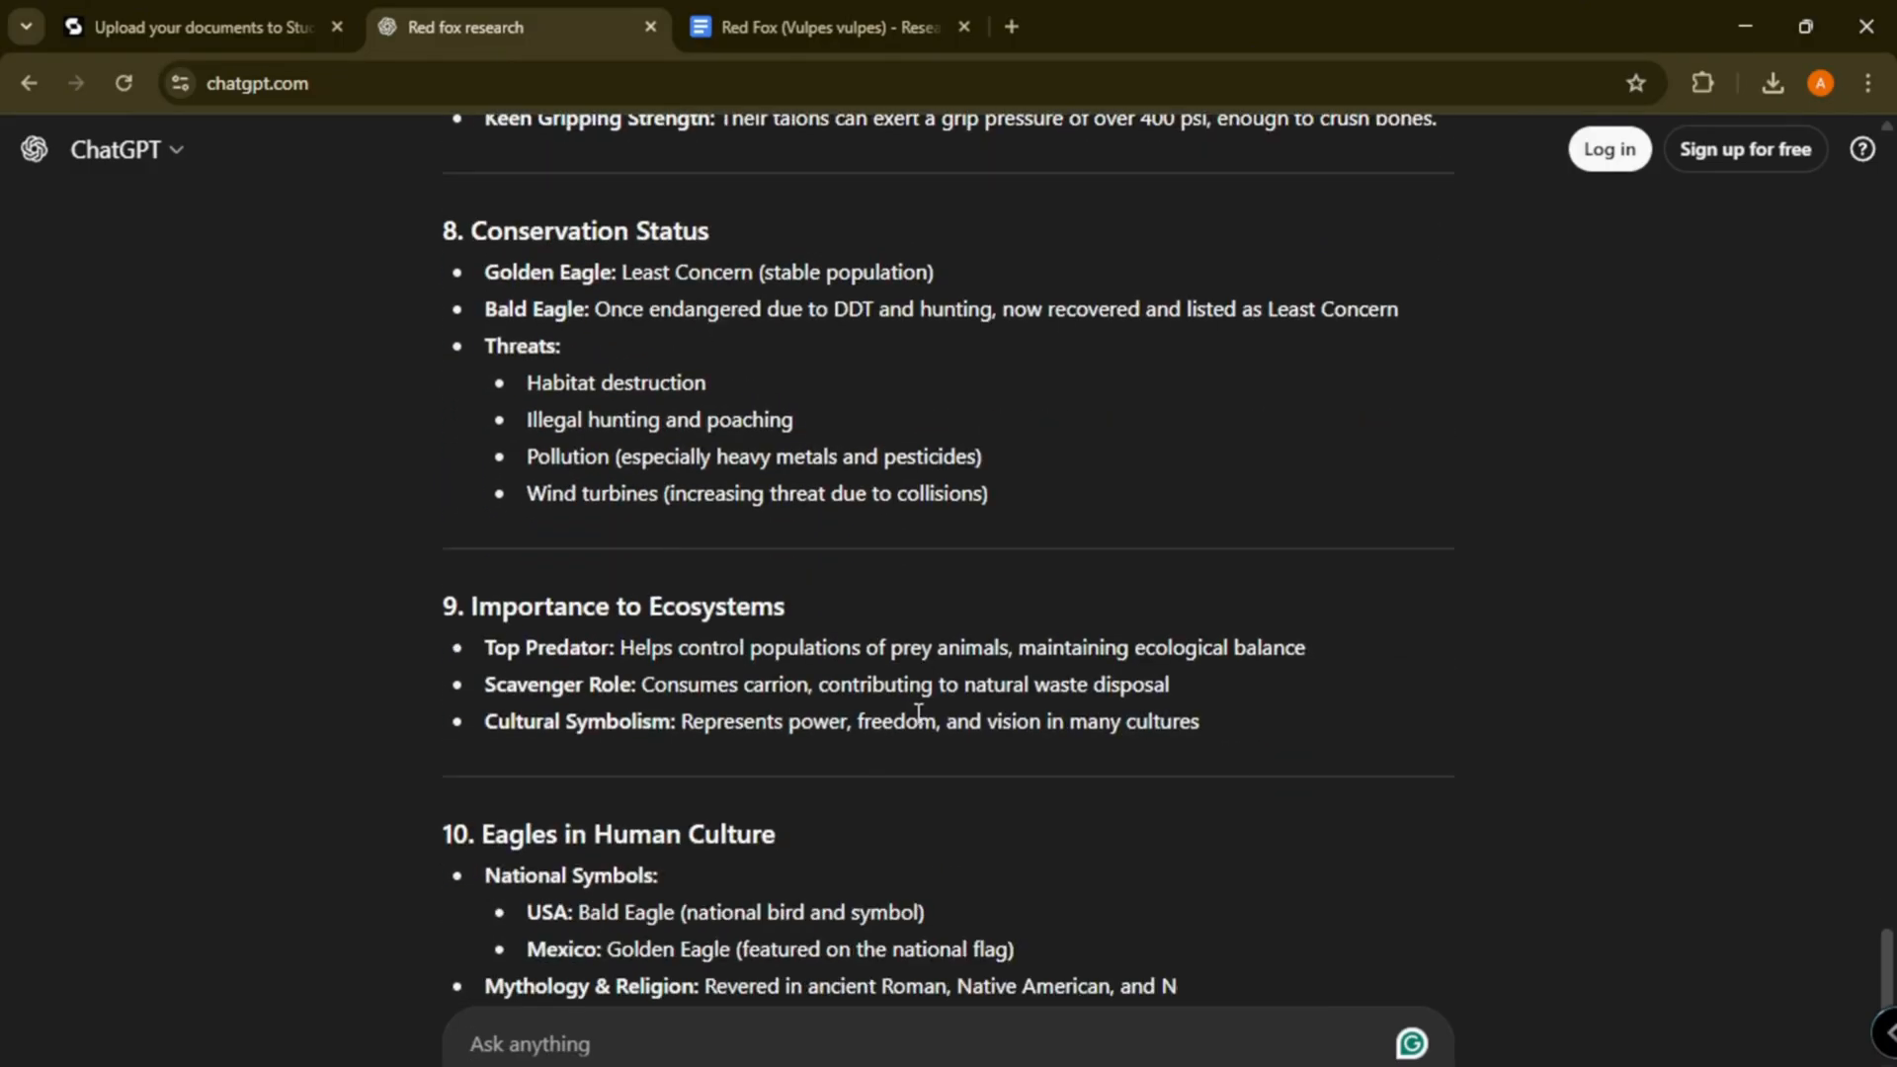
{"action": "scroll", "scroll_direction": "down", "scroll_amount": 3}
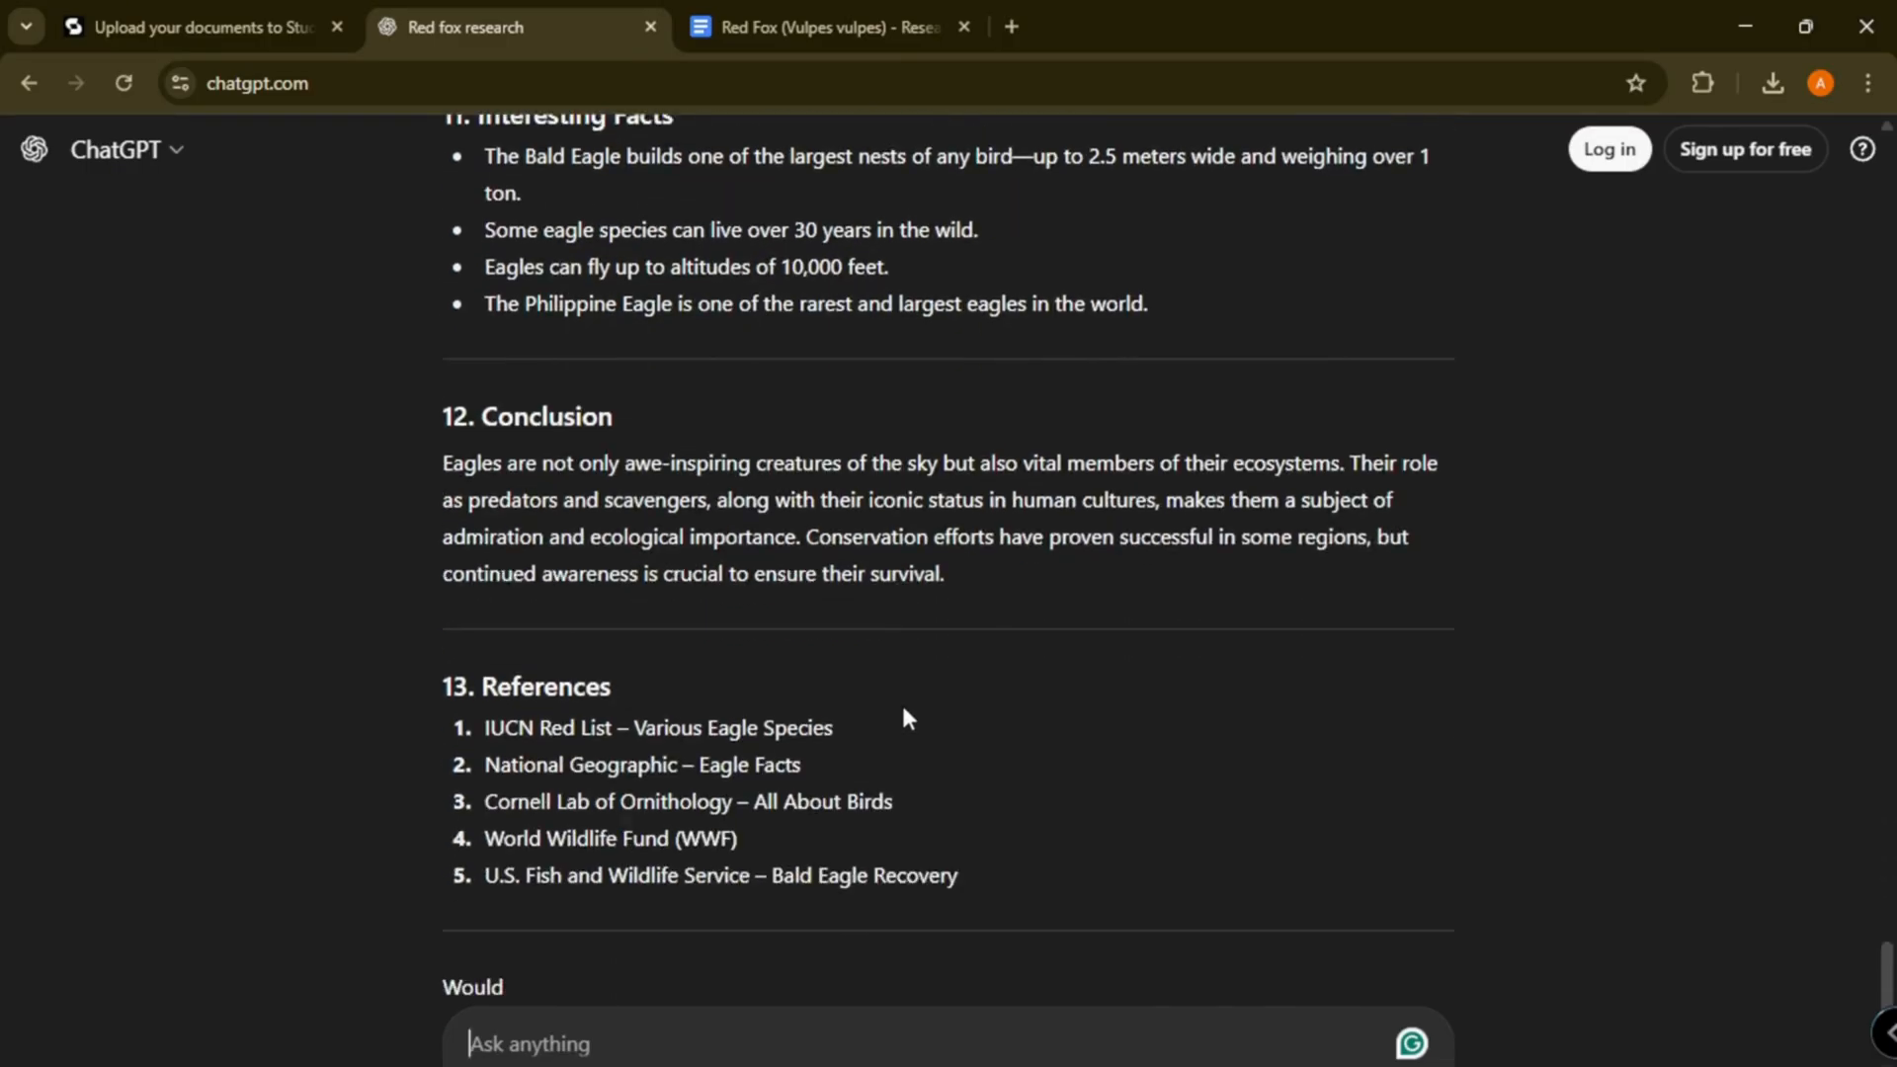
{"action": "left_click", "coordinate": [827, 26]}
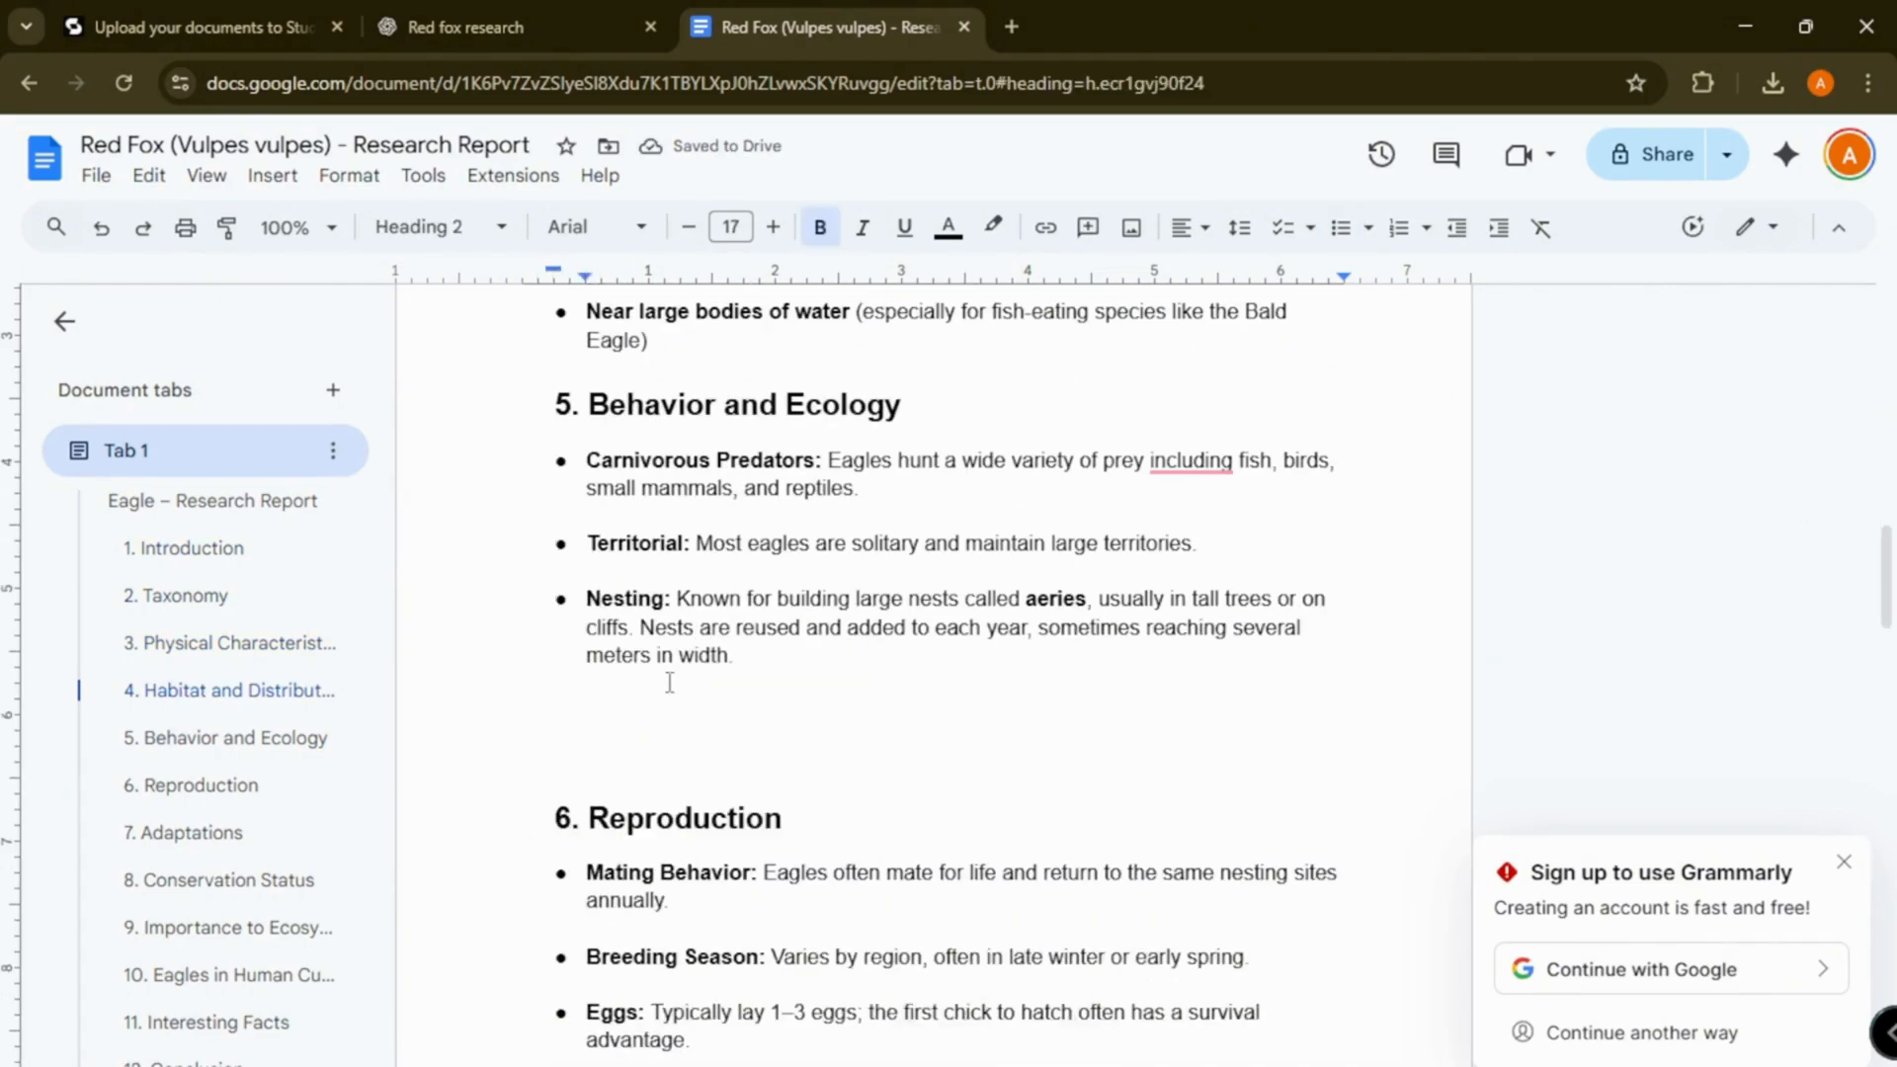
{"action": "scroll", "scroll_direction": "down", "scroll_amount": 3}
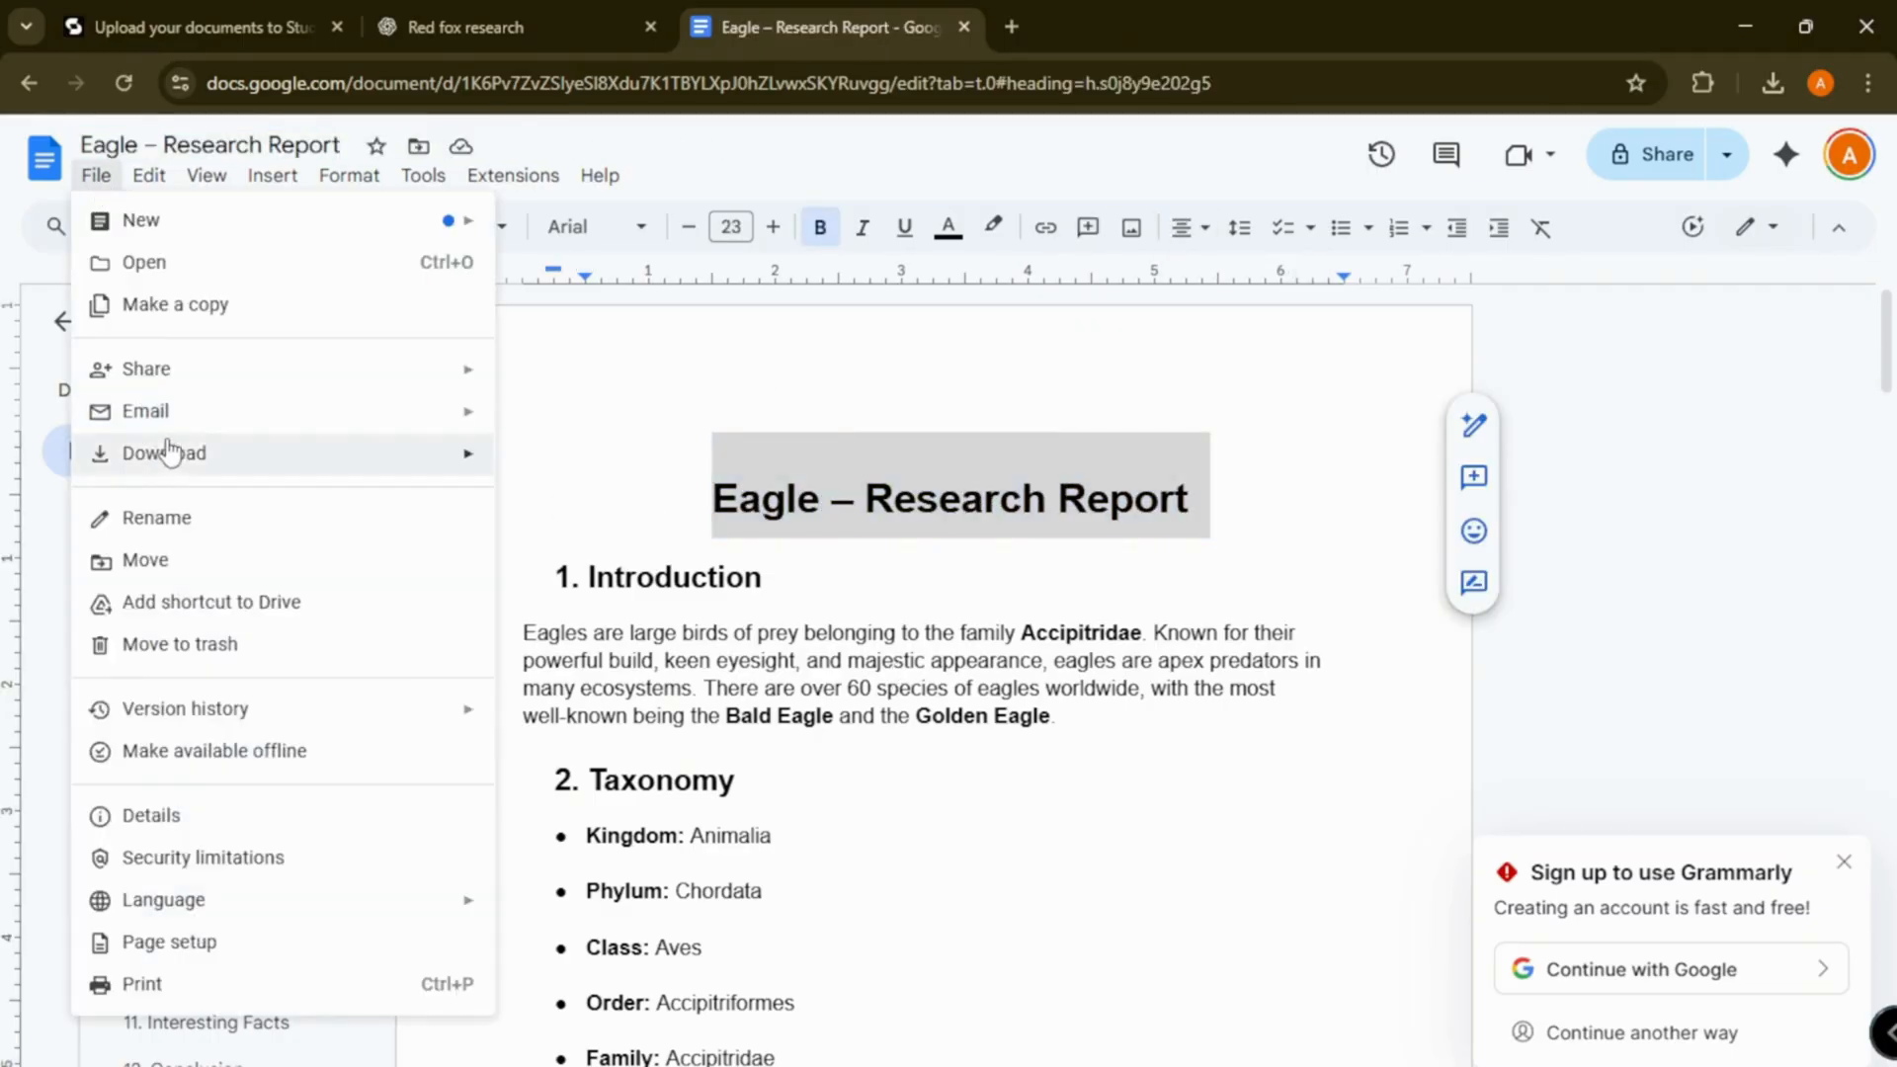
{"action": "left_click", "coordinate": [484, 26]}
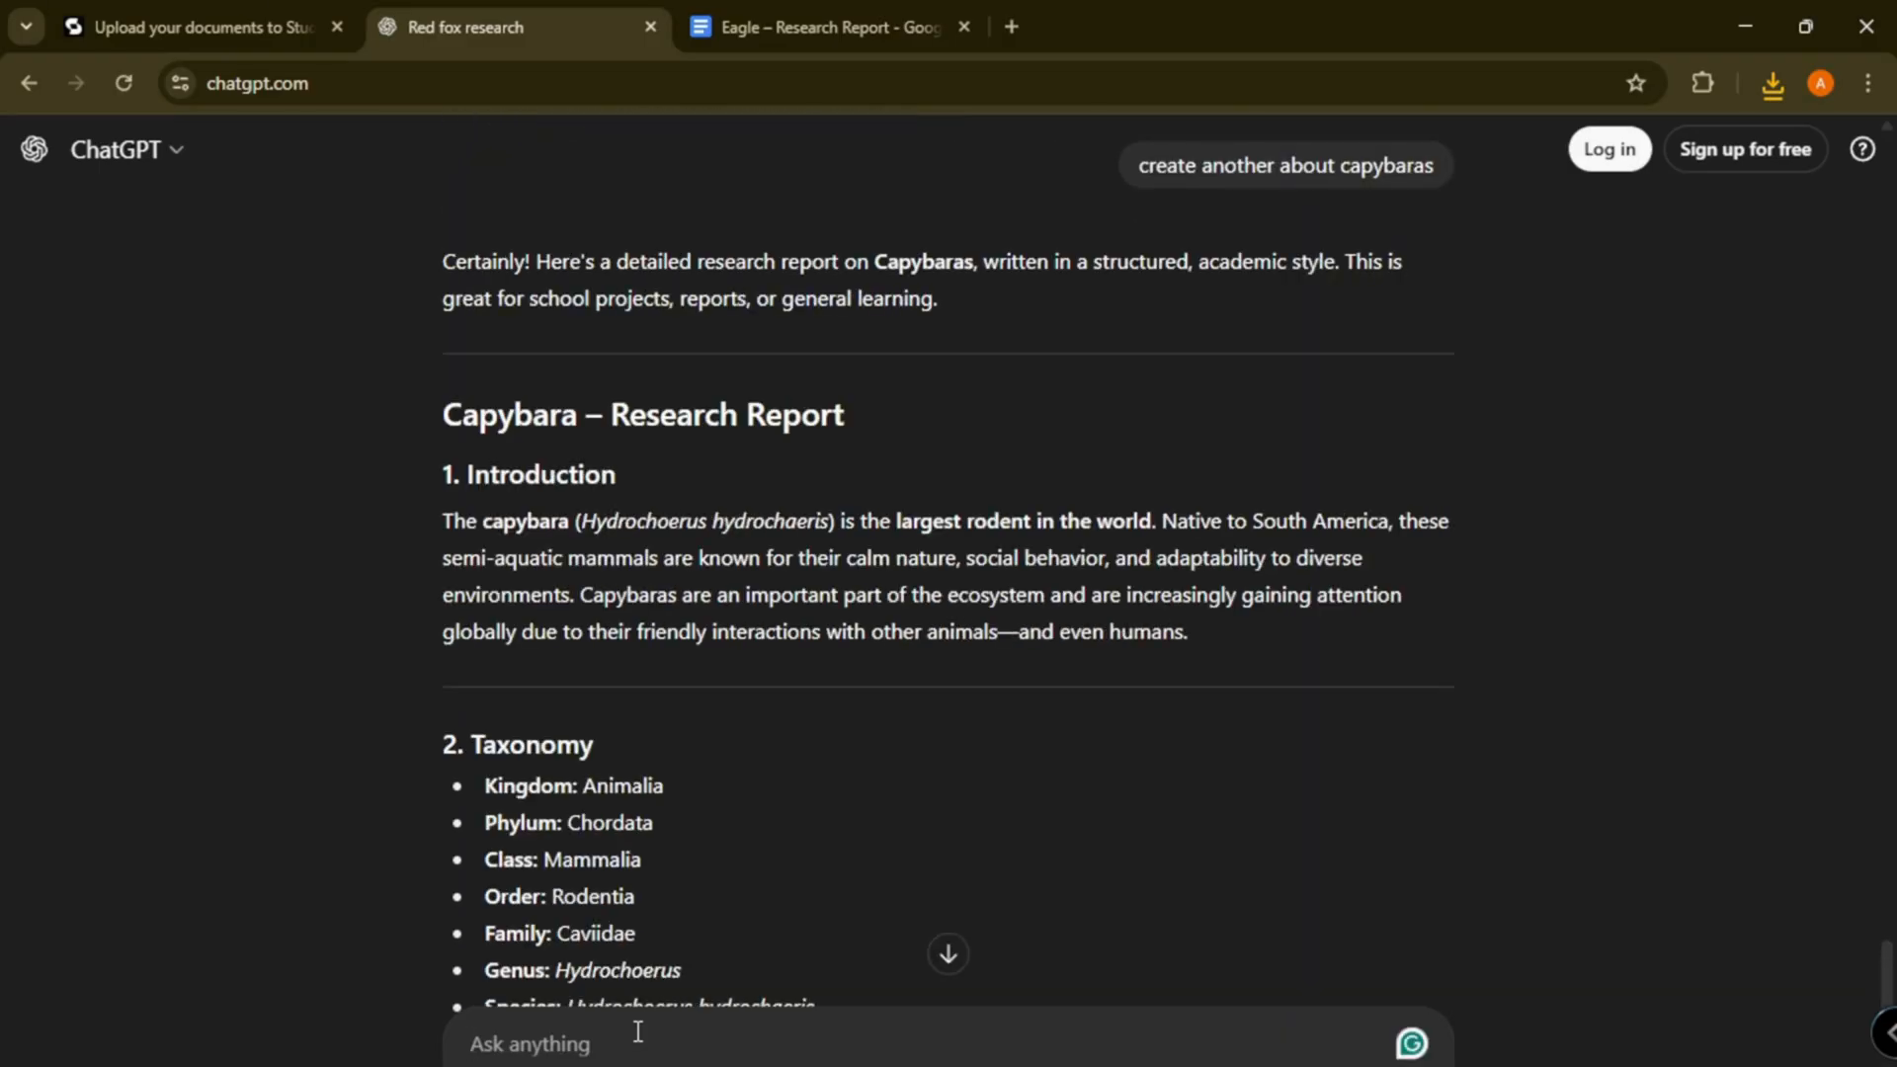
Step: Read through the capybara report and copy its full text
{"action": "scroll", "scroll_direction": "down", "scroll_amount": 3}
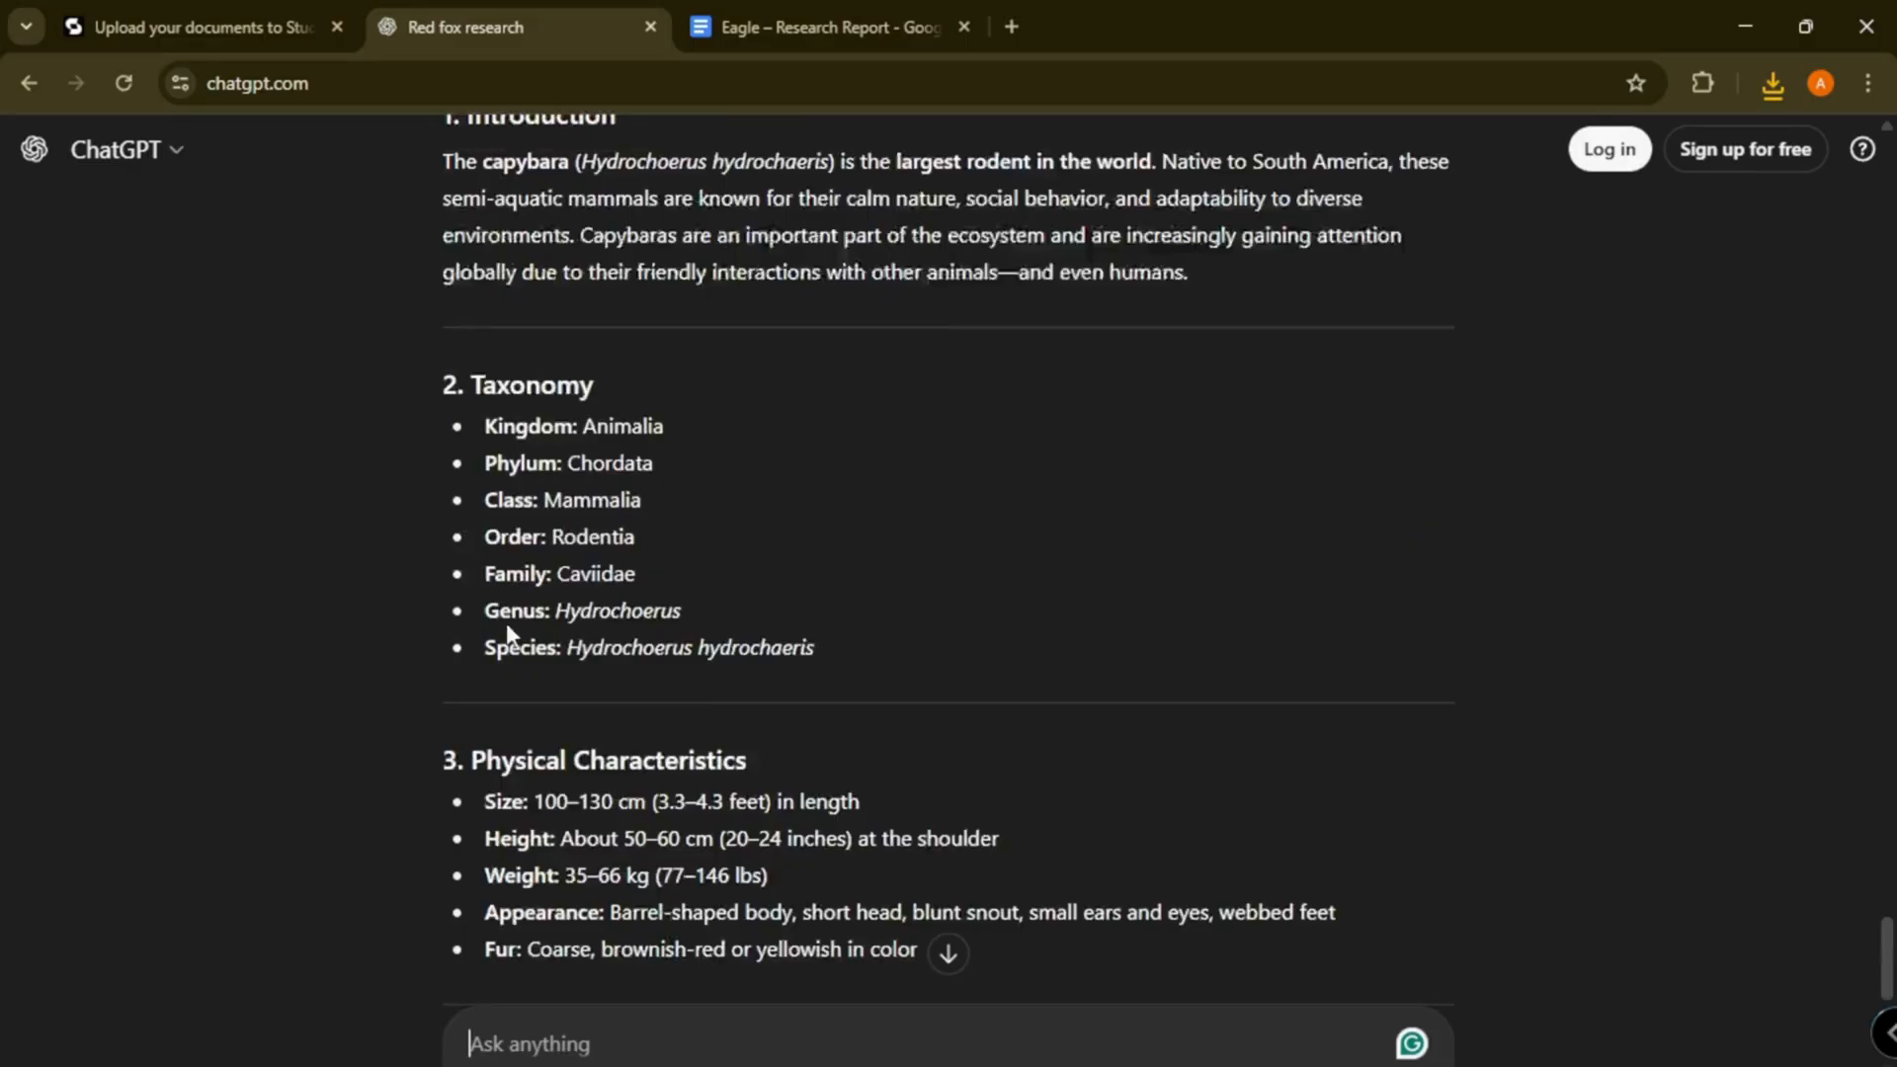
{"action": "scroll", "scroll_direction": "down", "scroll_amount": 3}
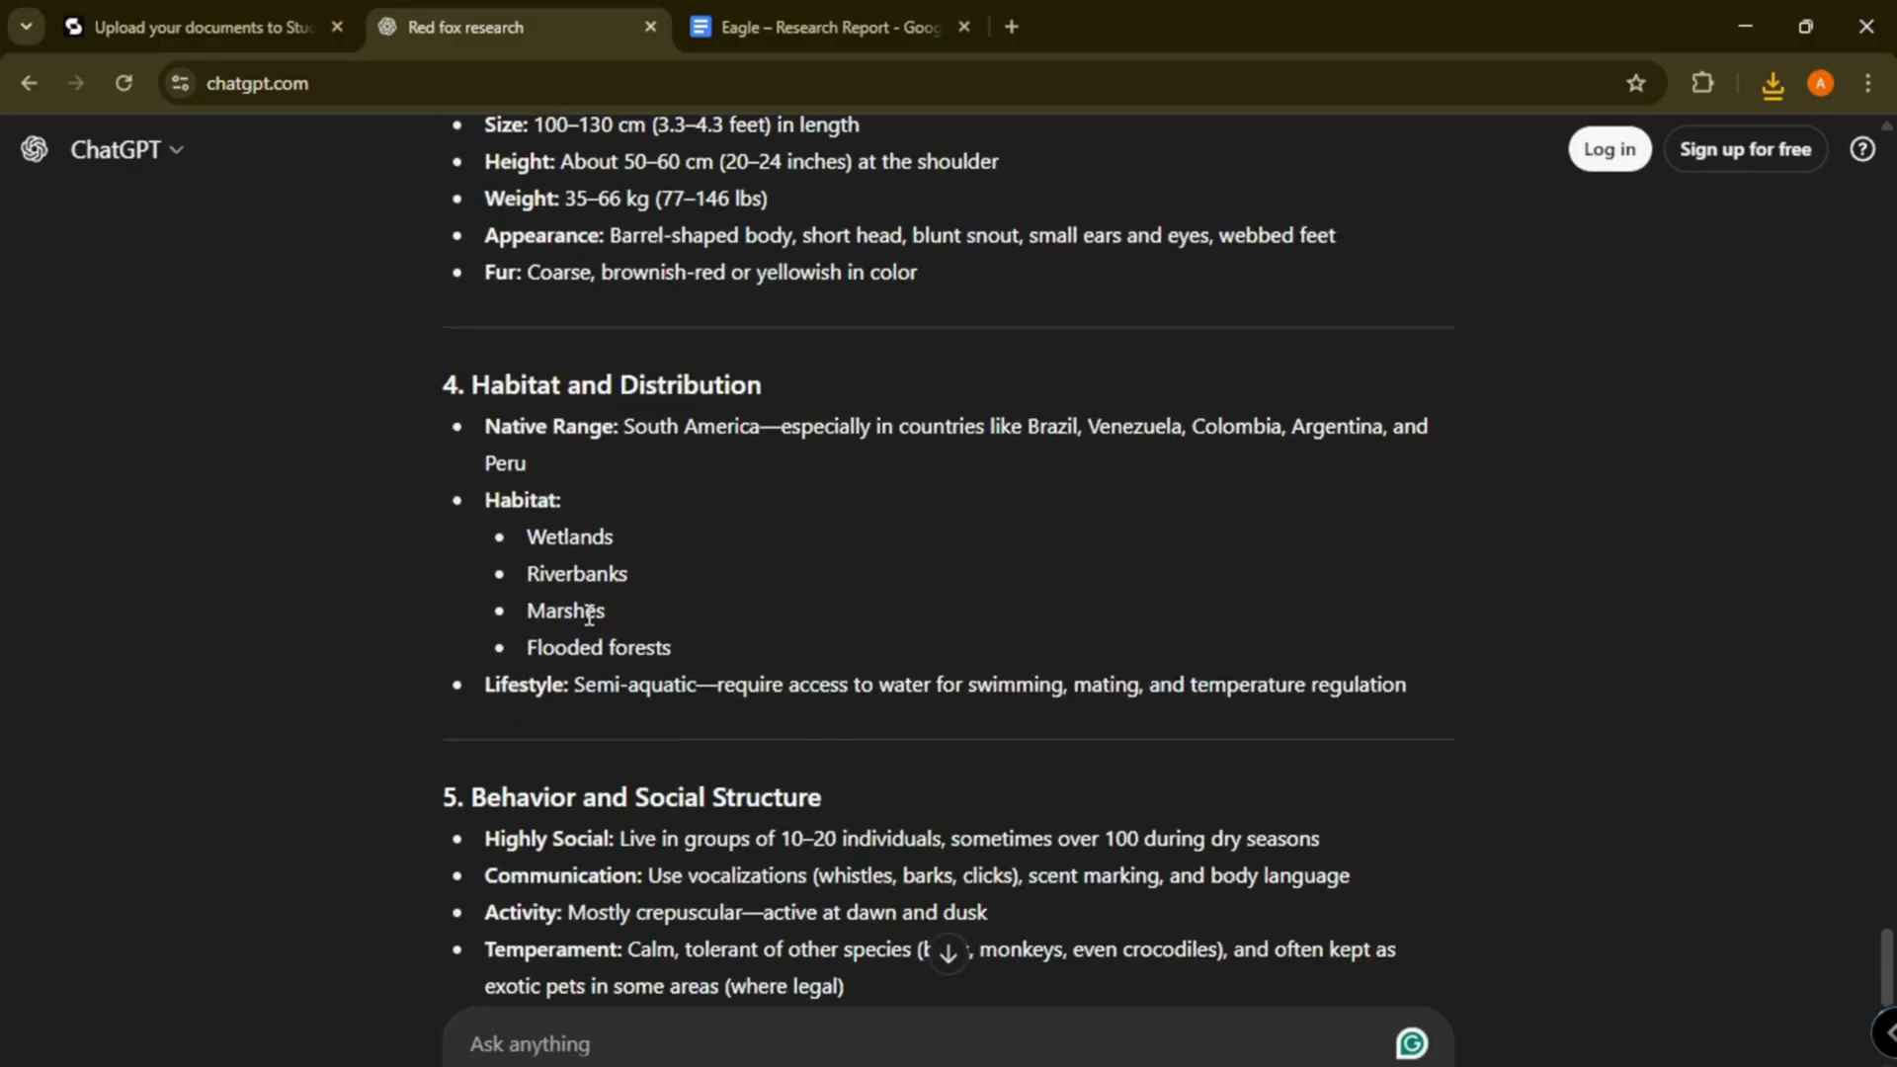
{"action": "scroll", "scroll_direction": "down", "scroll_amount": 3}
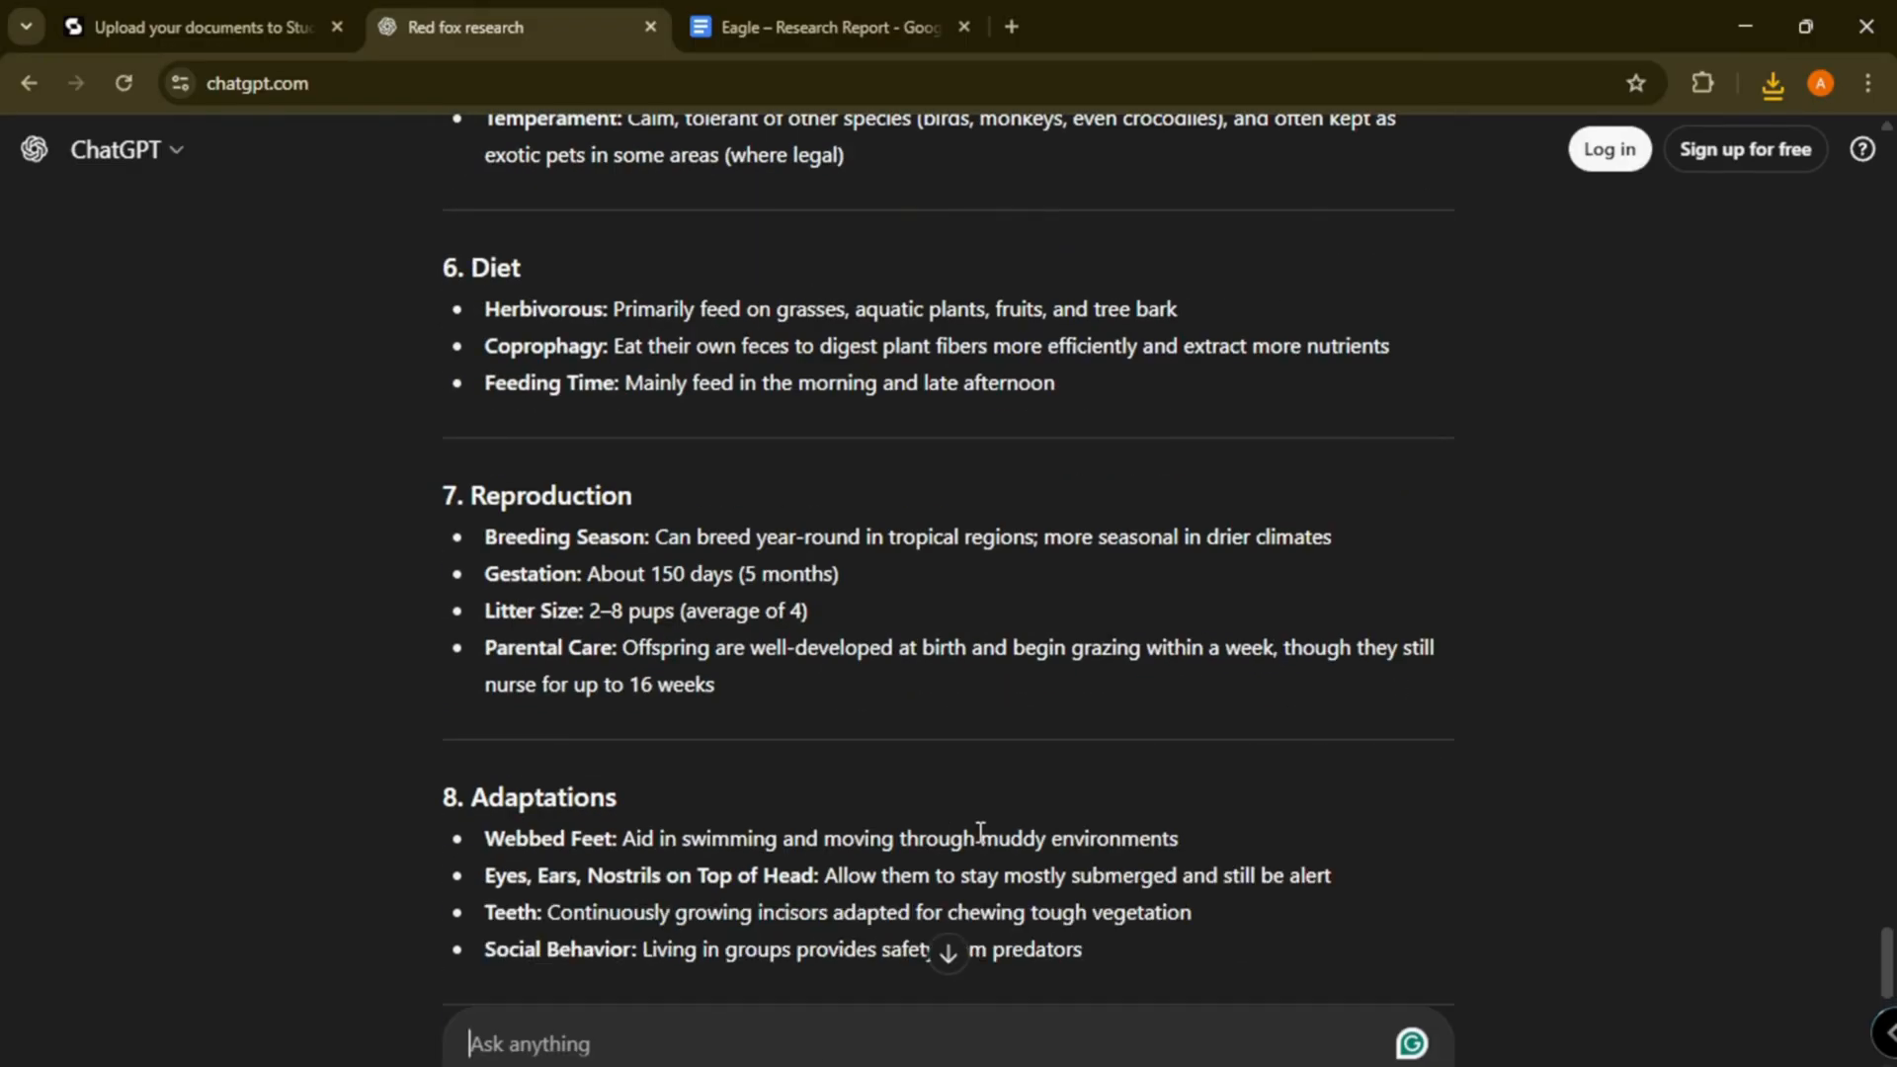
{"action": "mouse_move", "coordinate": [964, 847]}
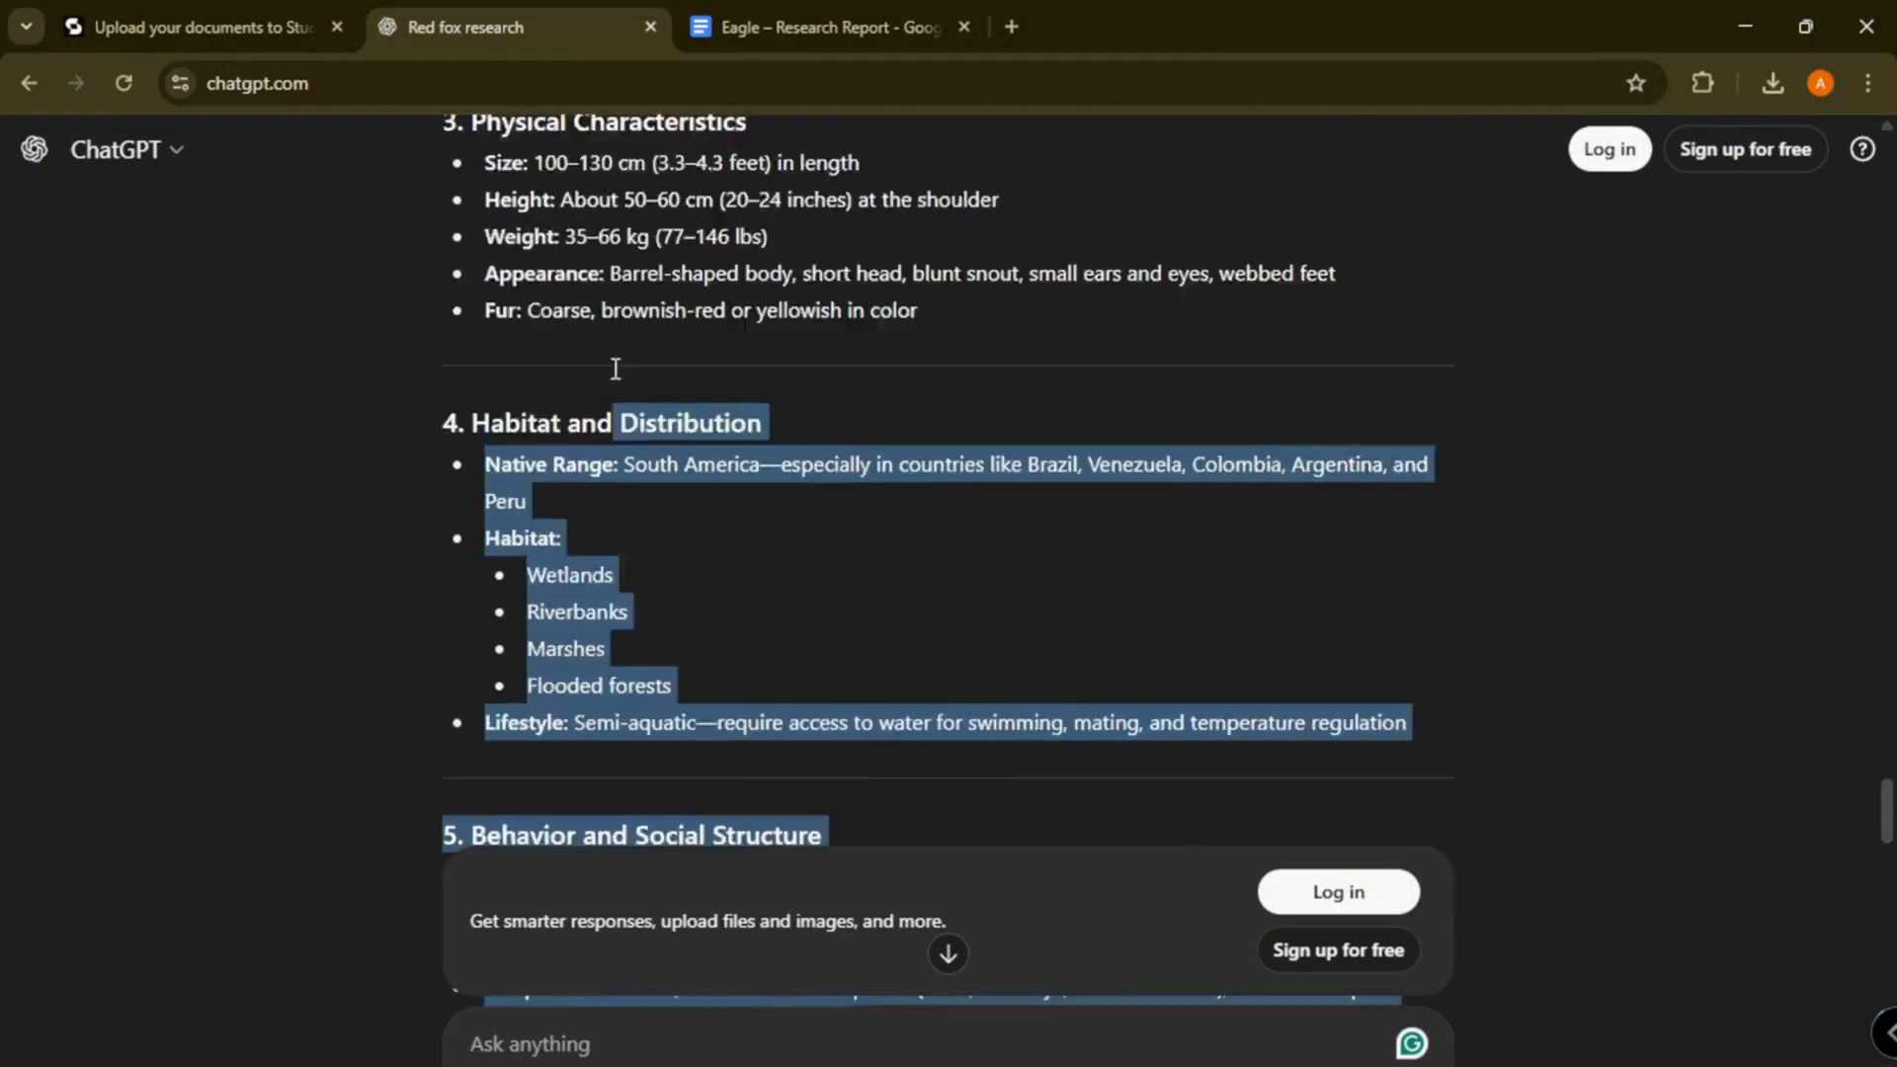
{"action": "left_click", "coordinate": [828, 26]}
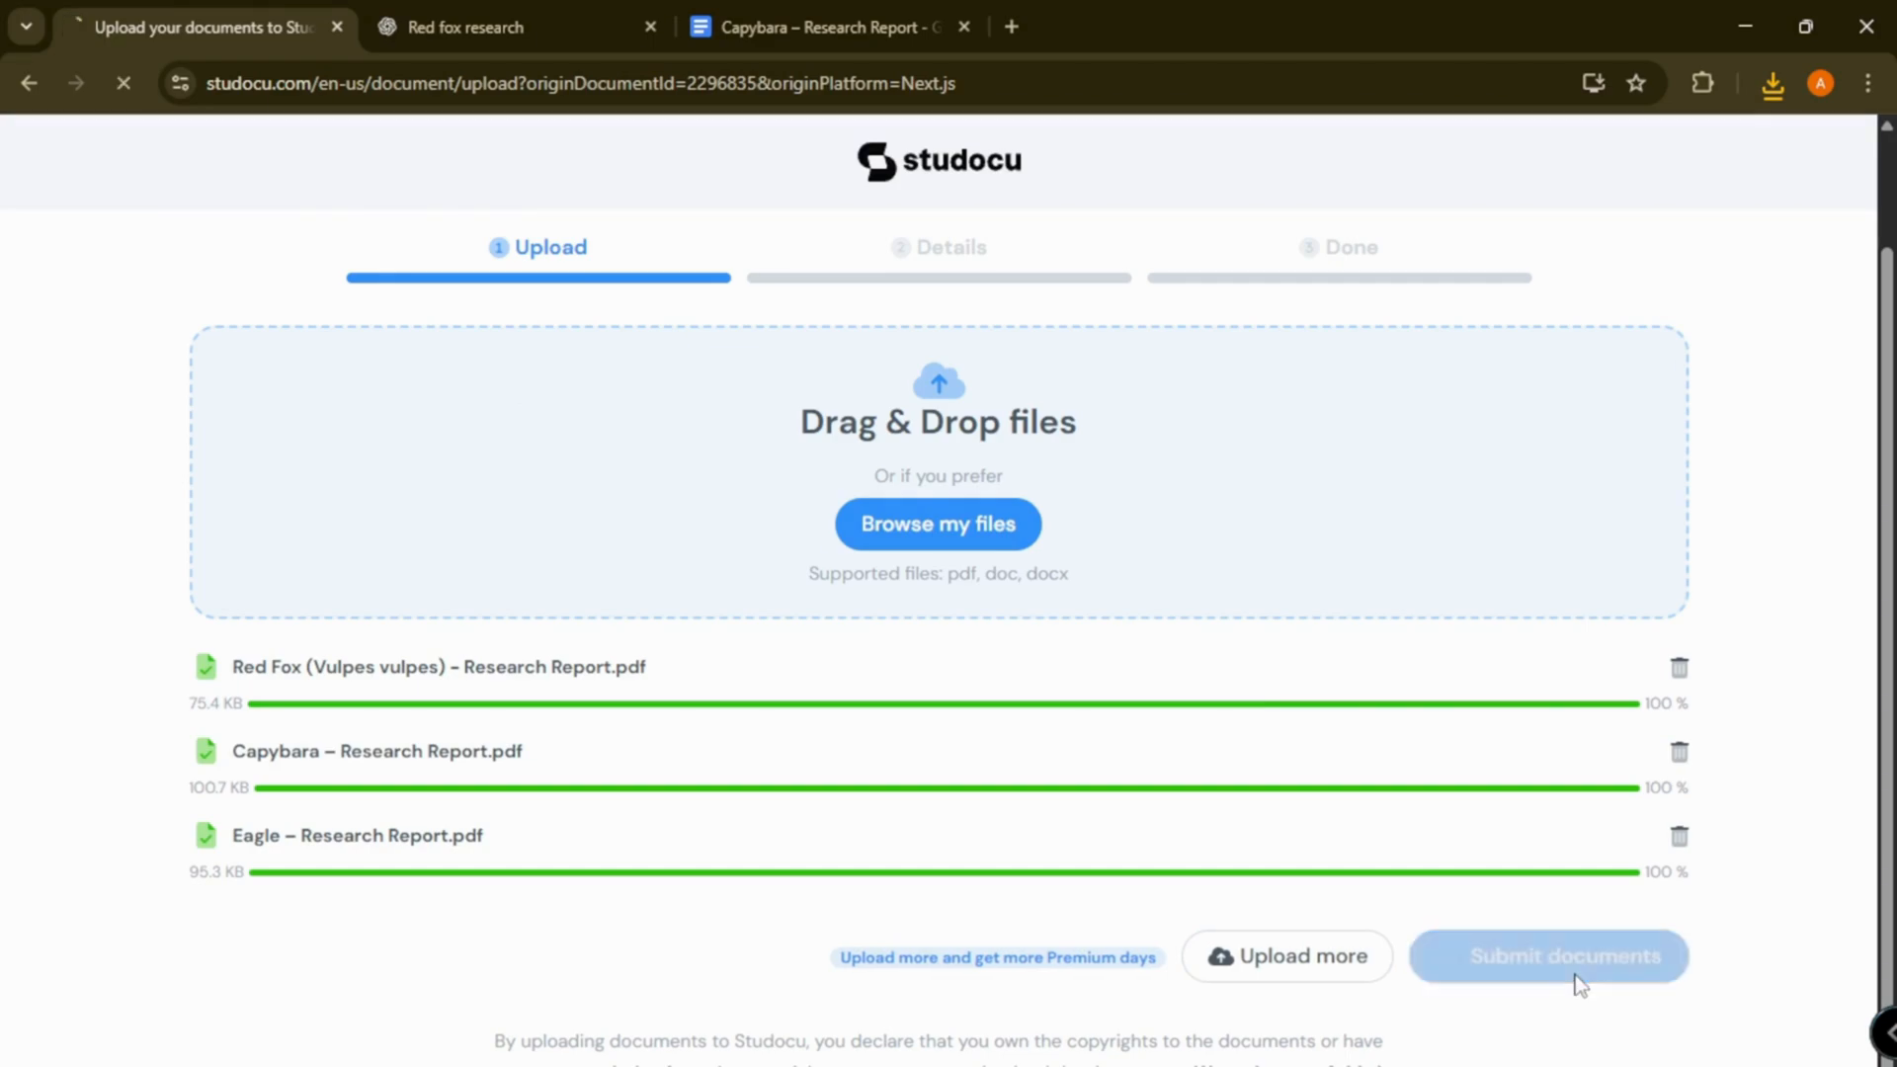
Step: Submit the three PDFs and assign the Red Fox report to the Biology (9700) course
{"action": "left_click", "coordinate": [1547, 956]}
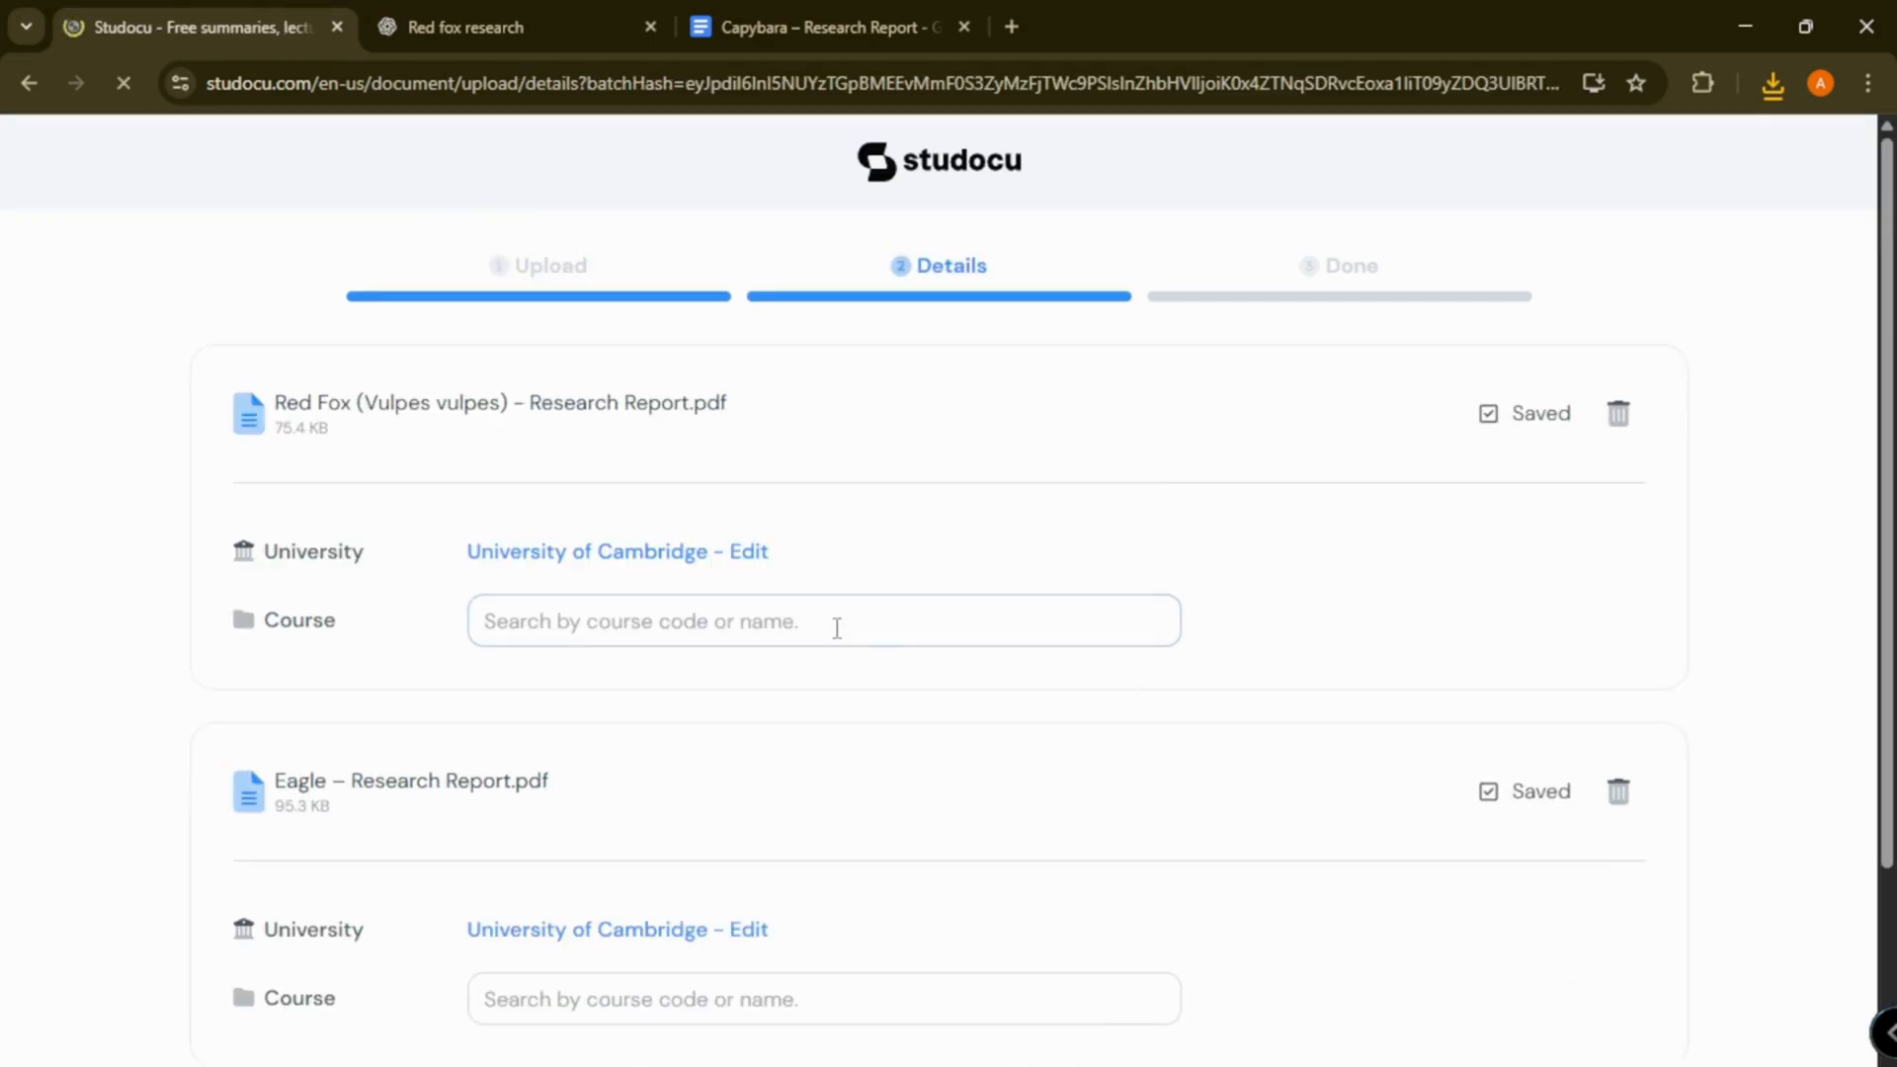
{"action": "left_click", "coordinate": [822, 620]}
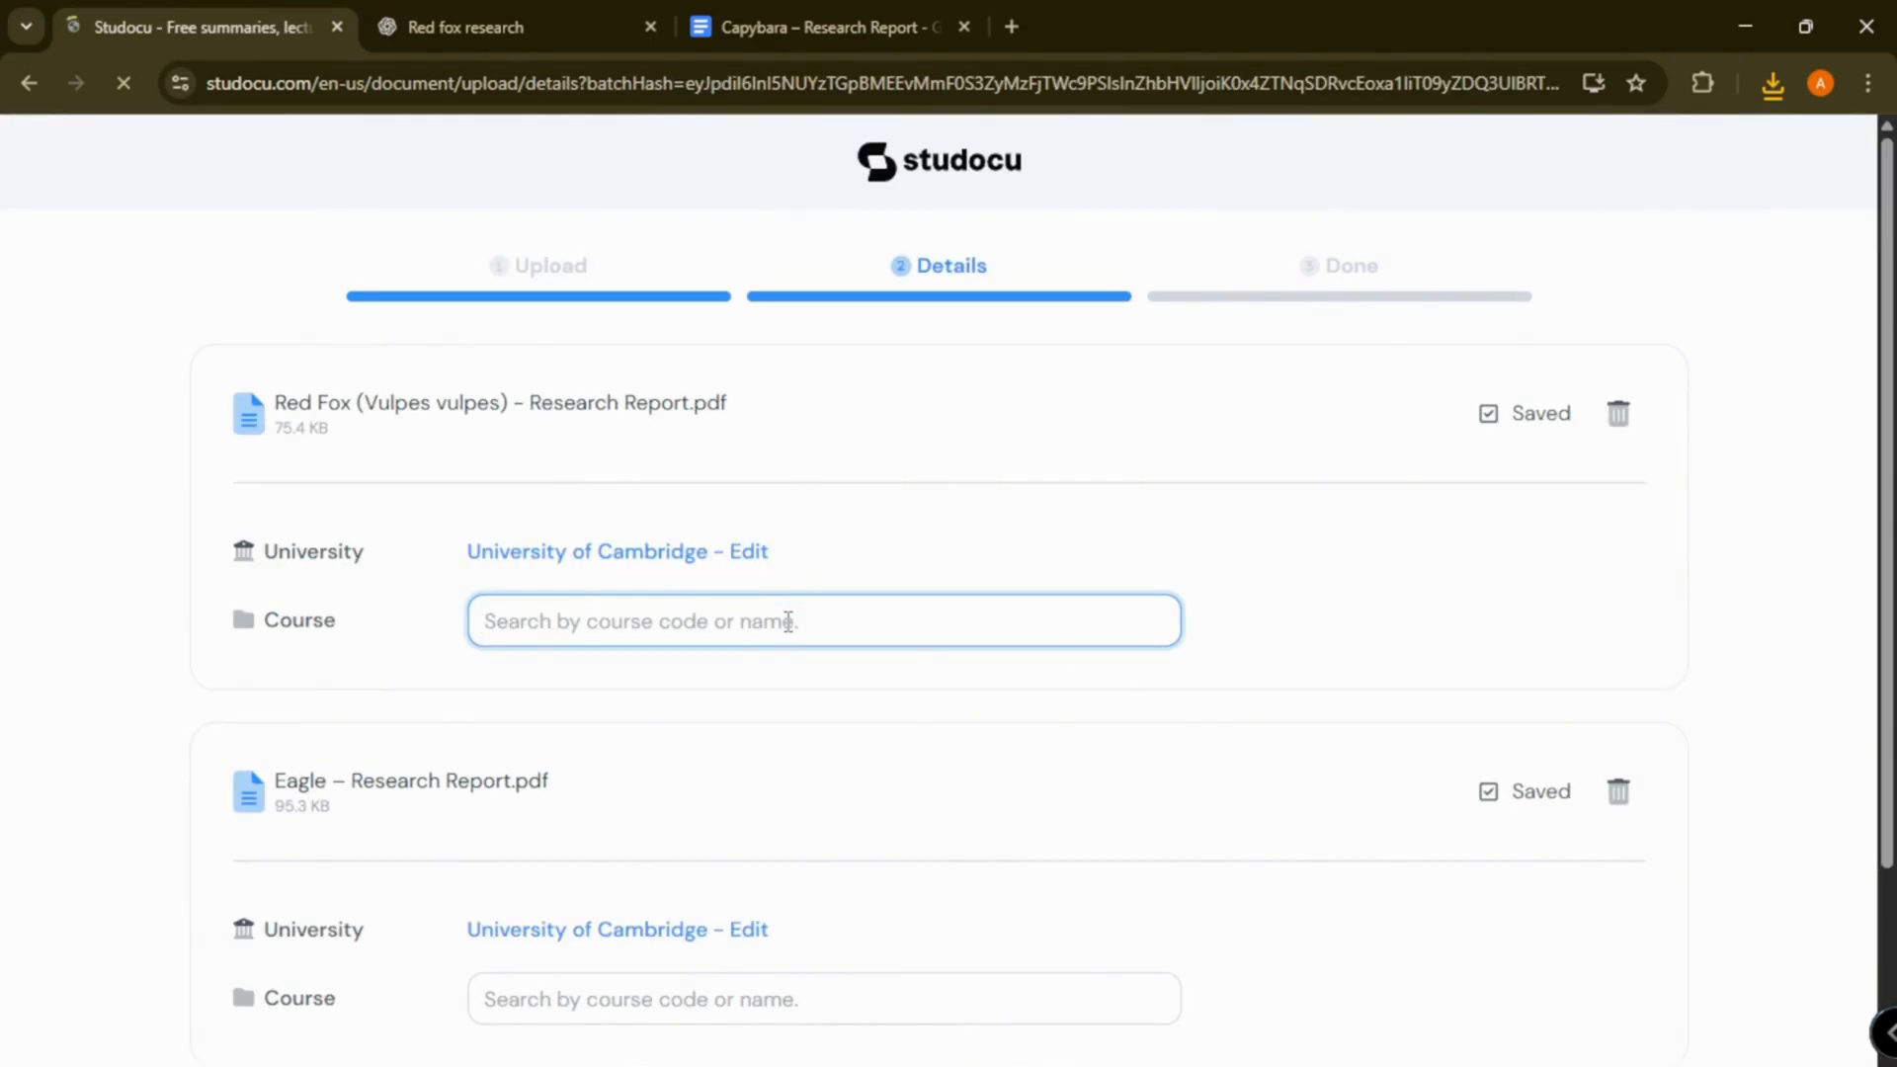
{"action": "type", "text": "biolo"}
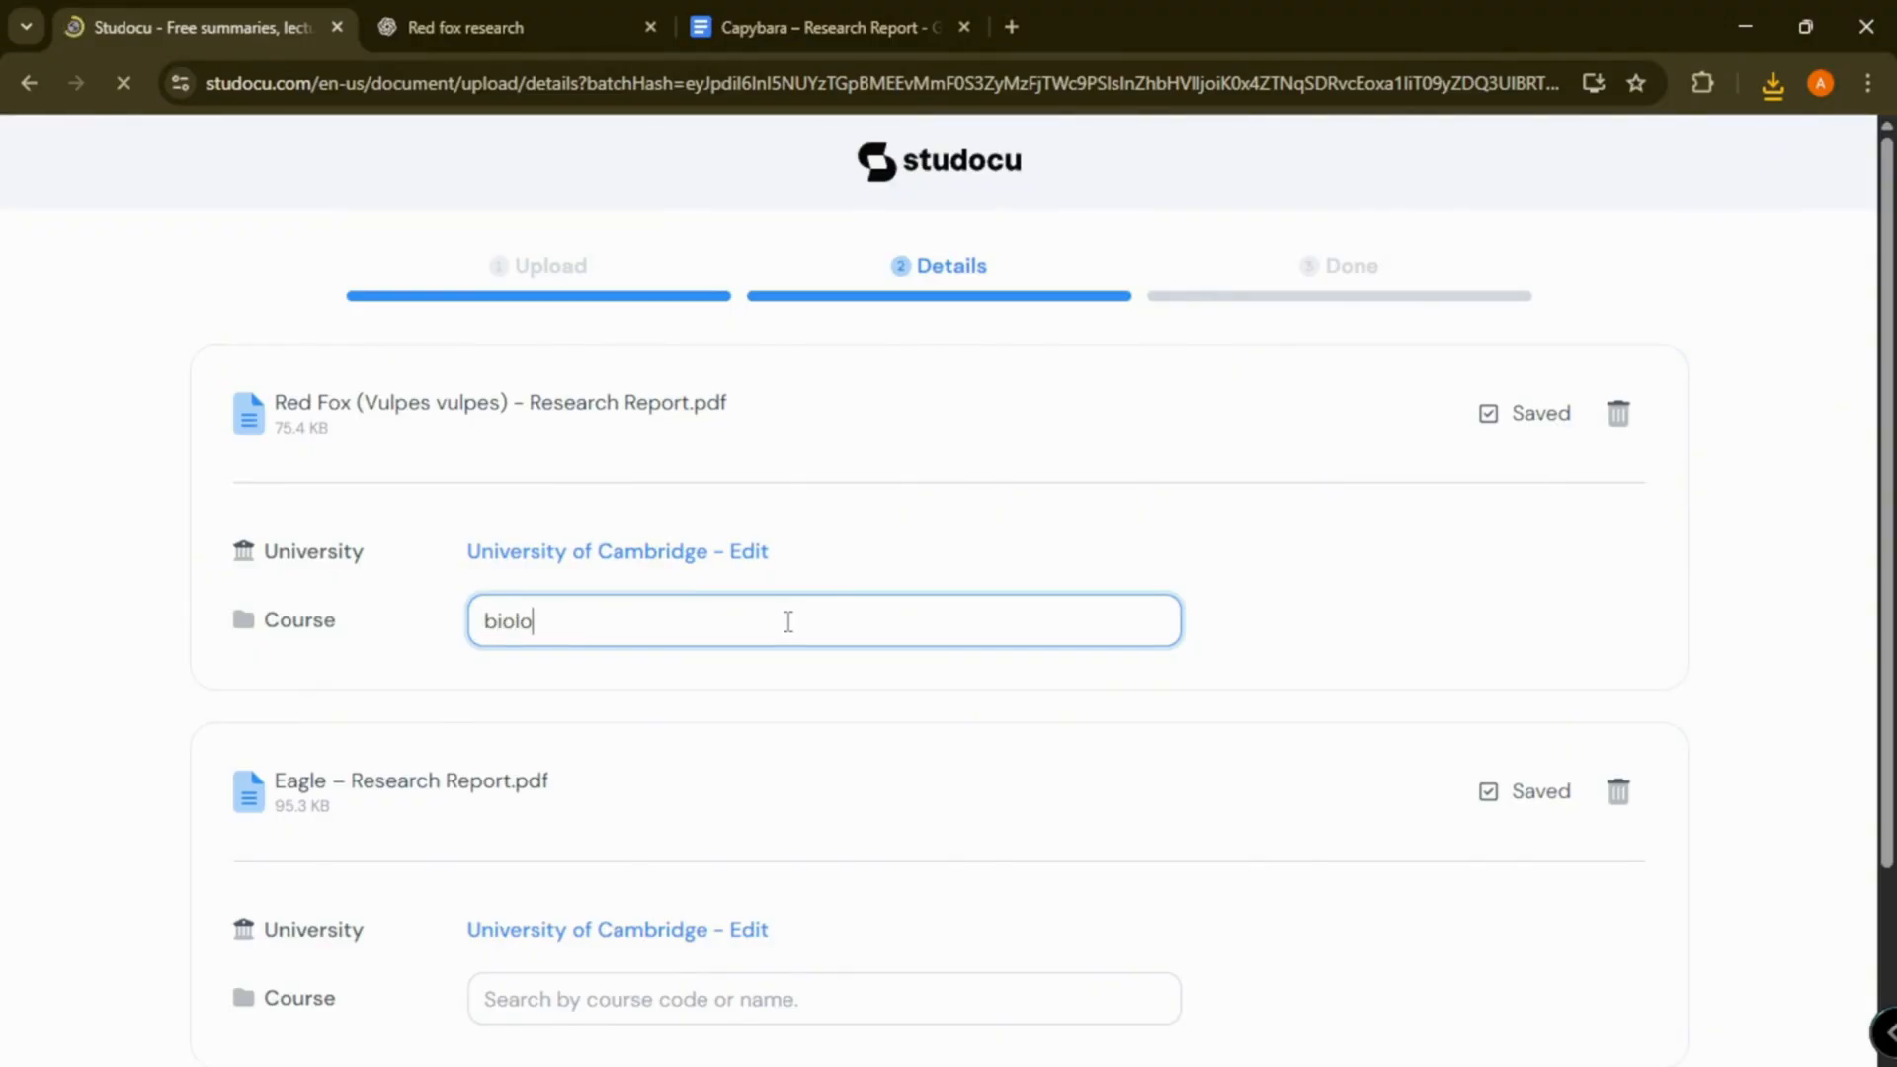
{"action": "type", "text": "gy"}
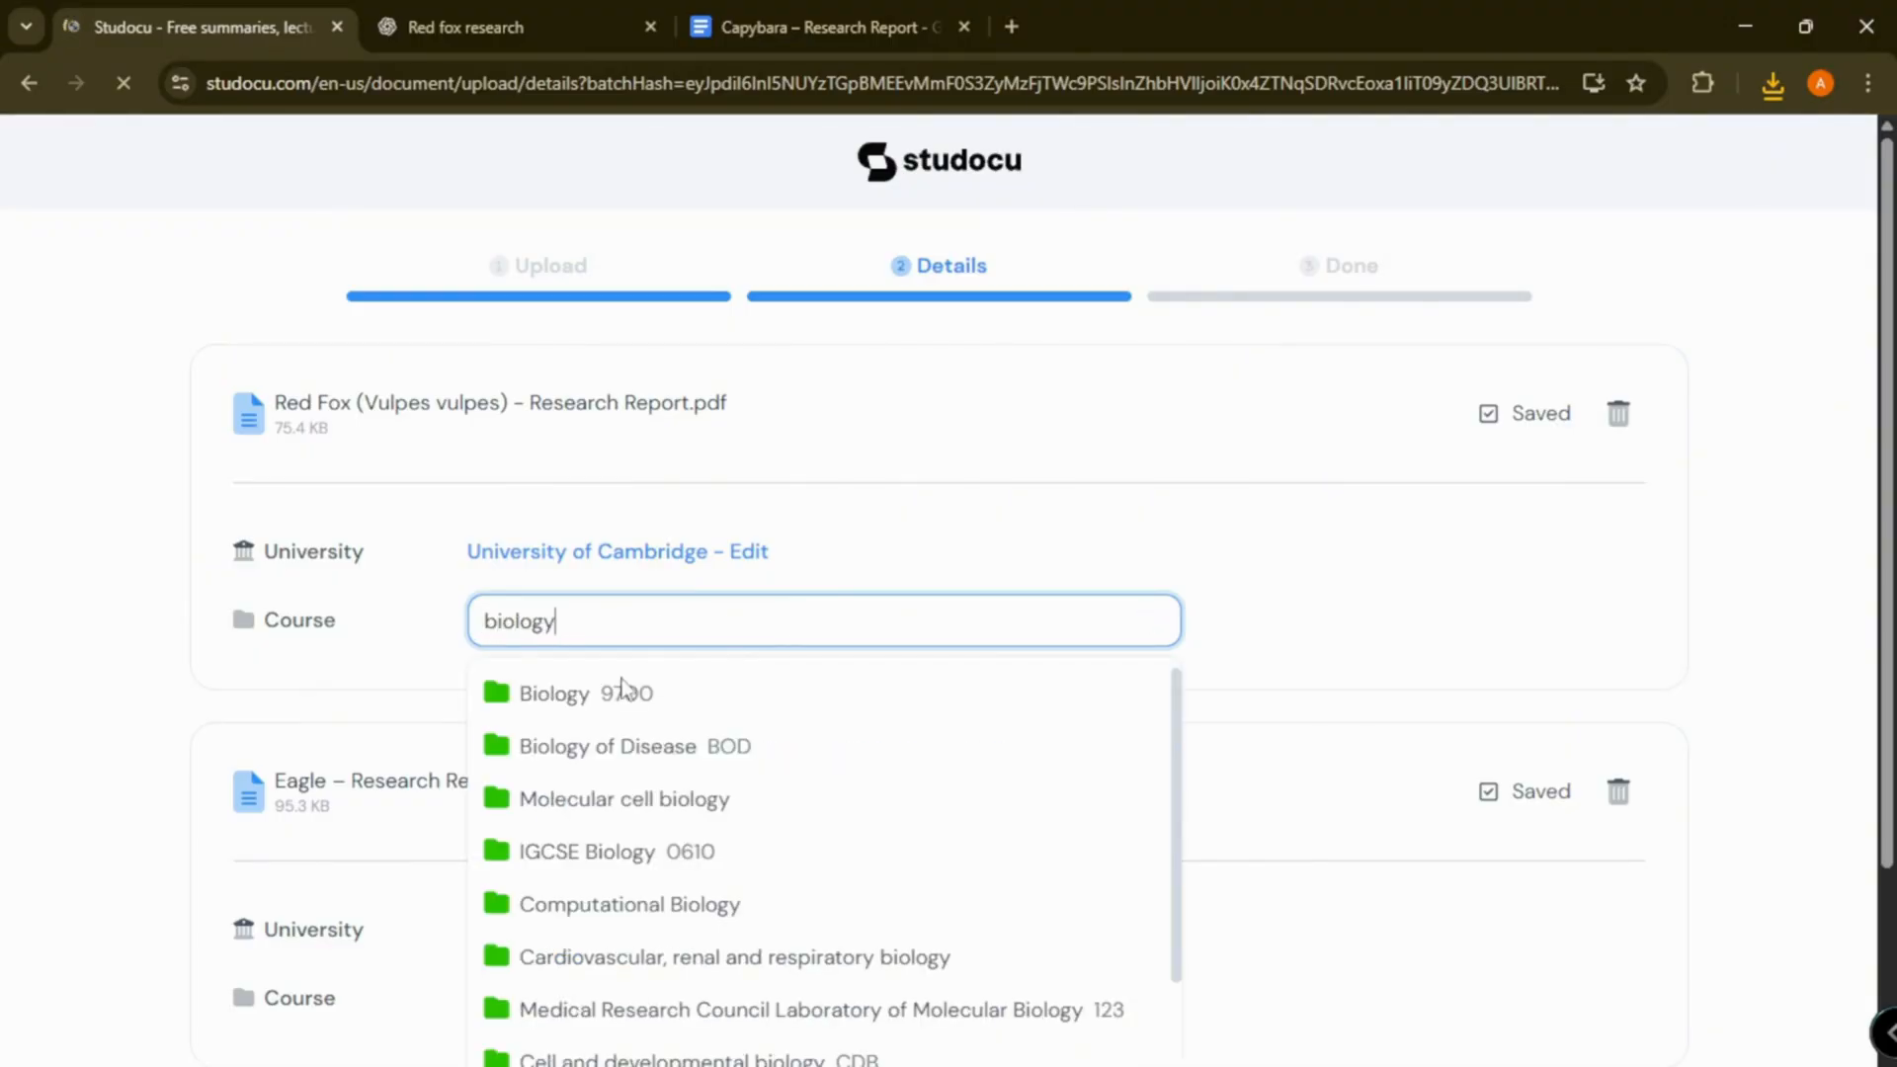
{"action": "left_click", "coordinate": [584, 691]}
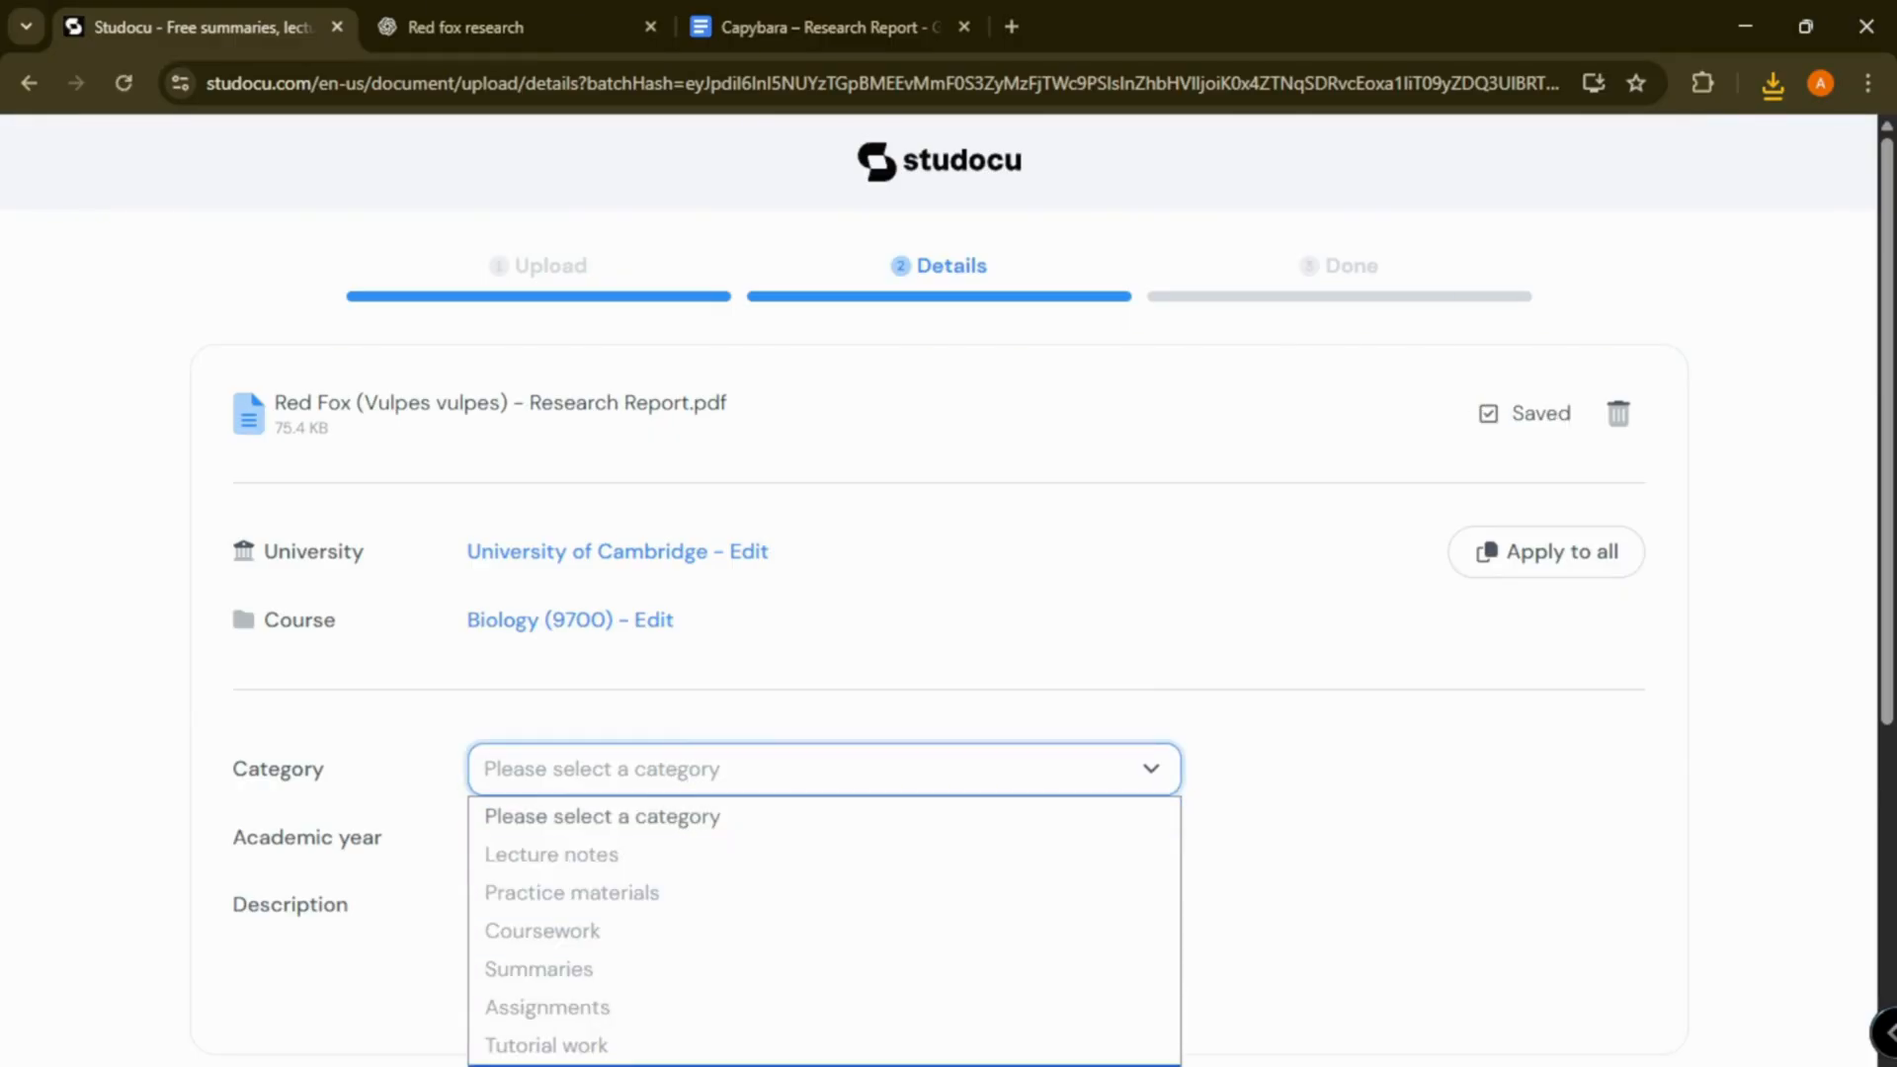
Step: Set category Essays, year 2025/2026, describe each report (red fox, capybaras) and submit for review
{"action": "left_click", "coordinate": [822, 680]}
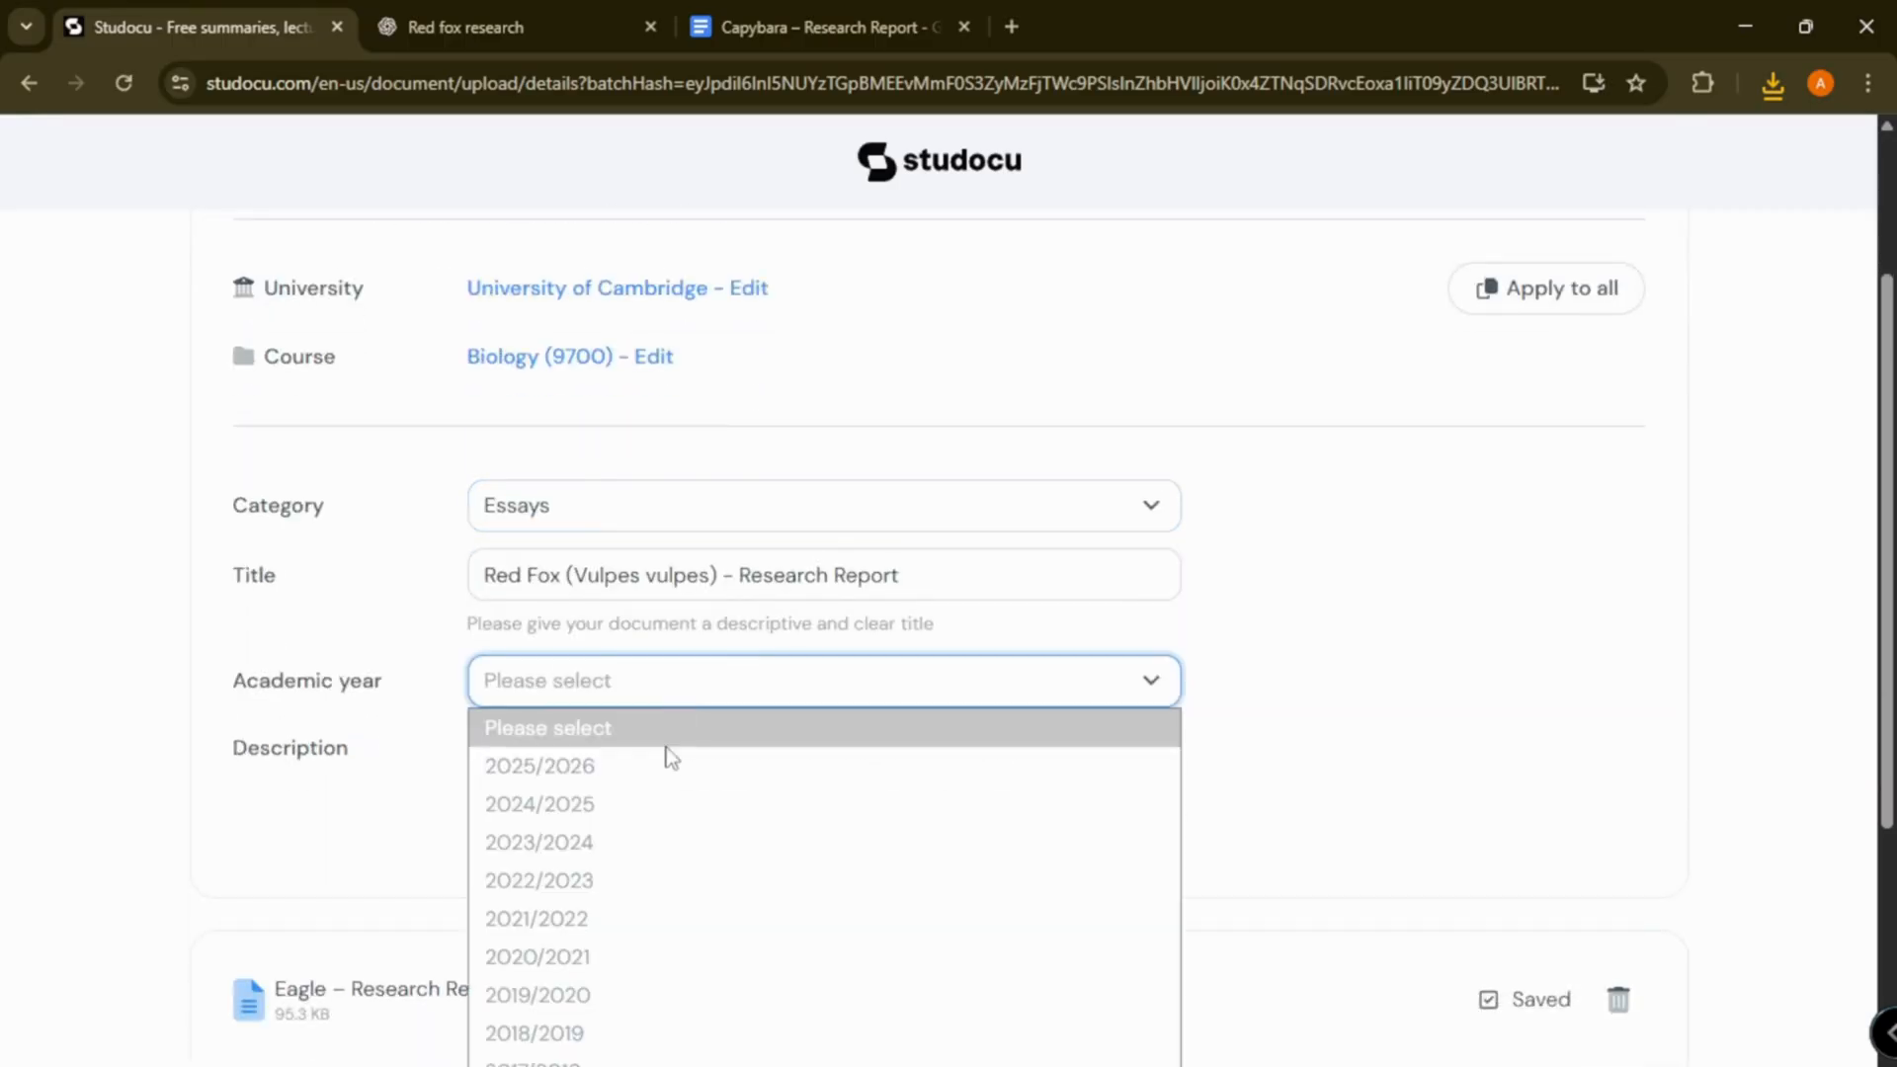
{"action": "left_click", "coordinate": [539, 765]}
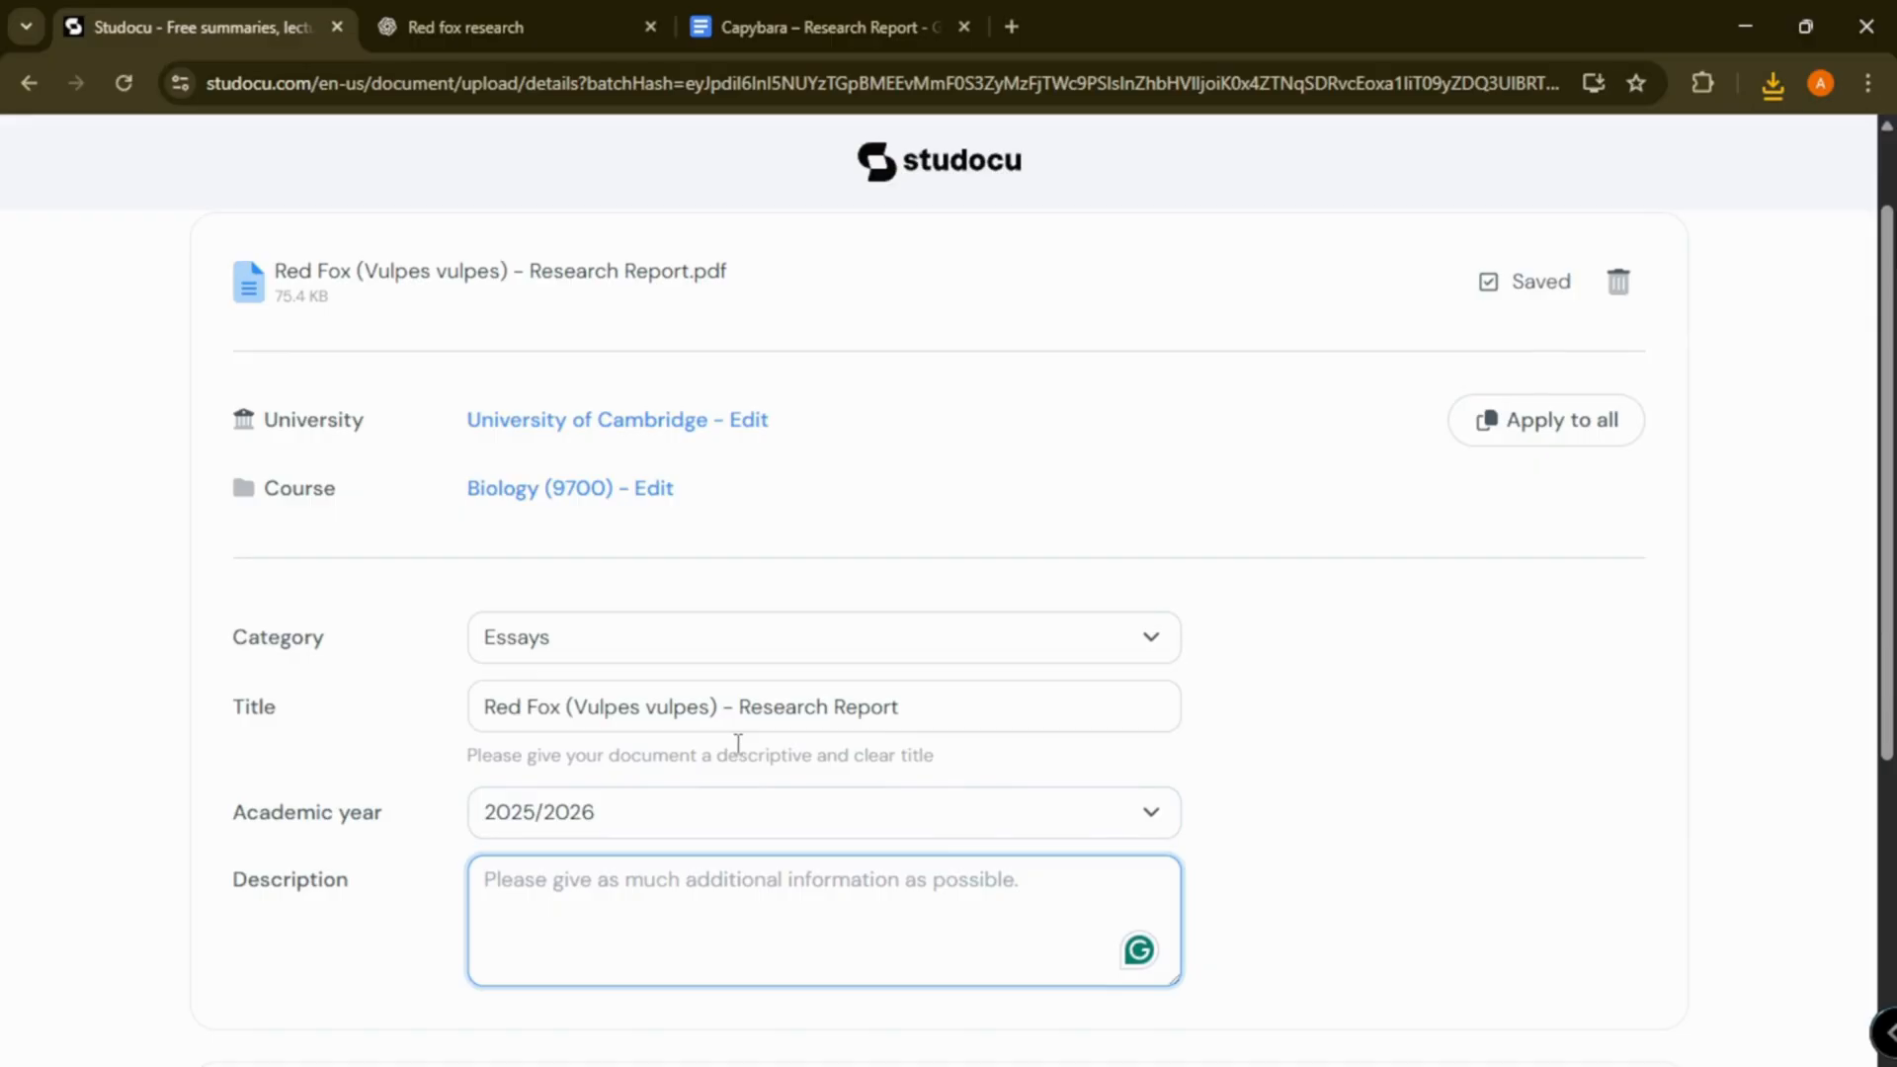
{"action": "type", "text": "Researchg"}
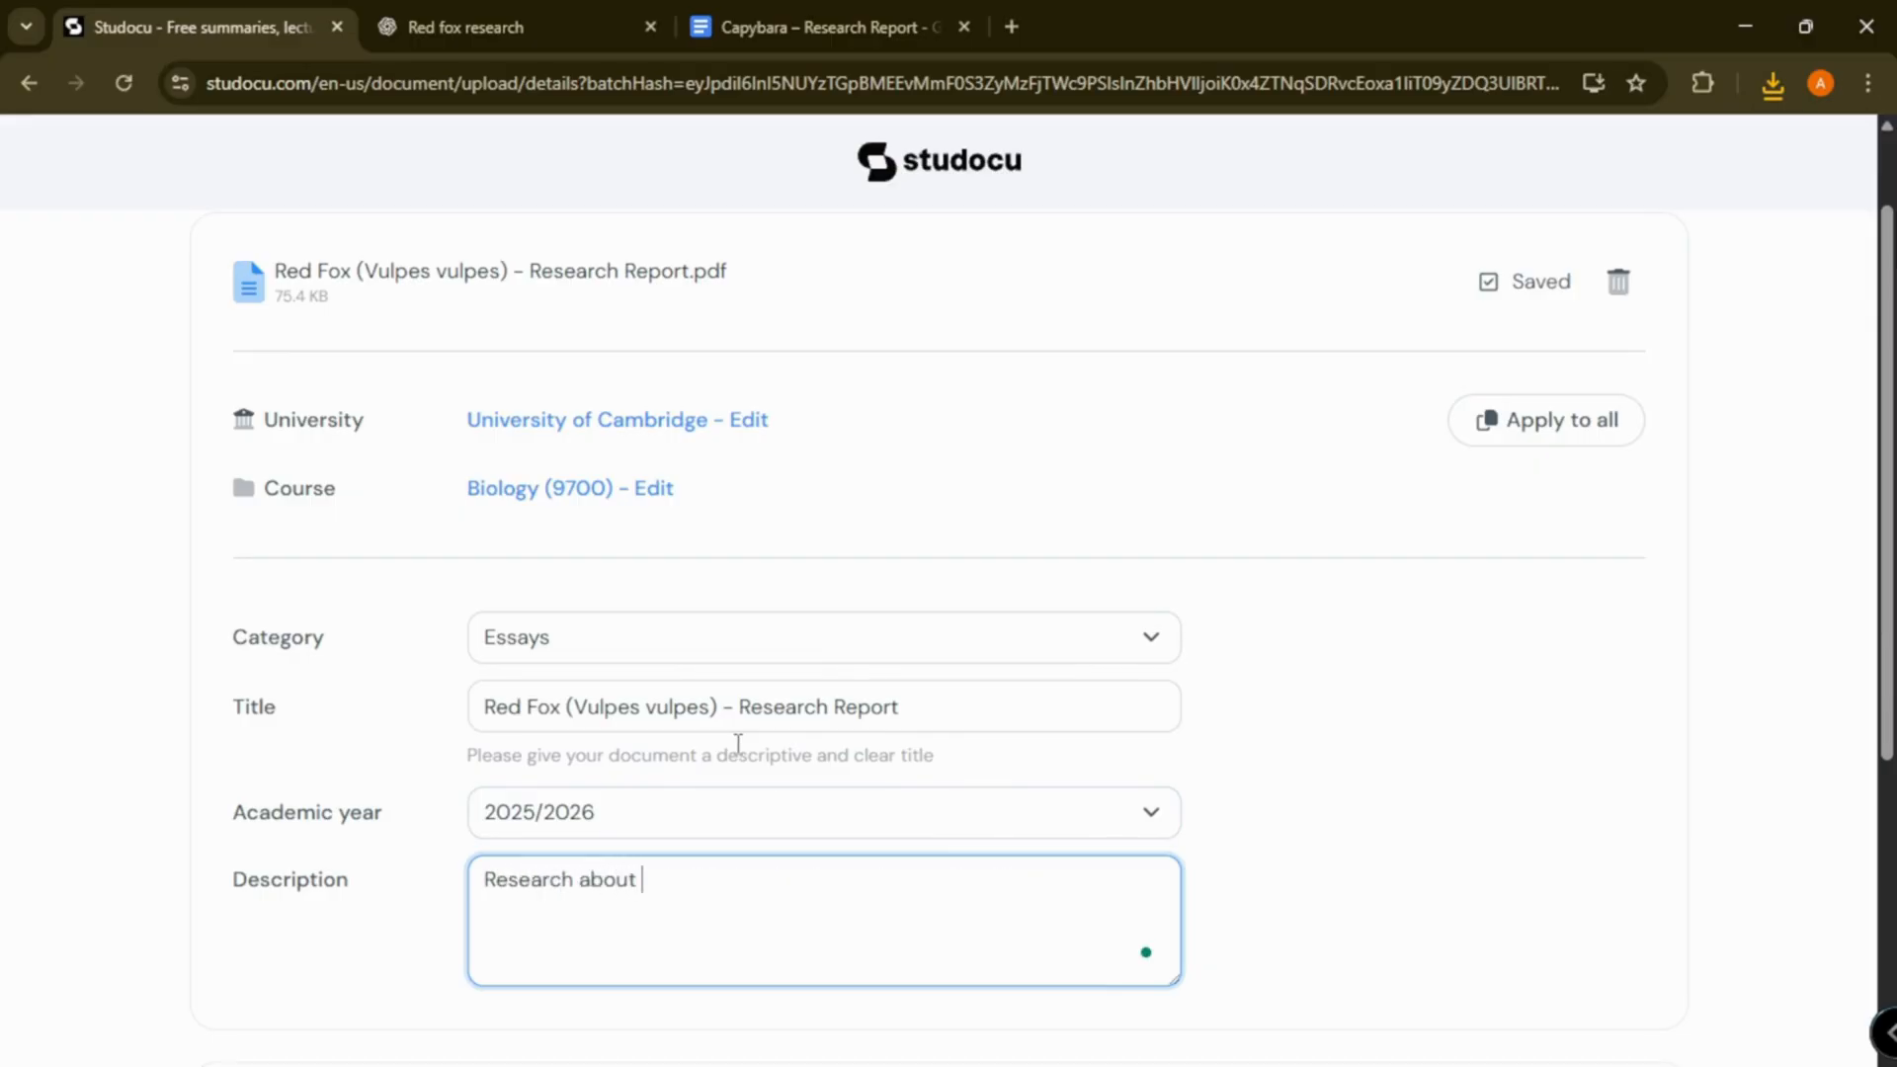
{"action": "type", "text": "red fox"}
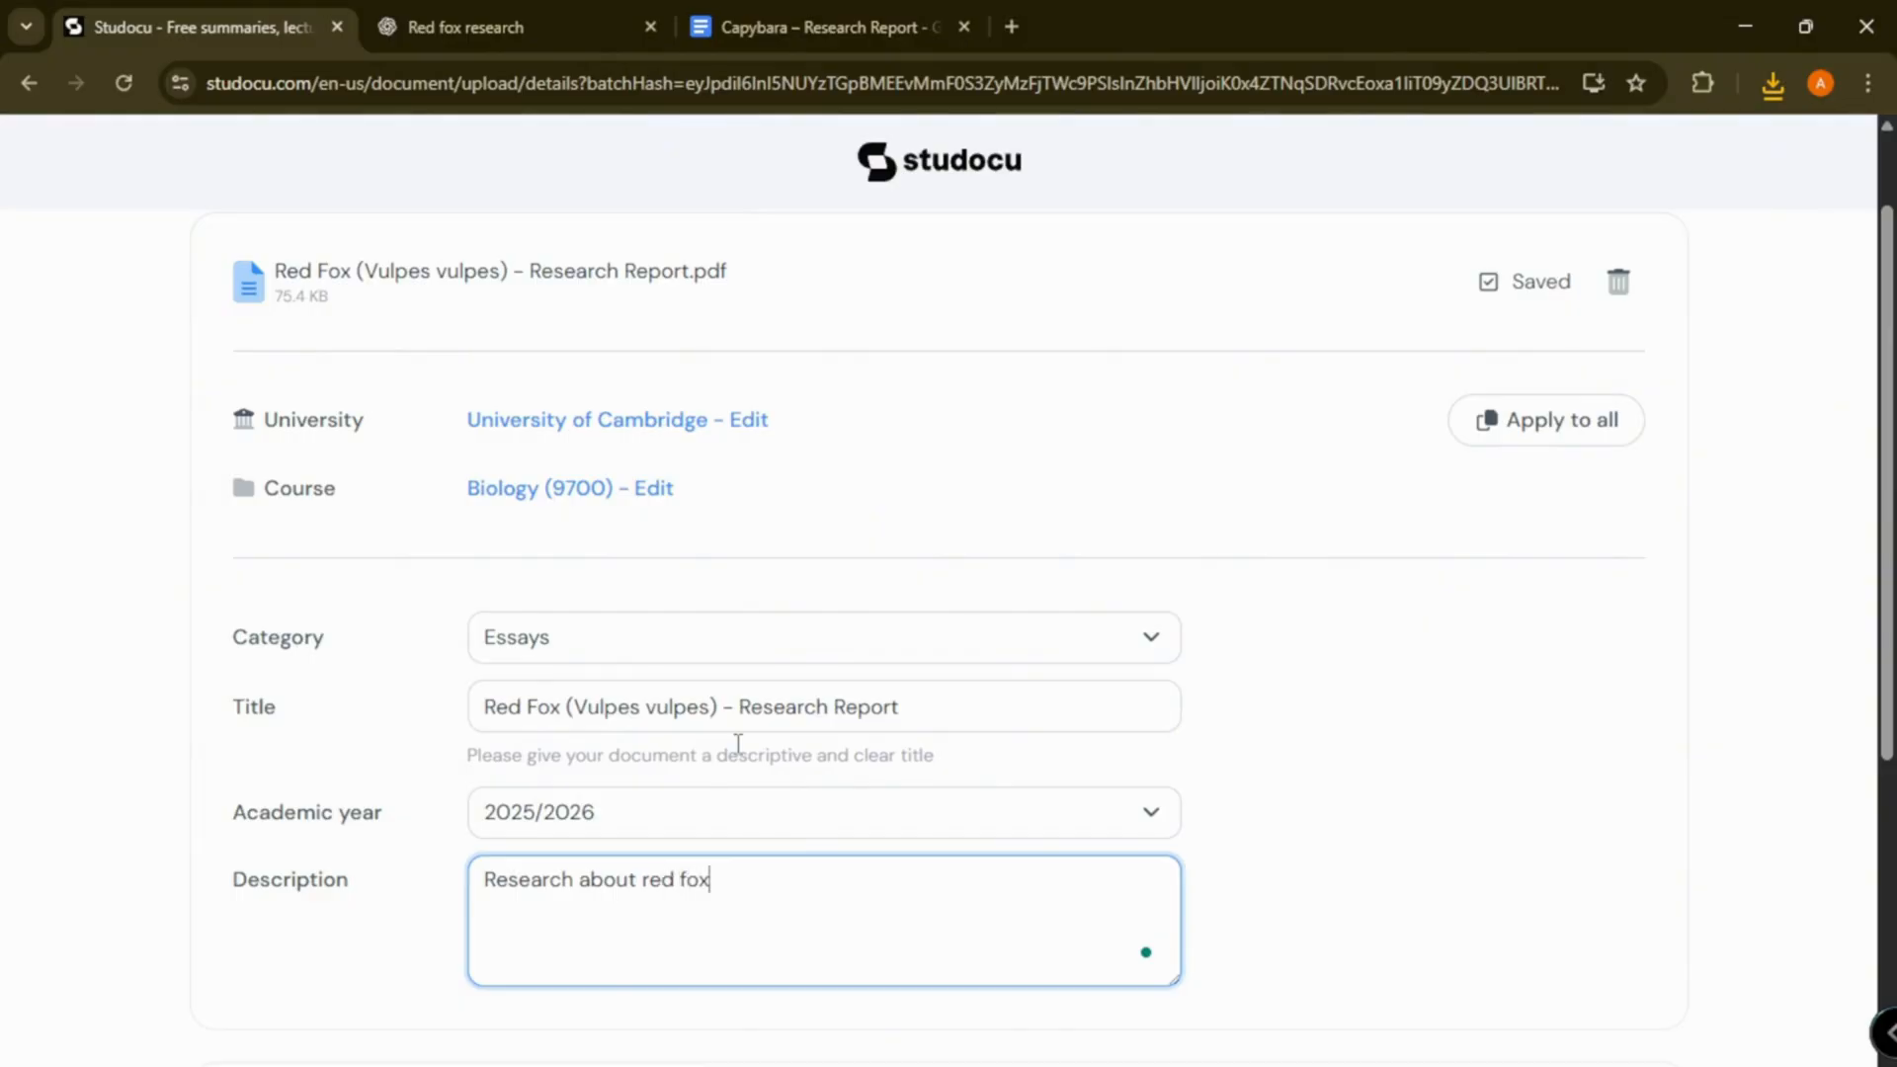
{"action": "scroll", "scroll_direction": "down", "scroll_amount": 3}
{"action": "type", "text": "Research ab"}
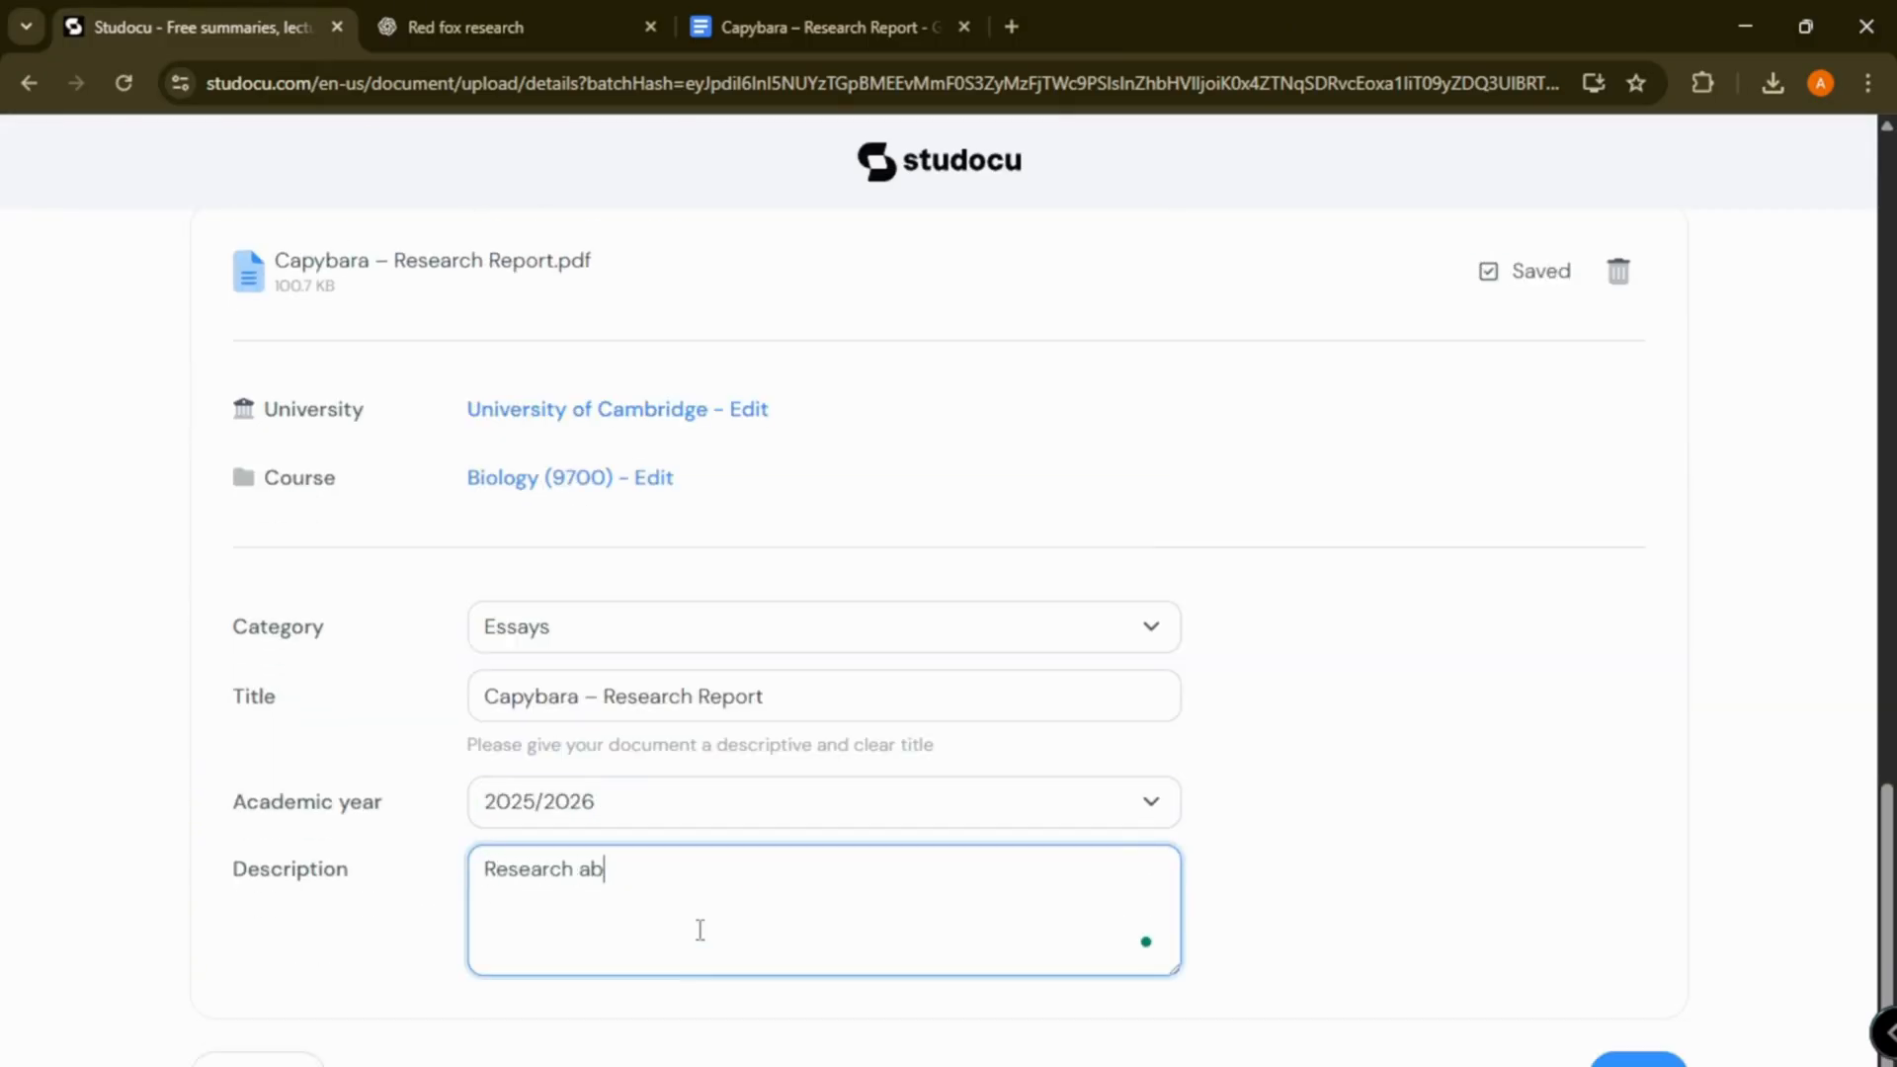
{"action": "type", "text": "out capybaras."}
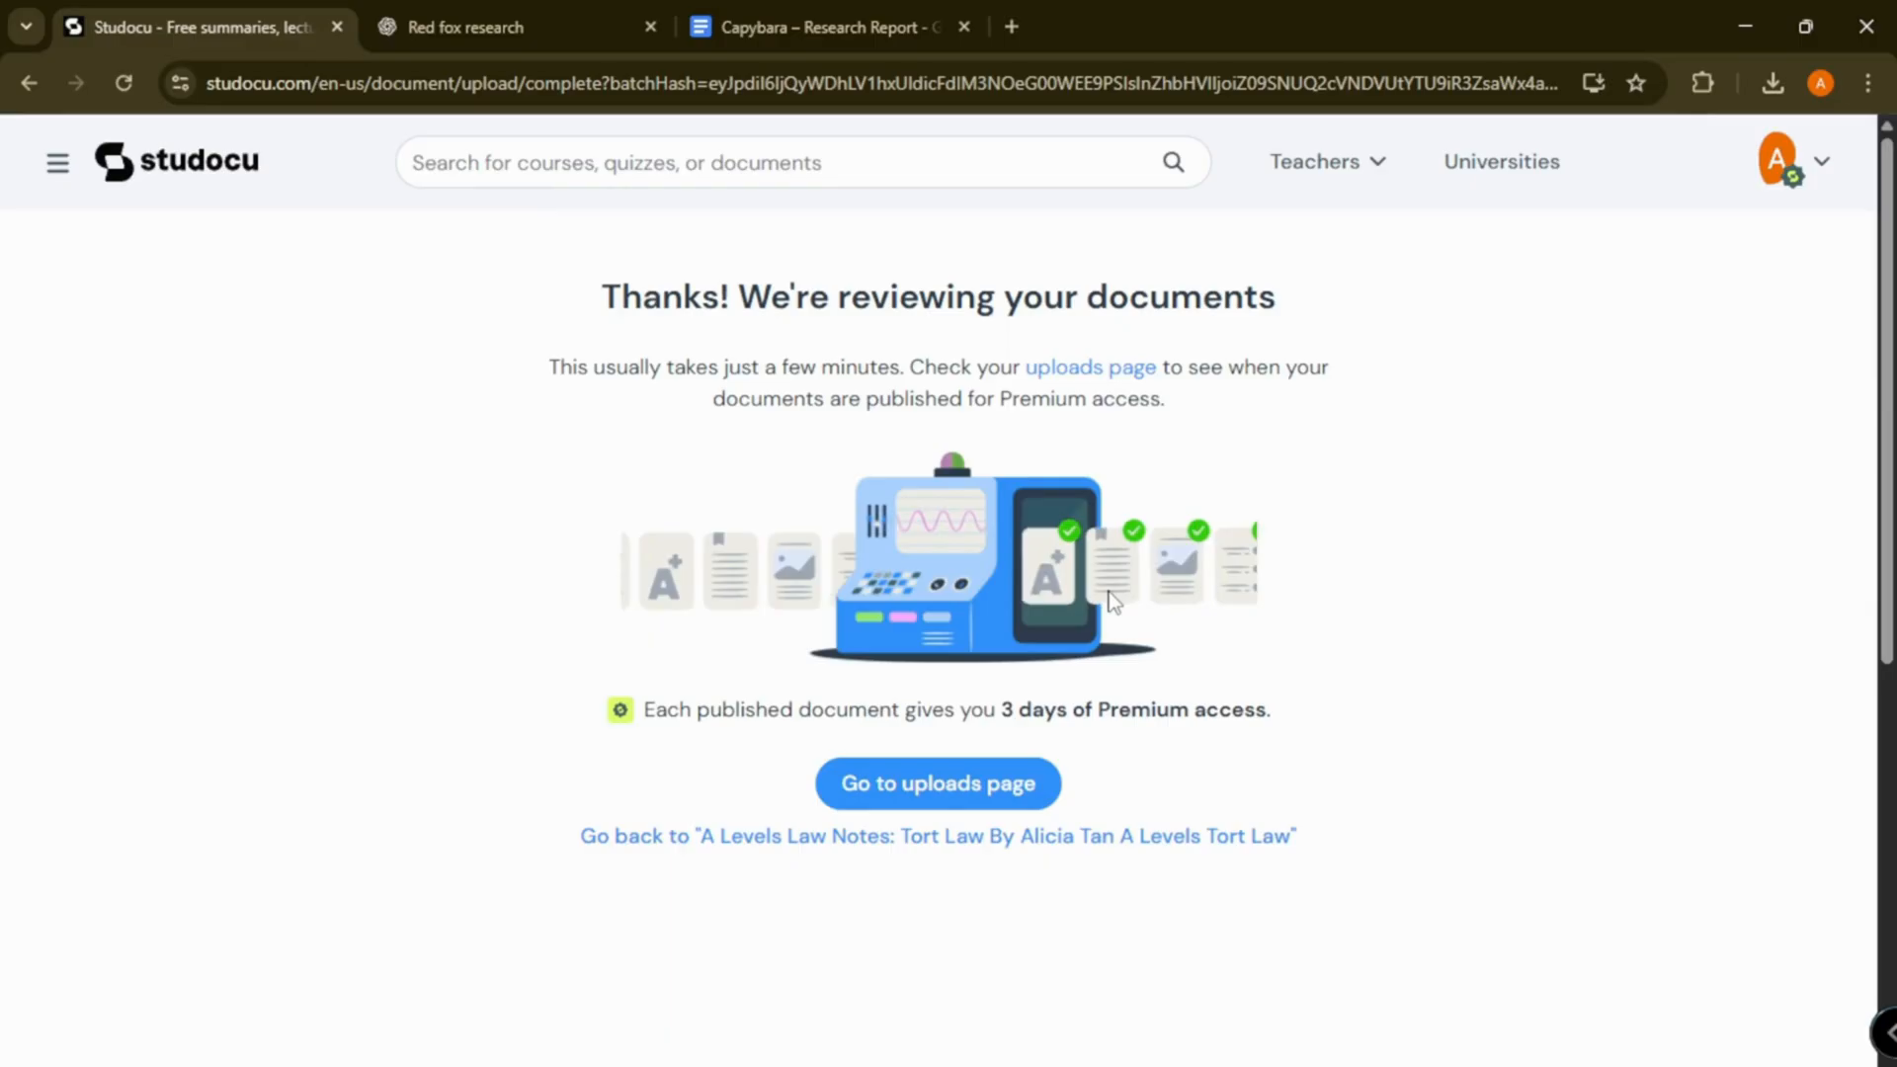
Step: Check the Uploads table shows all three reports published, then return home
{"action": "left_click", "coordinate": [934, 782]}
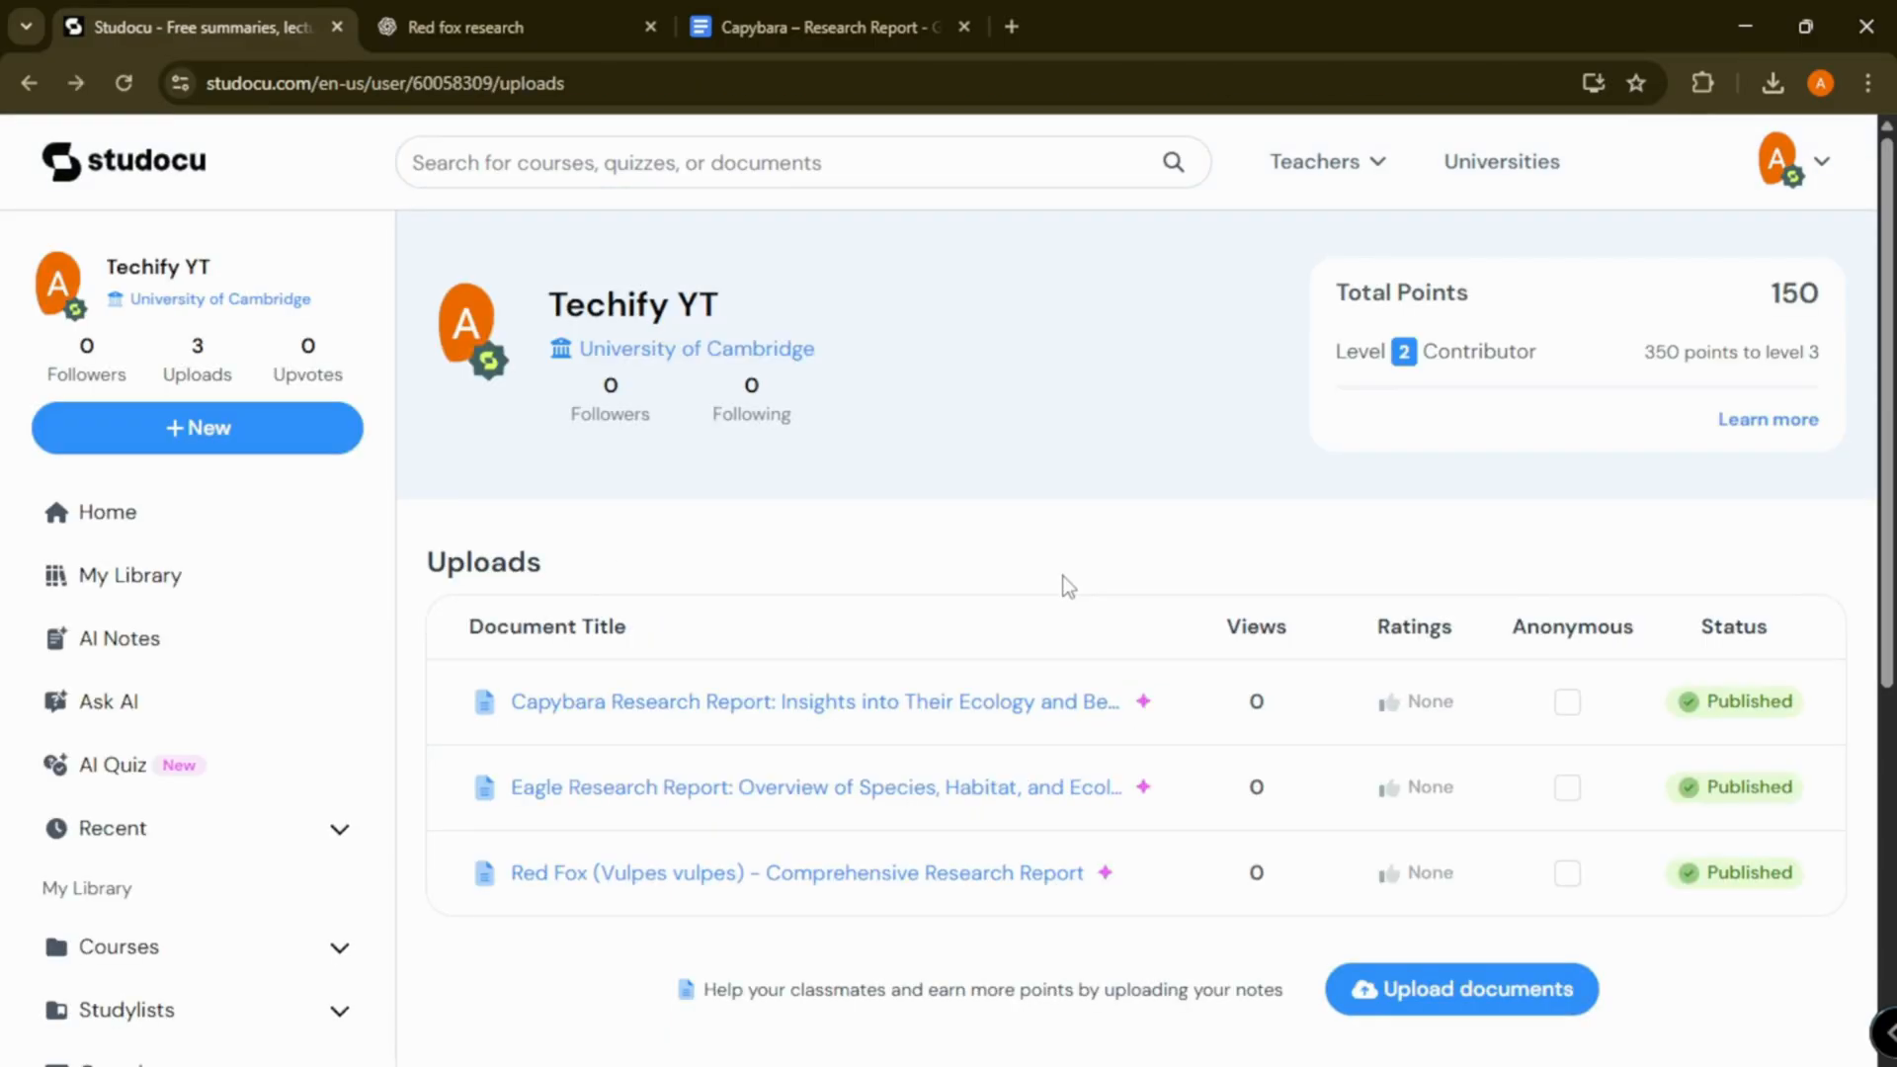
{"action": "scroll", "scroll_direction": "down", "scroll_amount": 3}
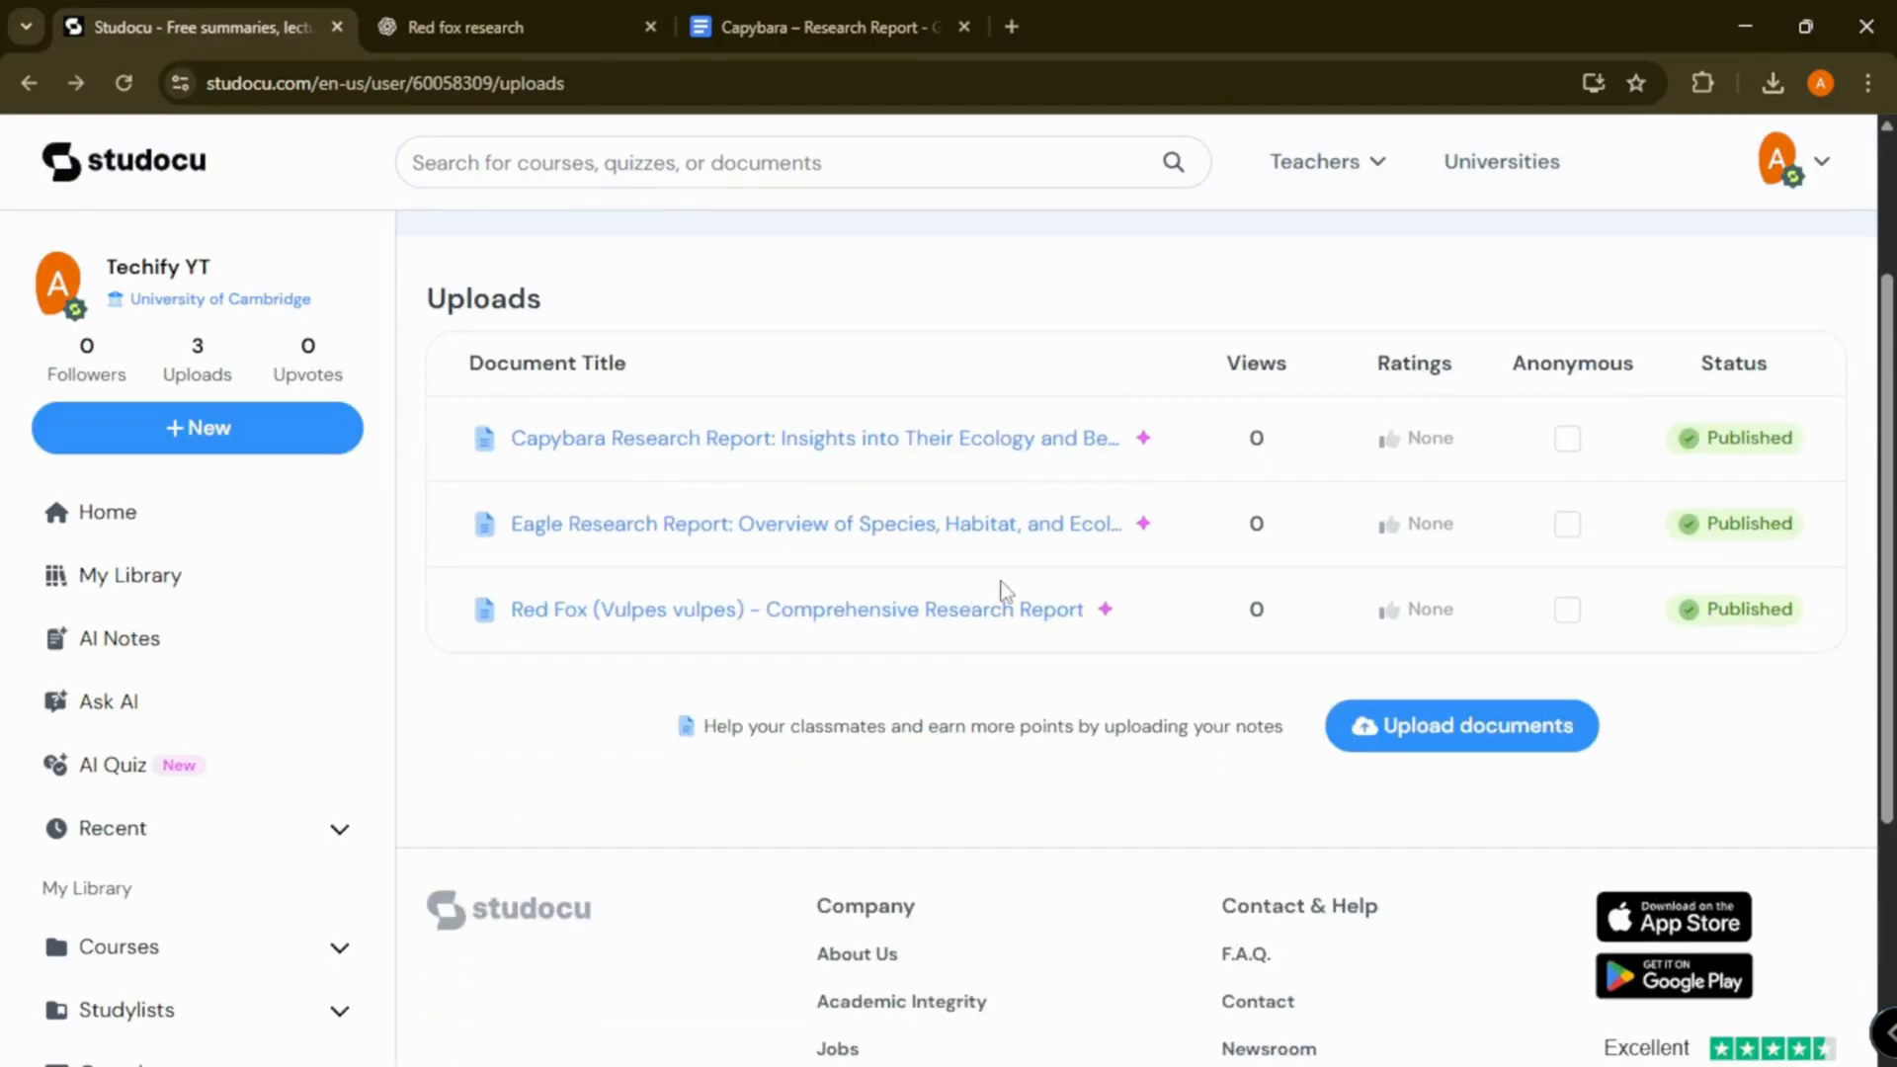
{"action": "left_click", "coordinate": [107, 522]}
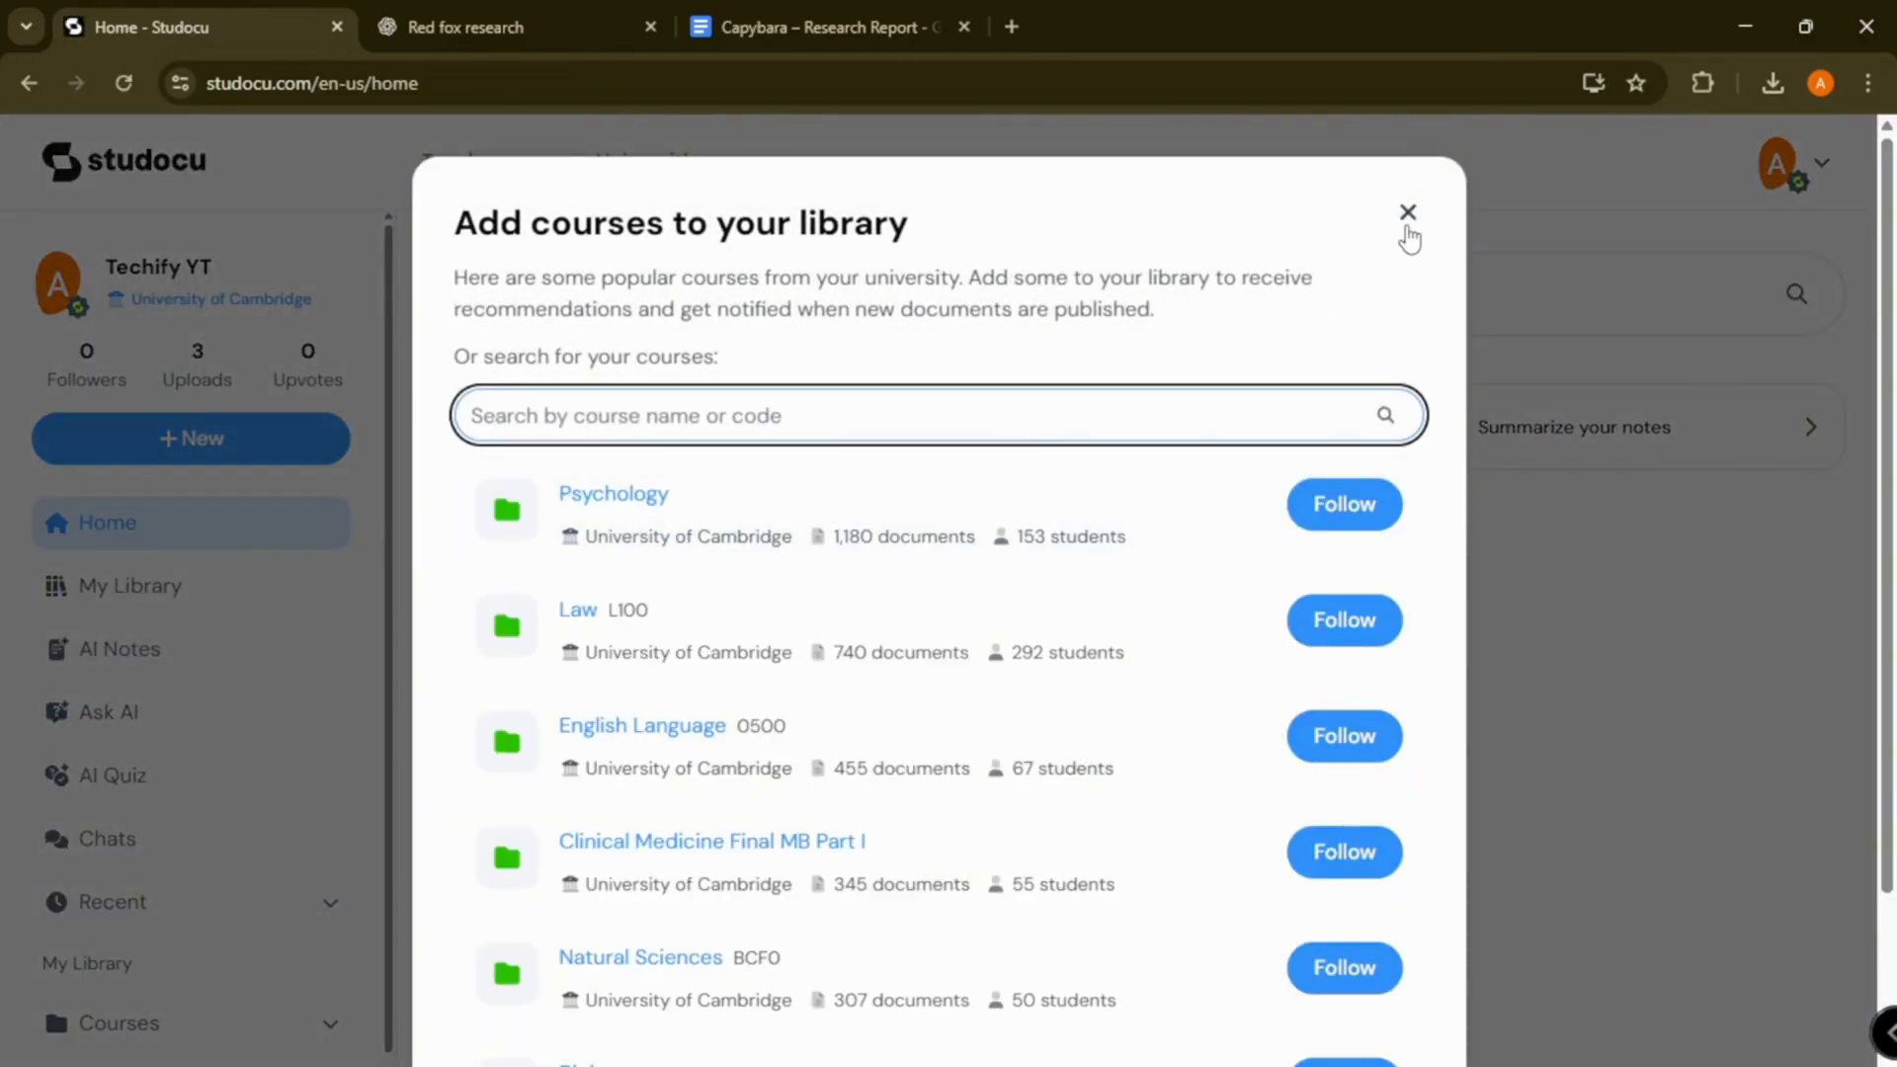
Step: Dismiss course suggestions and download the A Levels Tort Law notes as a 148-page PDF
{"action": "left_click", "coordinate": [1406, 214]}
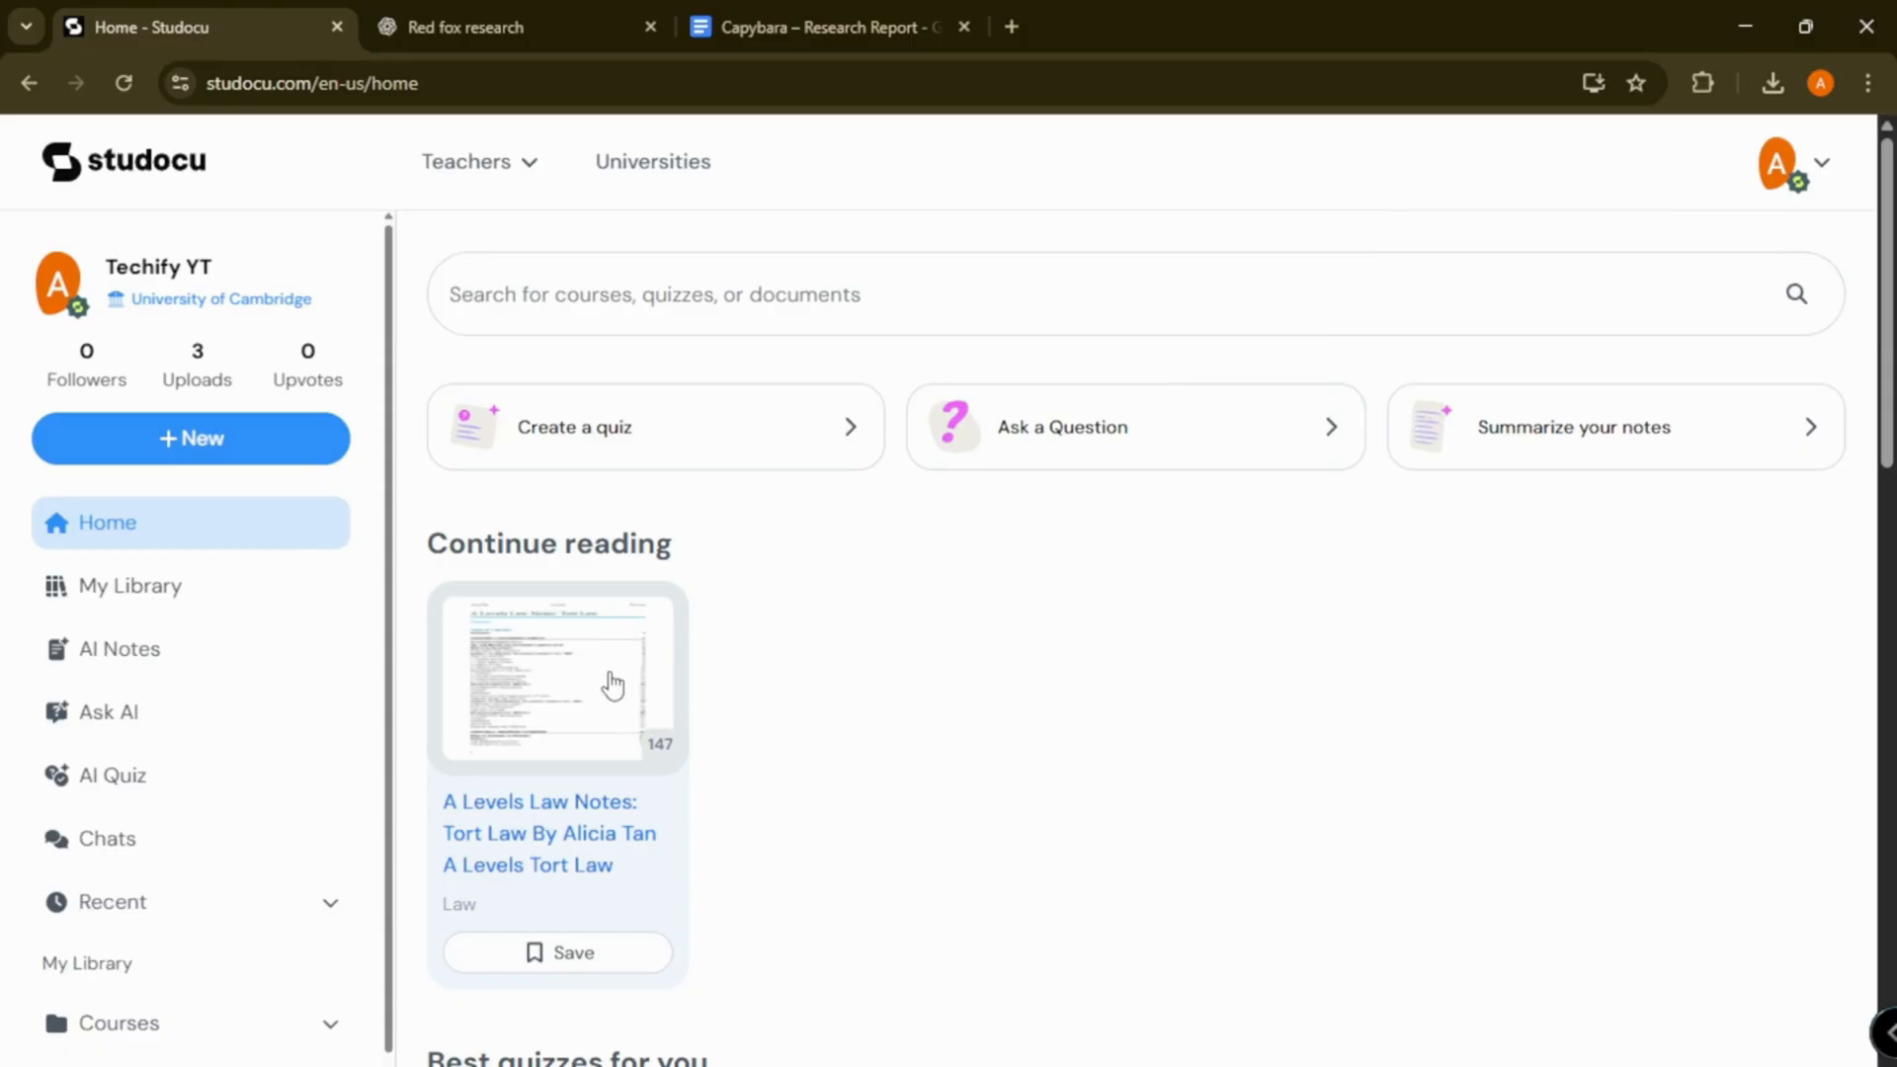
{"action": "left_click", "coordinate": [555, 675]}
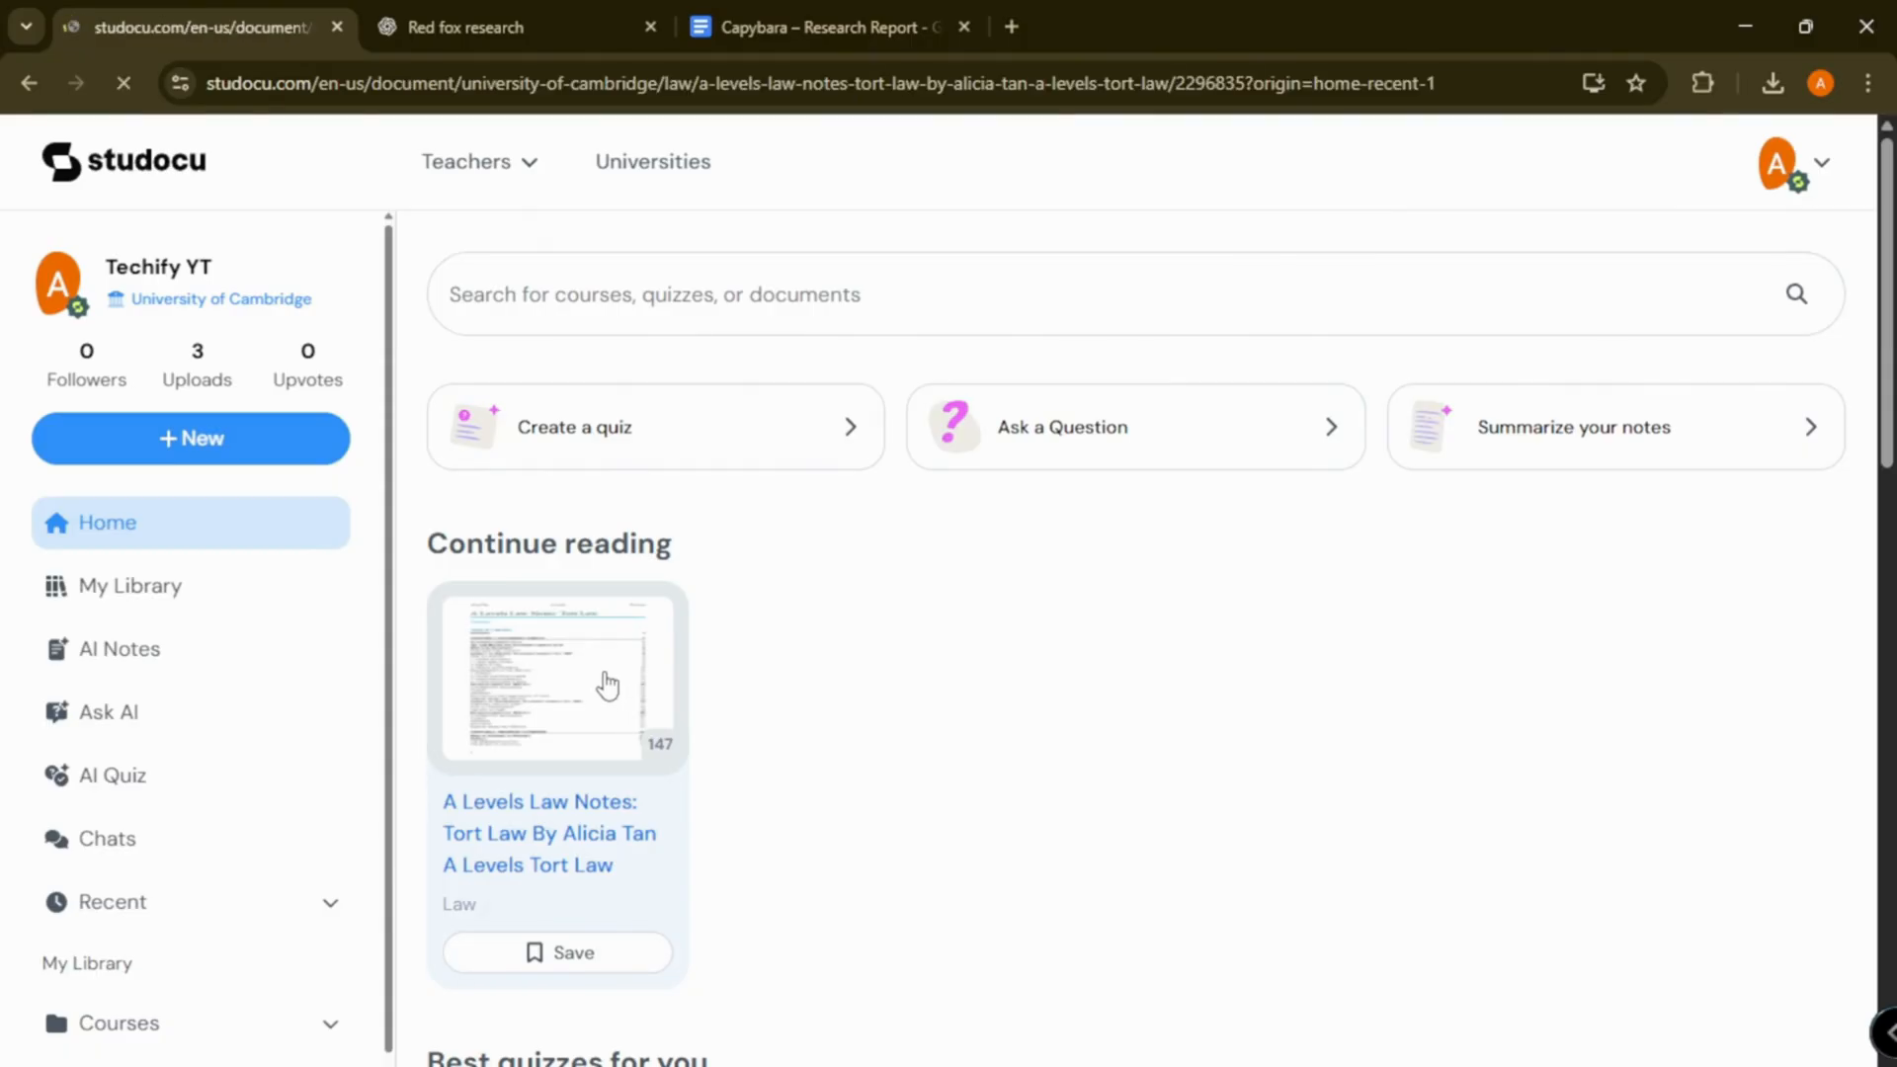
{"action": "left_click", "coordinate": [557, 678]}
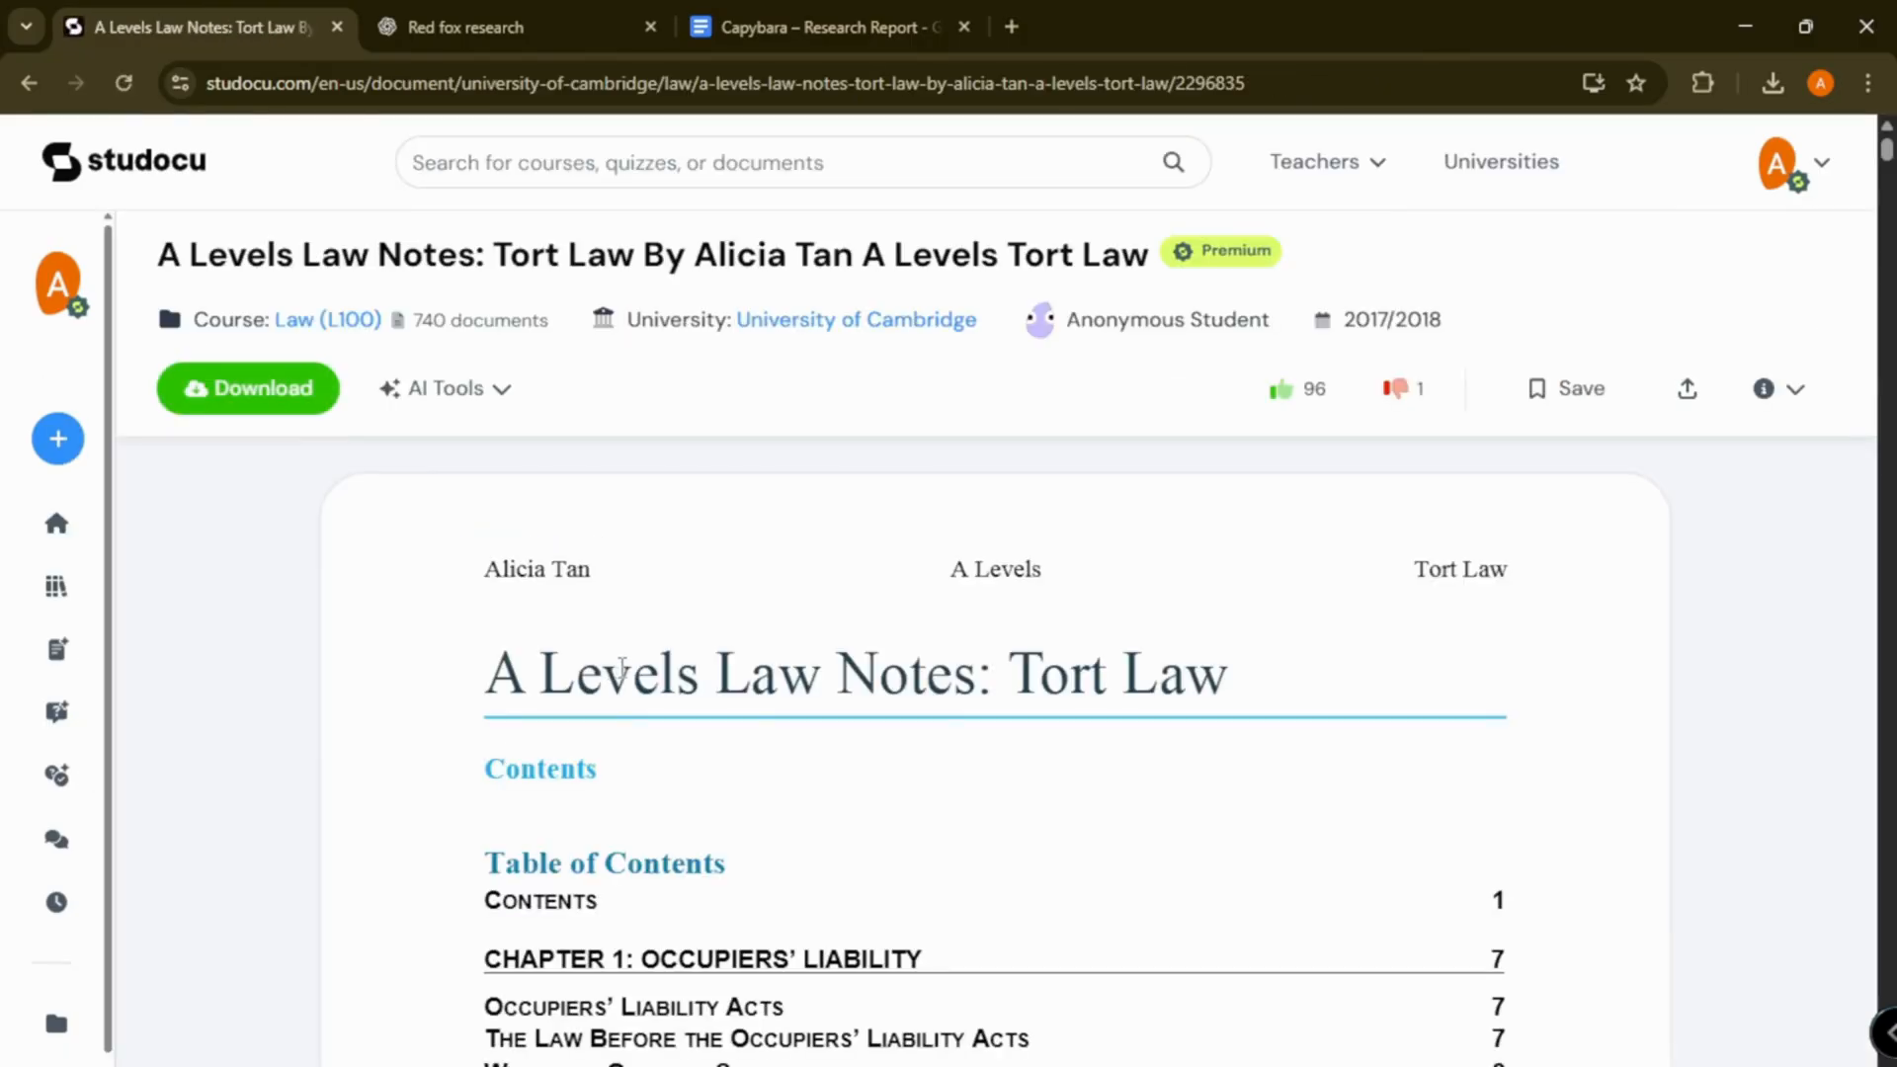
{"action": "left_click", "coordinate": [247, 389]}
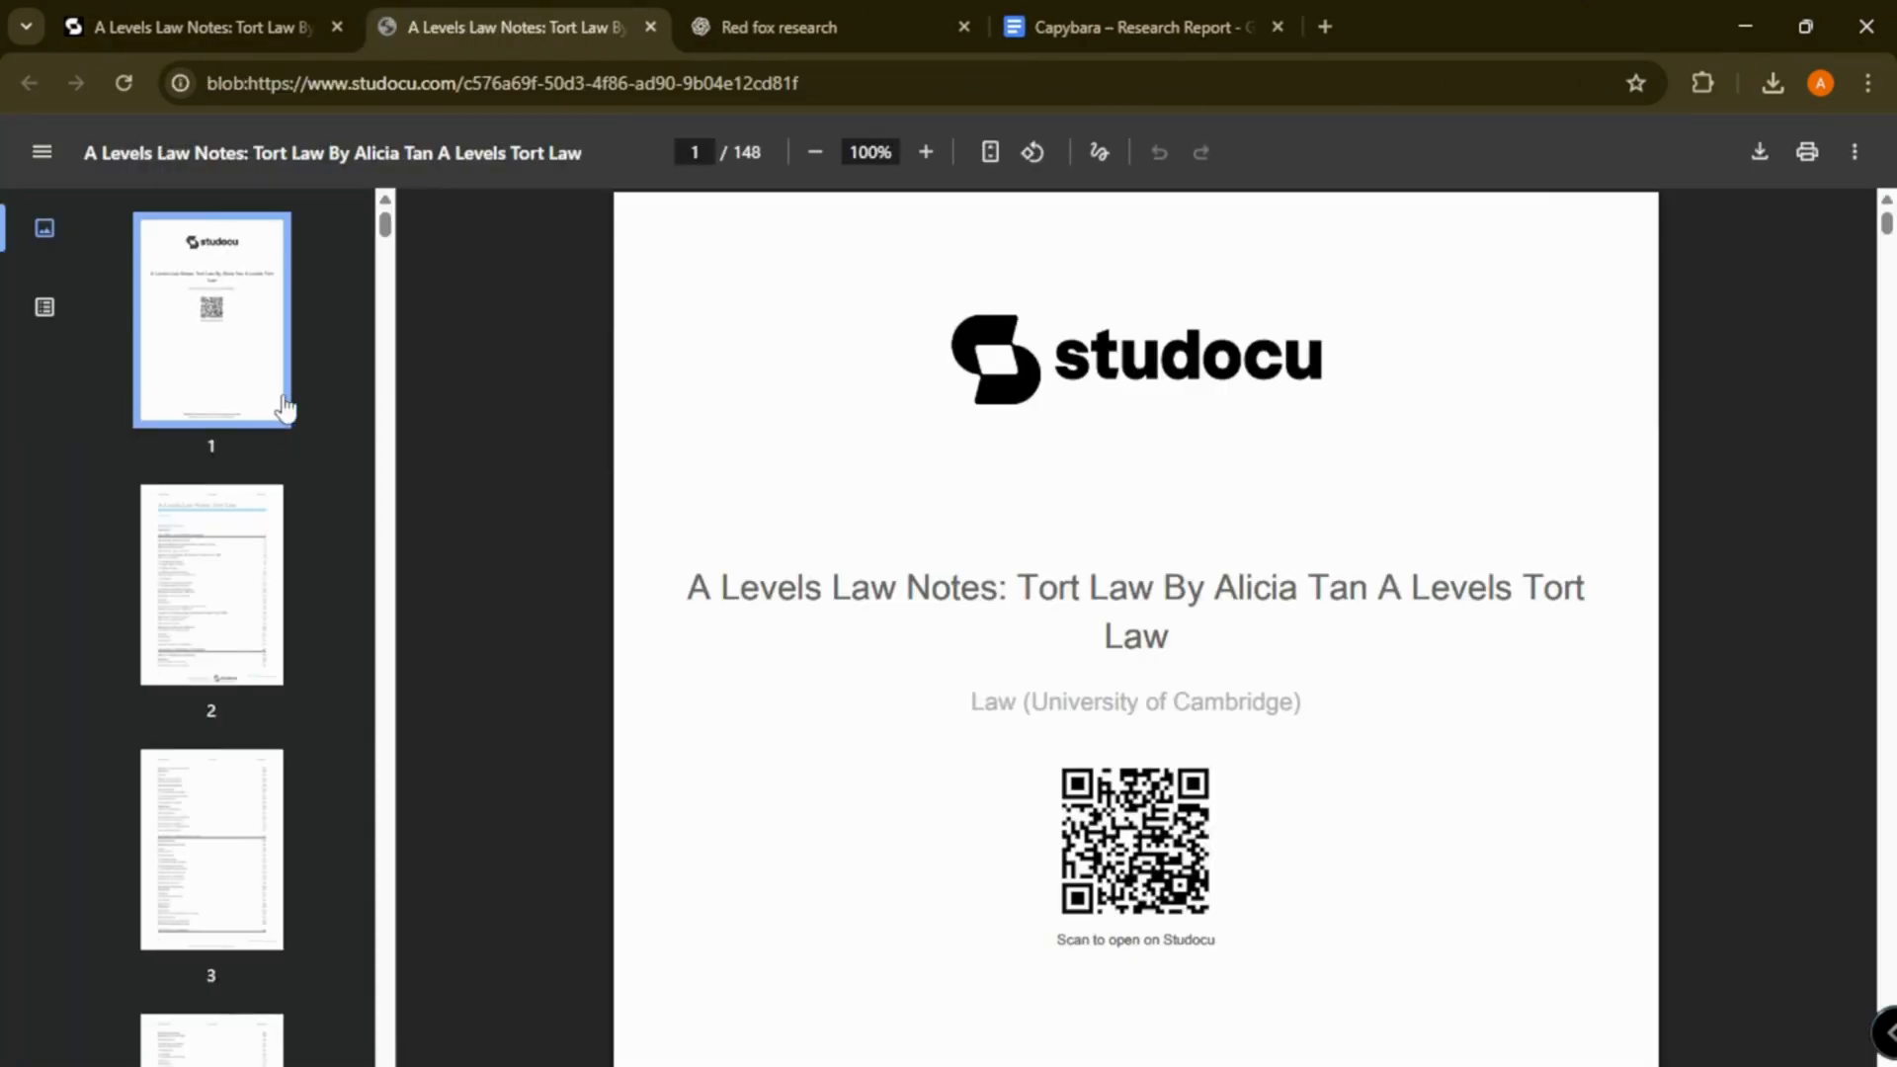